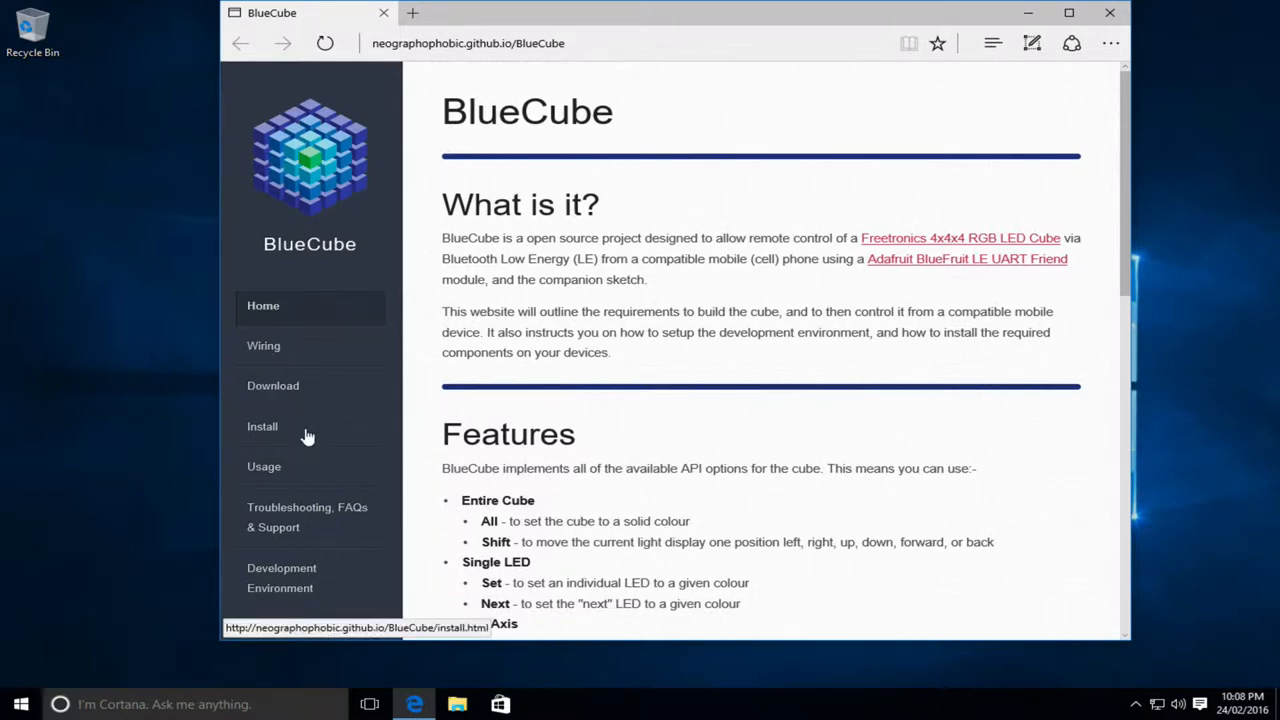
- Go to the BlueCube Install page and follow its link to the Arduino software download page
{"action": "left_click", "coordinate": [262, 426]}
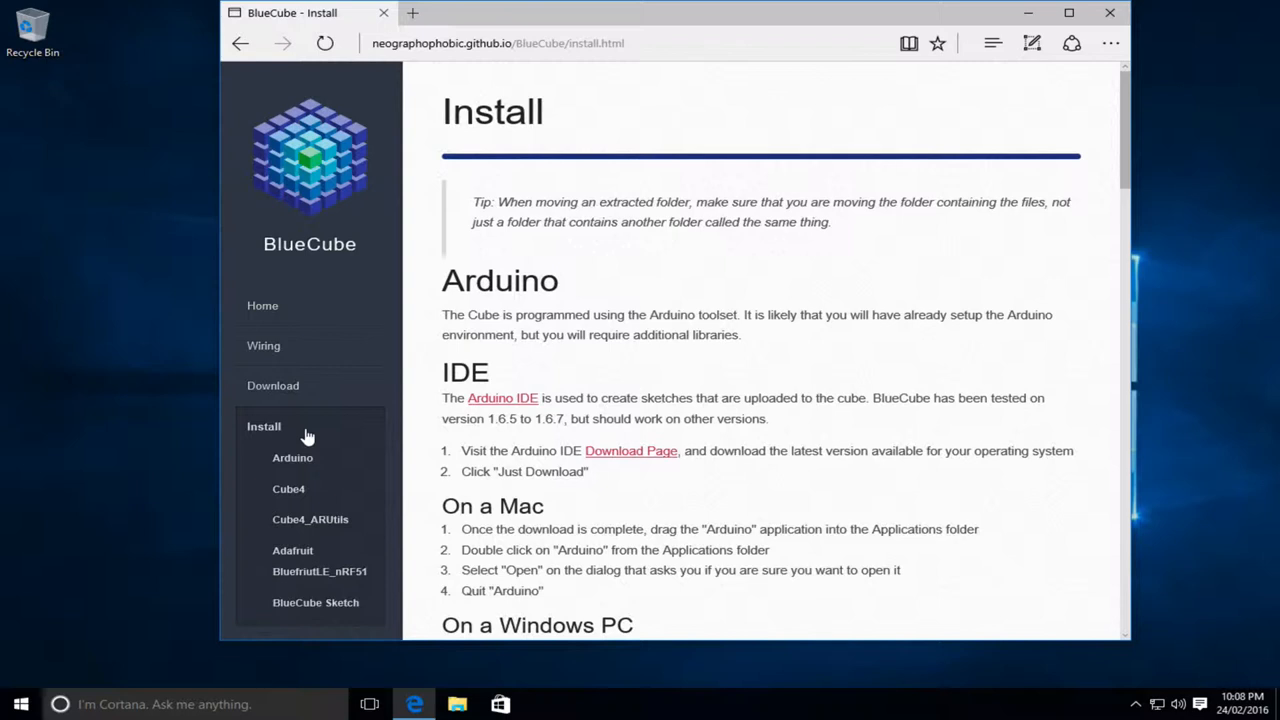
{"action": "mouse_move", "coordinate": [632, 450]}
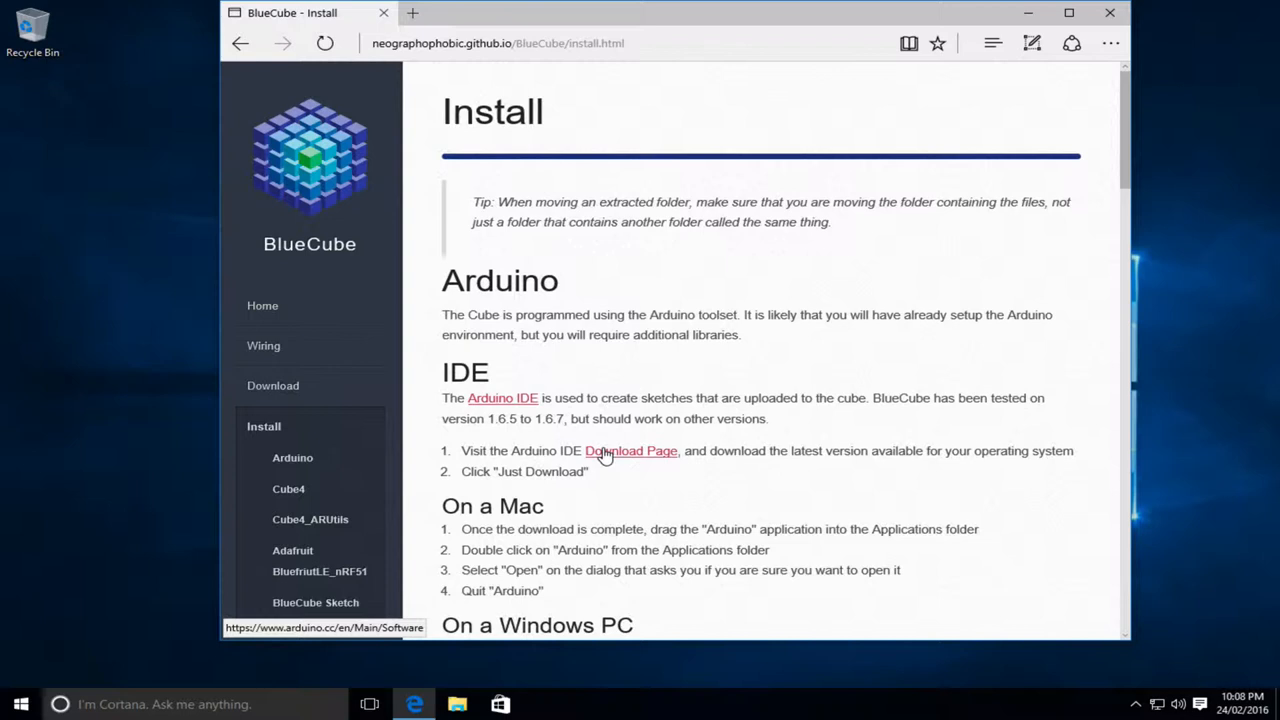
{"action": "left_click", "coordinate": [630, 450]}
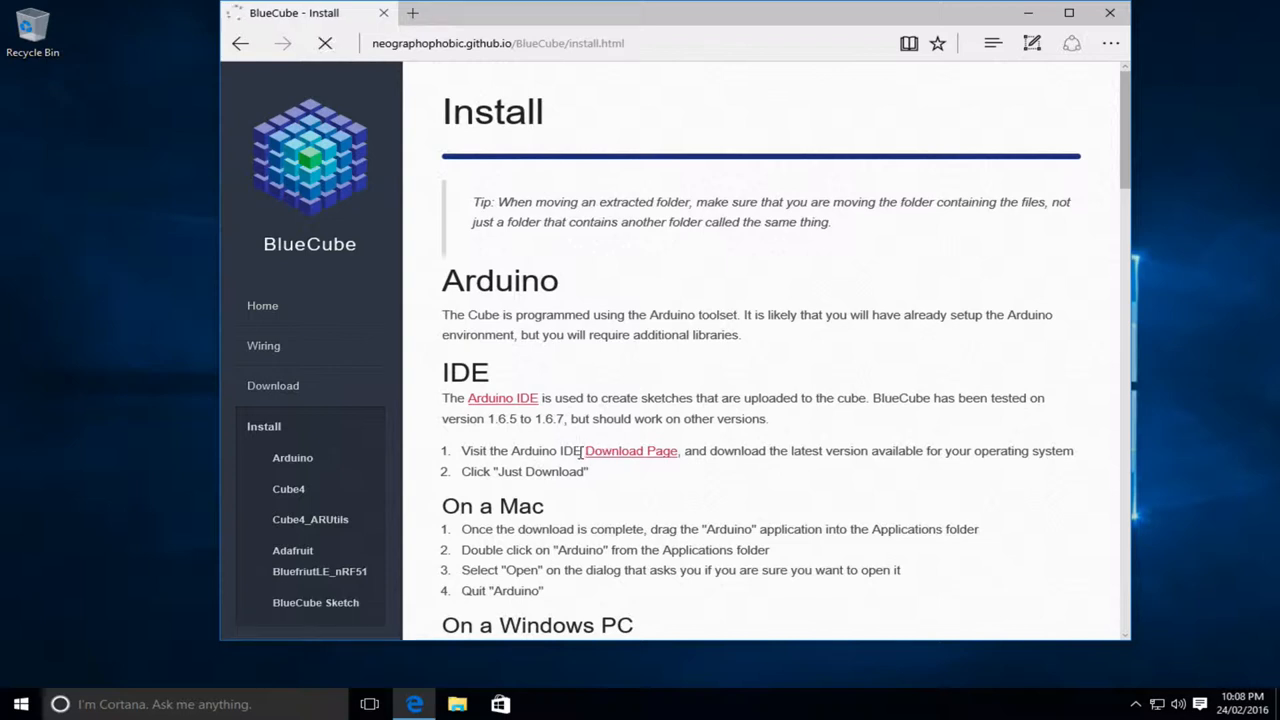
{"action": "left_click", "coordinate": [630, 450]}
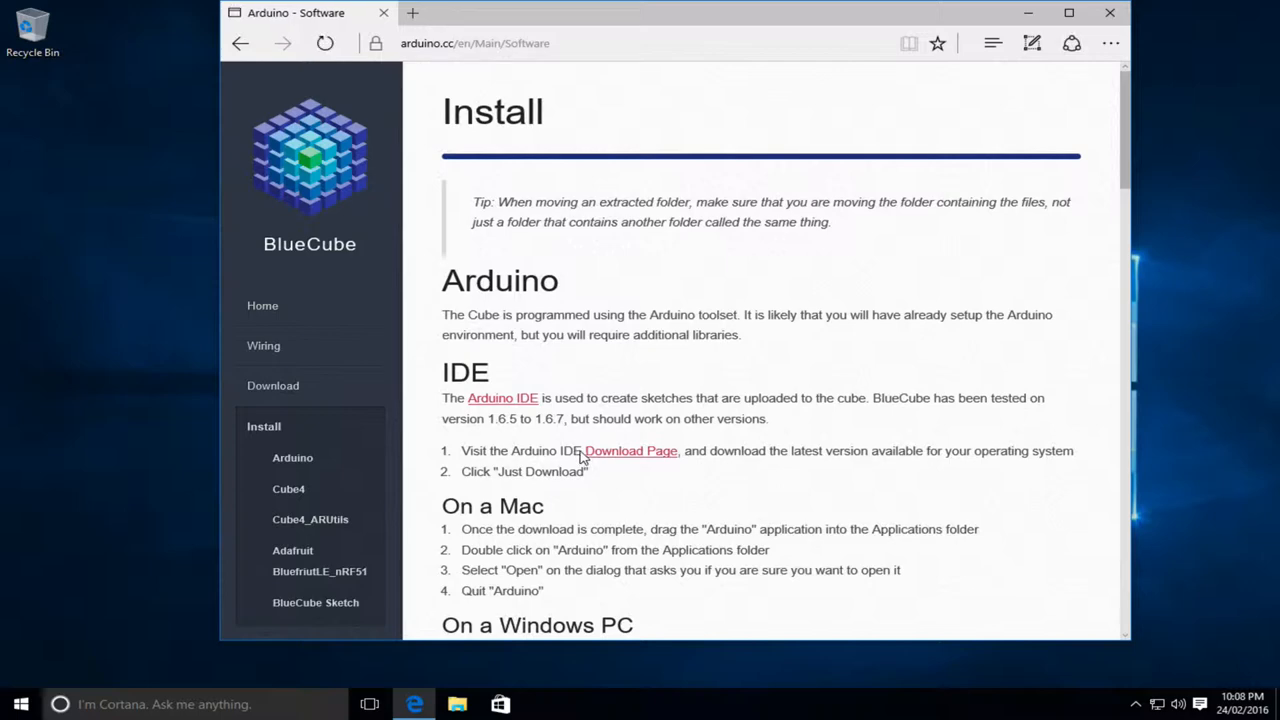
- Start the Arduino 1.6.7 Windows installer download via 'Just Download' and go back
{"action": "left_click", "coordinate": [630, 450]}
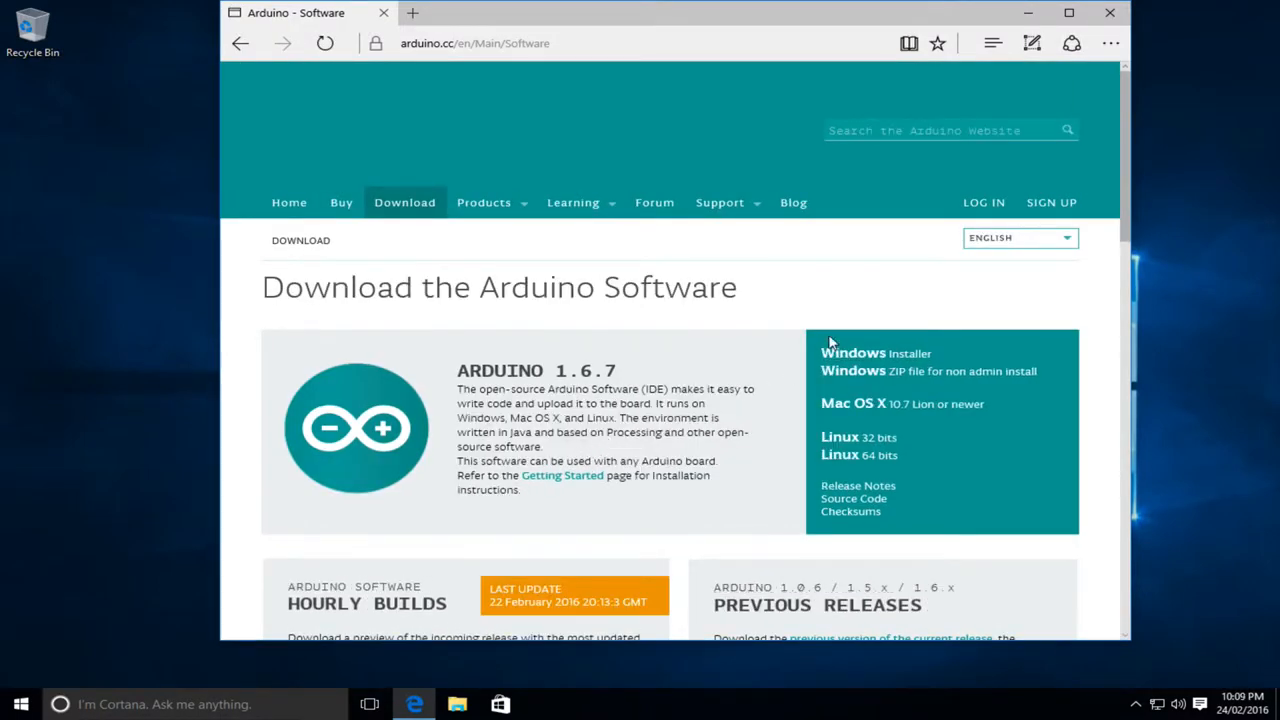
{"action": "mouse_move", "coordinate": [850, 352]}
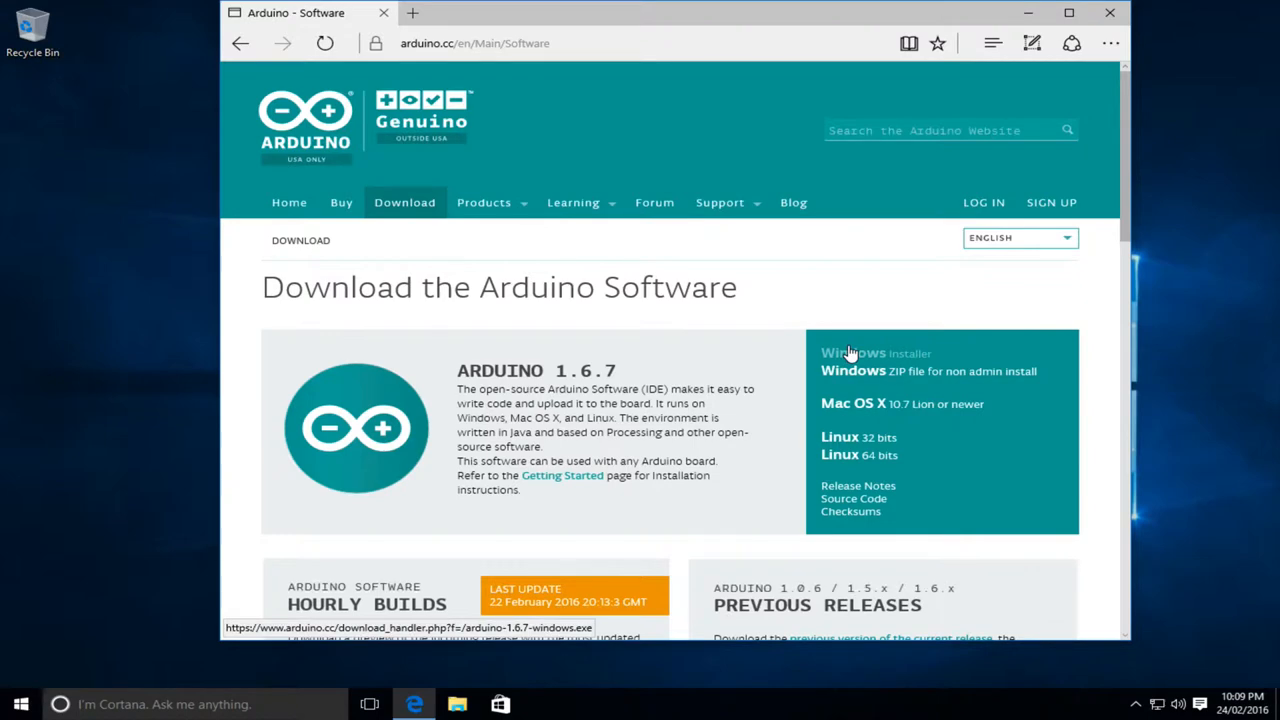
{"action": "left_click", "coordinate": [852, 352]}
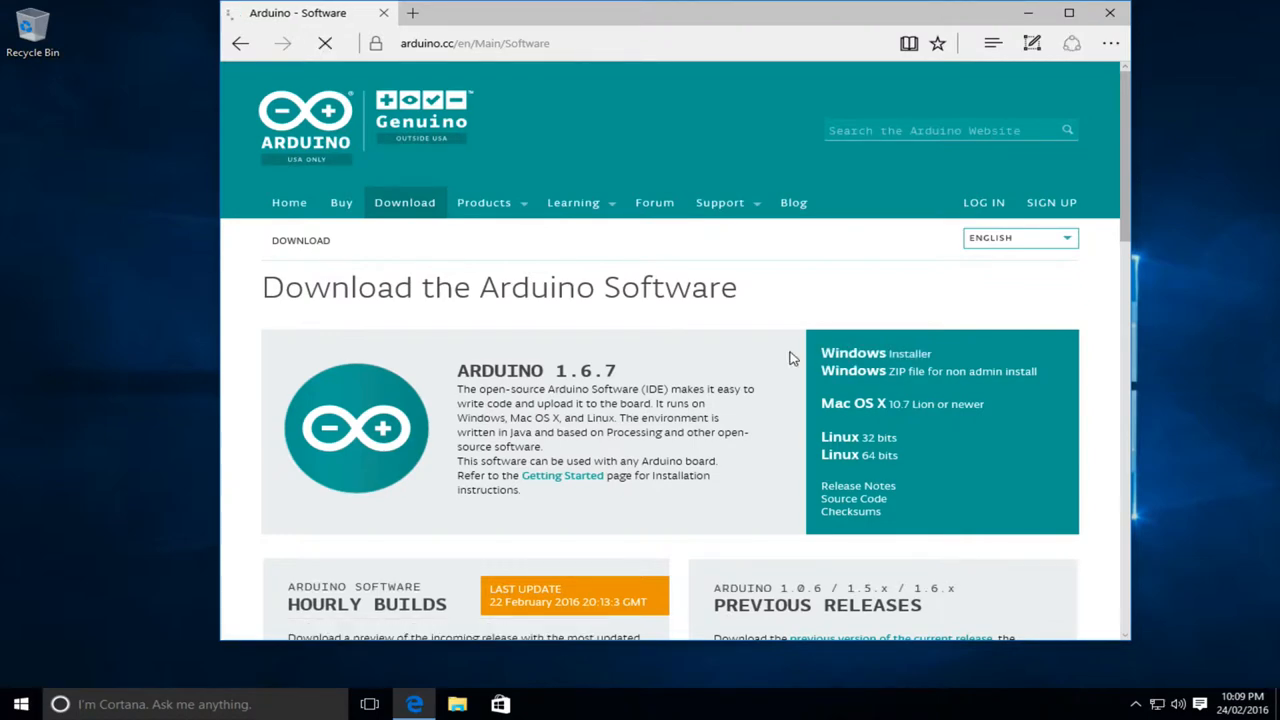
{"action": "left_click", "coordinate": [852, 352]}
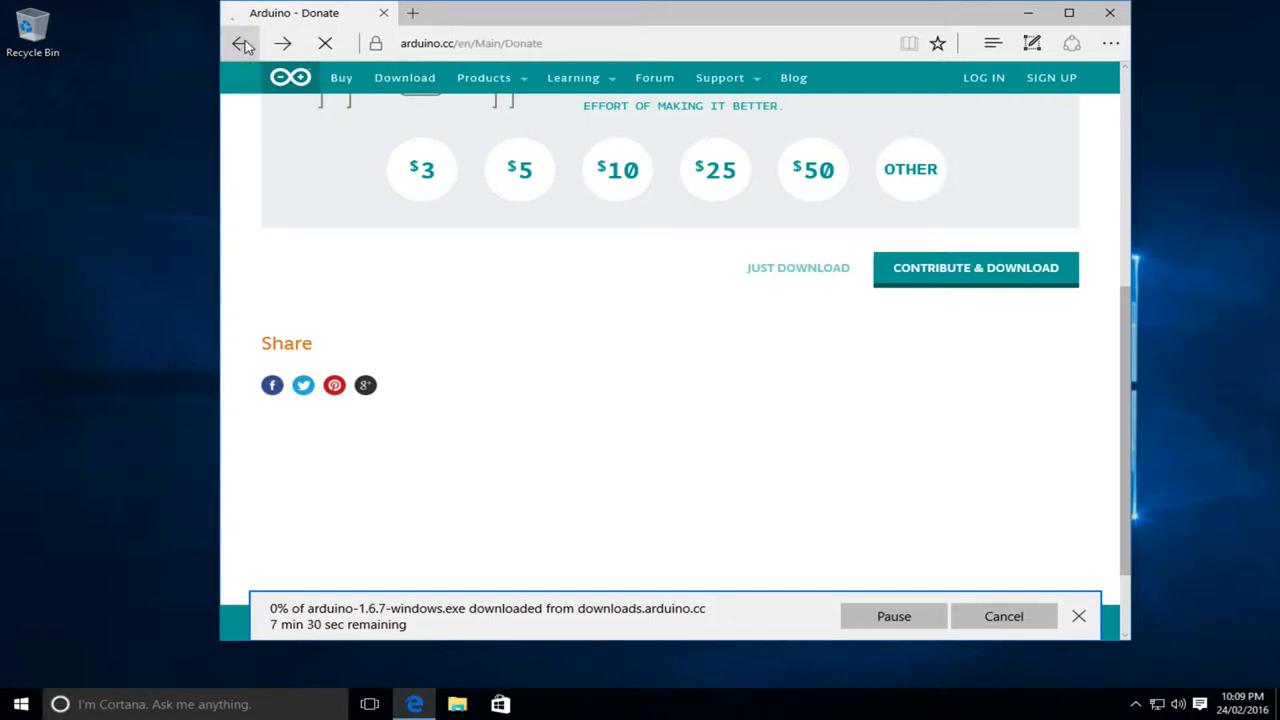
{"action": "left_click", "coordinate": [242, 44]}
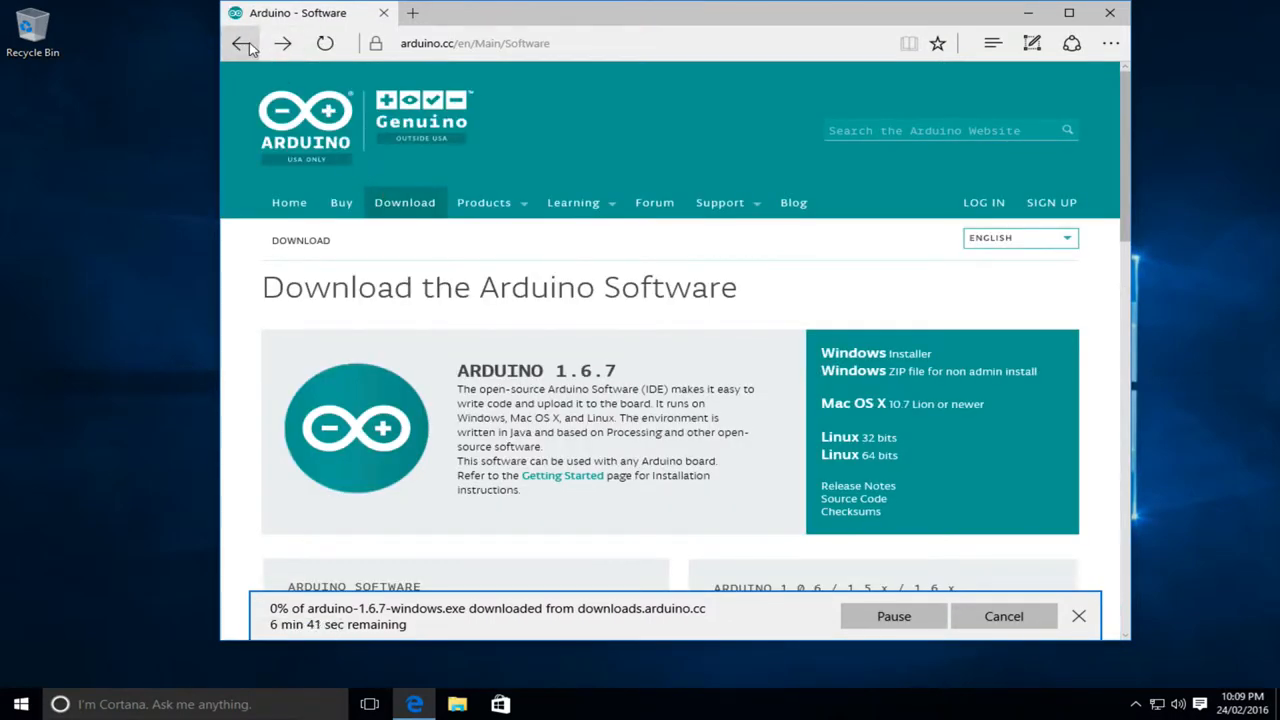
- Return to the BlueCube Install page, review the board profile steps, then go to Download
{"action": "left_click", "coordinate": [240, 44]}
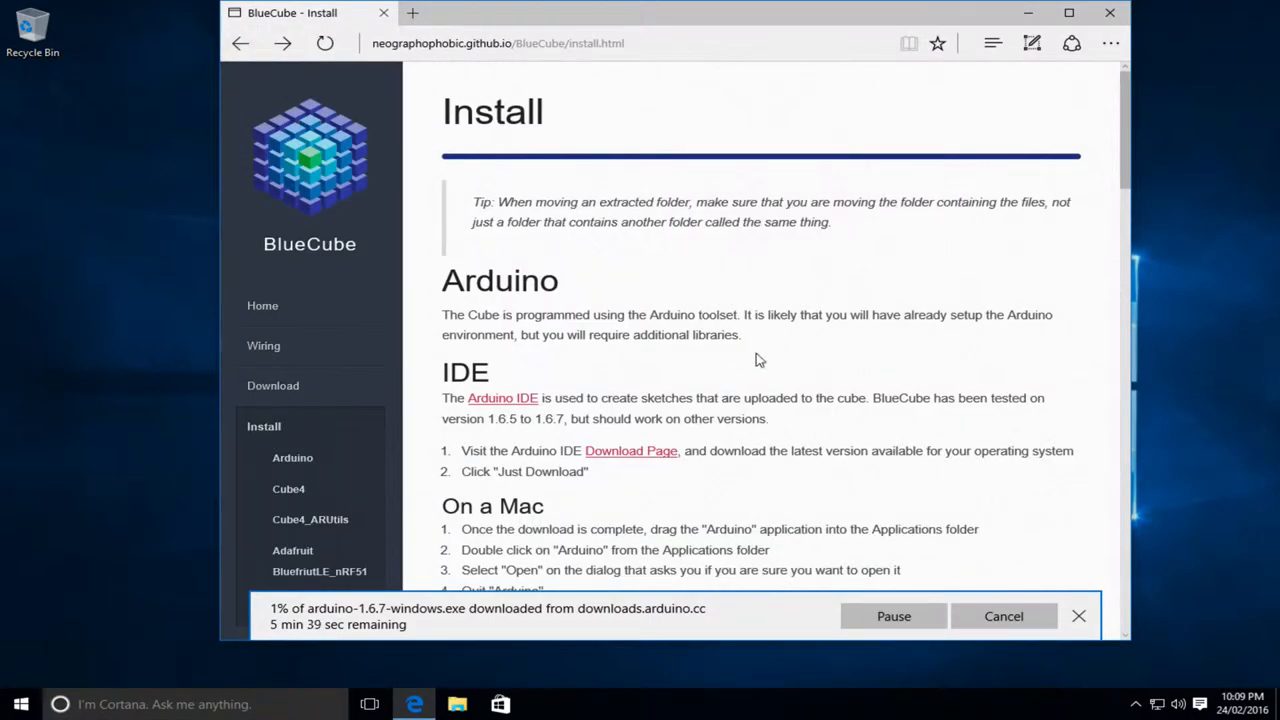
{"action": "scroll", "scroll_direction": "down", "scroll_amount": 3}
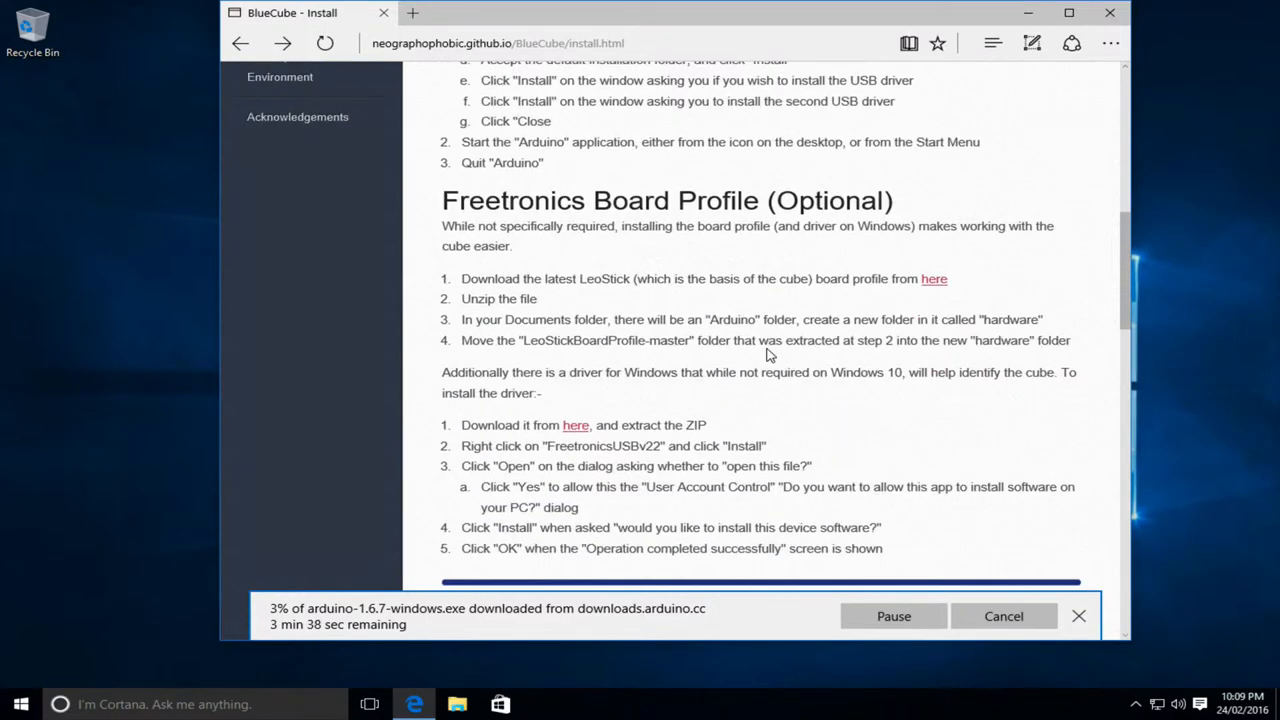
{"action": "mouse_move", "coordinate": [932, 280]}
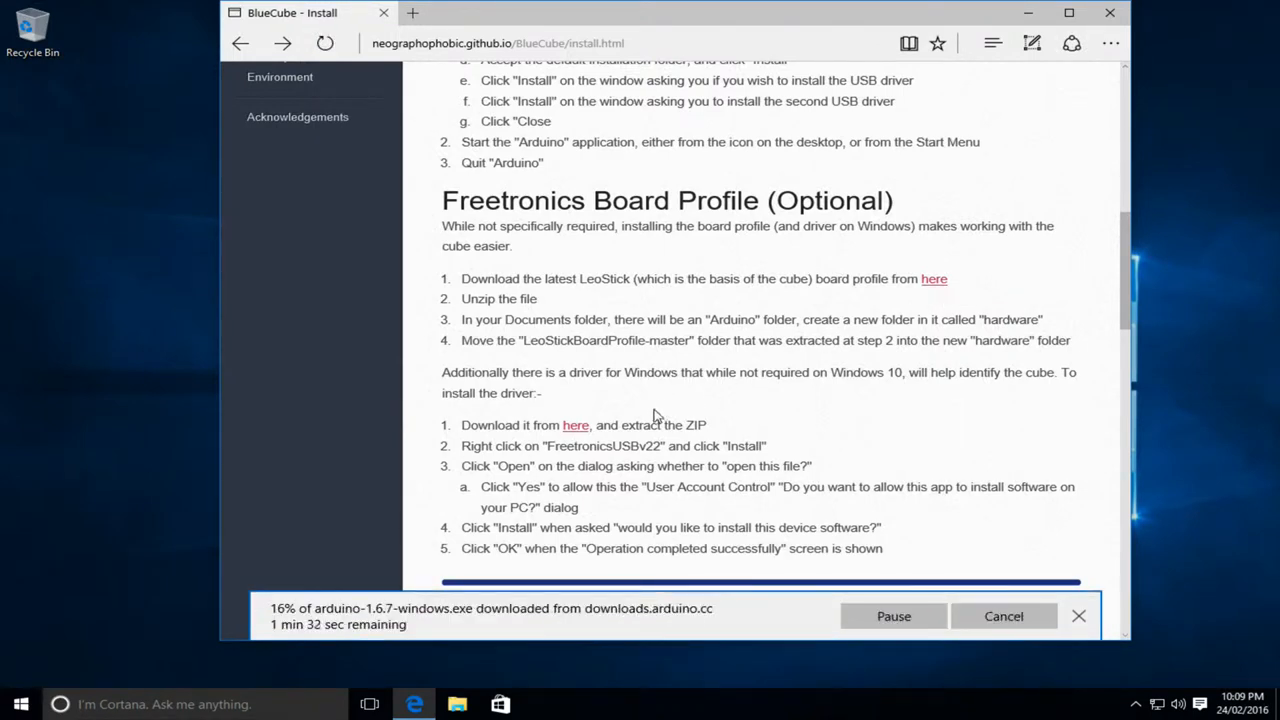
{"action": "mouse_move", "coordinate": [576, 424]}
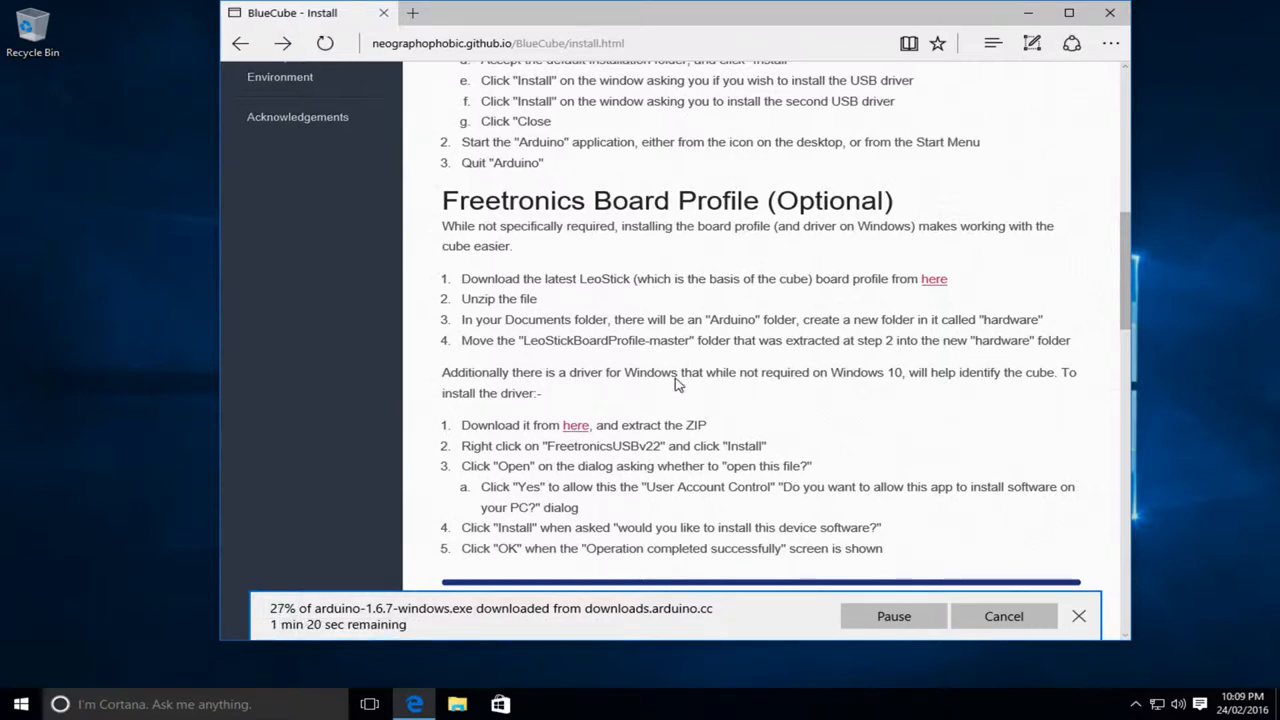
{"action": "scroll", "scroll_direction": "up", "scroll_amount": 3}
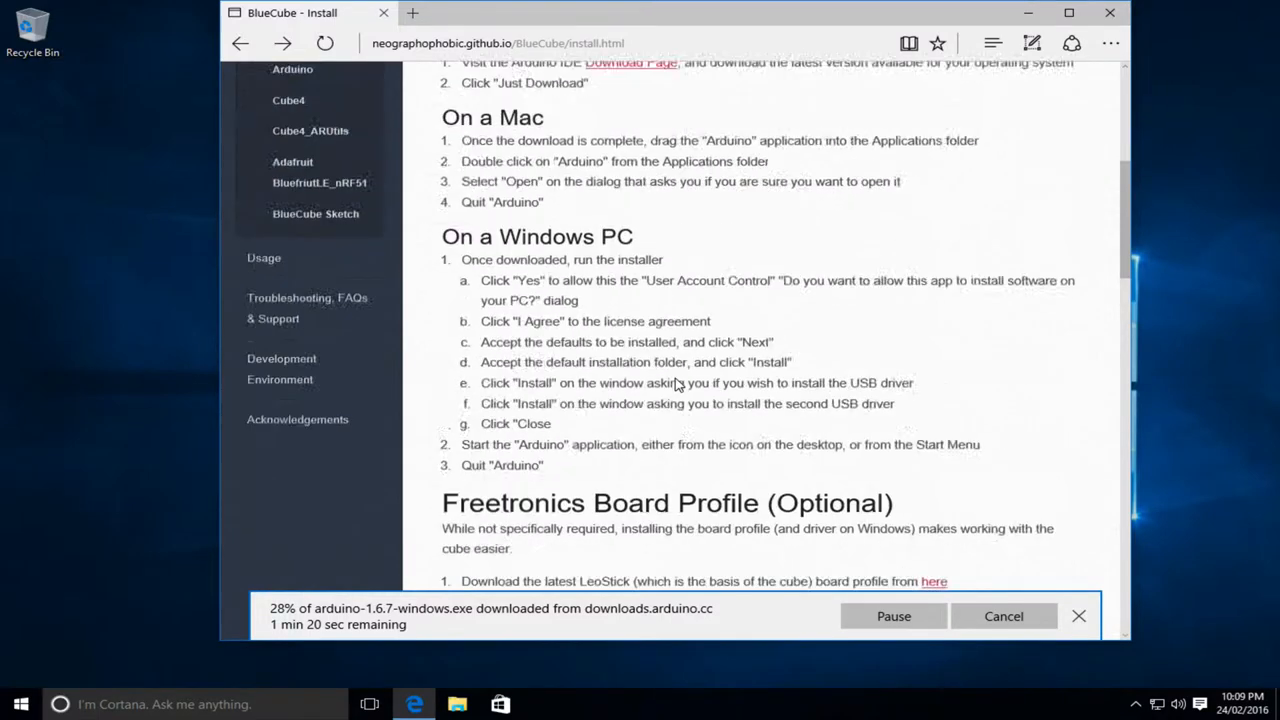
{"action": "scroll", "scroll_direction": "up", "scroll_amount": 3}
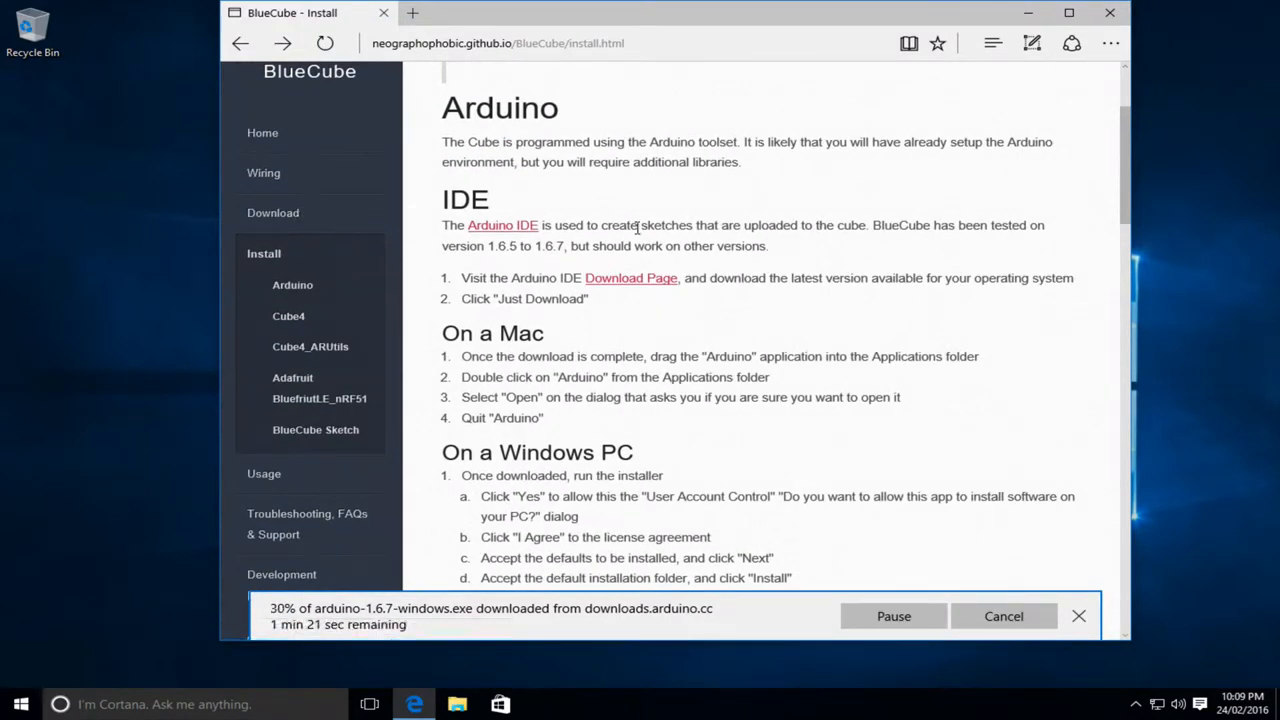
{"action": "left_click", "coordinate": [272, 212]}
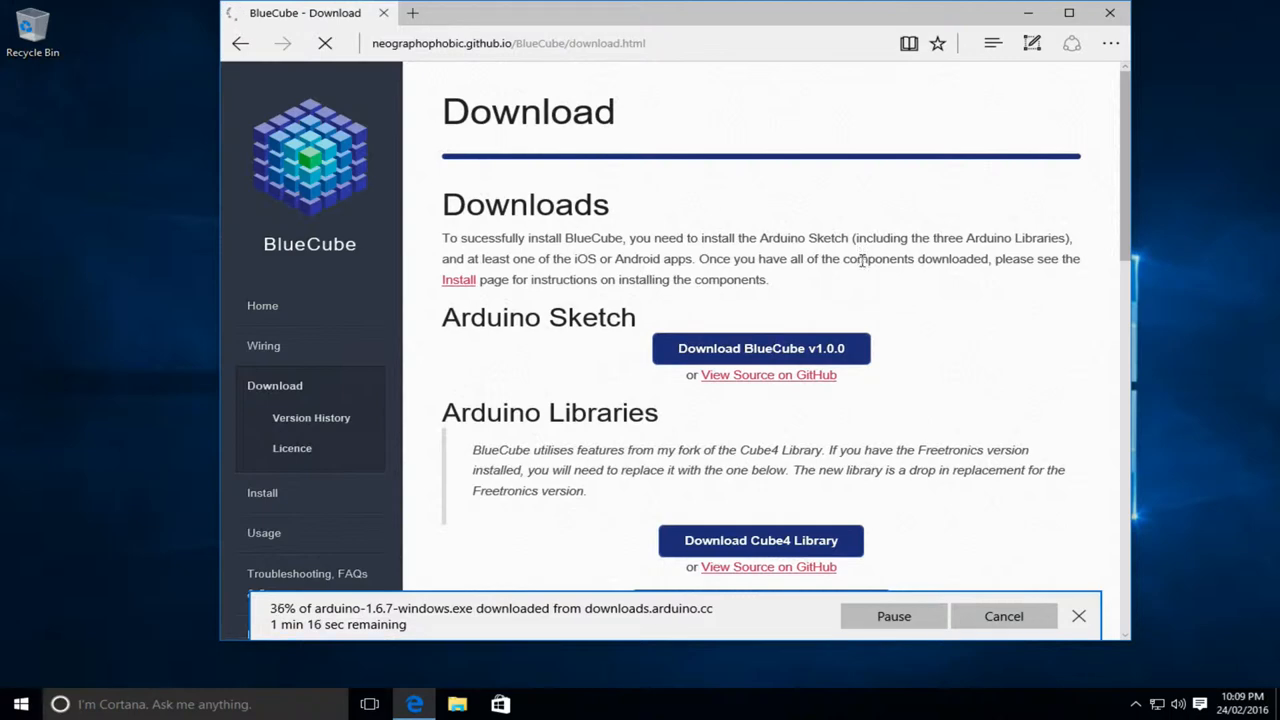
- Download BlueCube v1.0.0 sketch, Cube4 and Cube4_ARUtils libraries, visit Adafruit Bluefruit LE, and return
{"action": "left_click", "coordinate": [760, 194]}
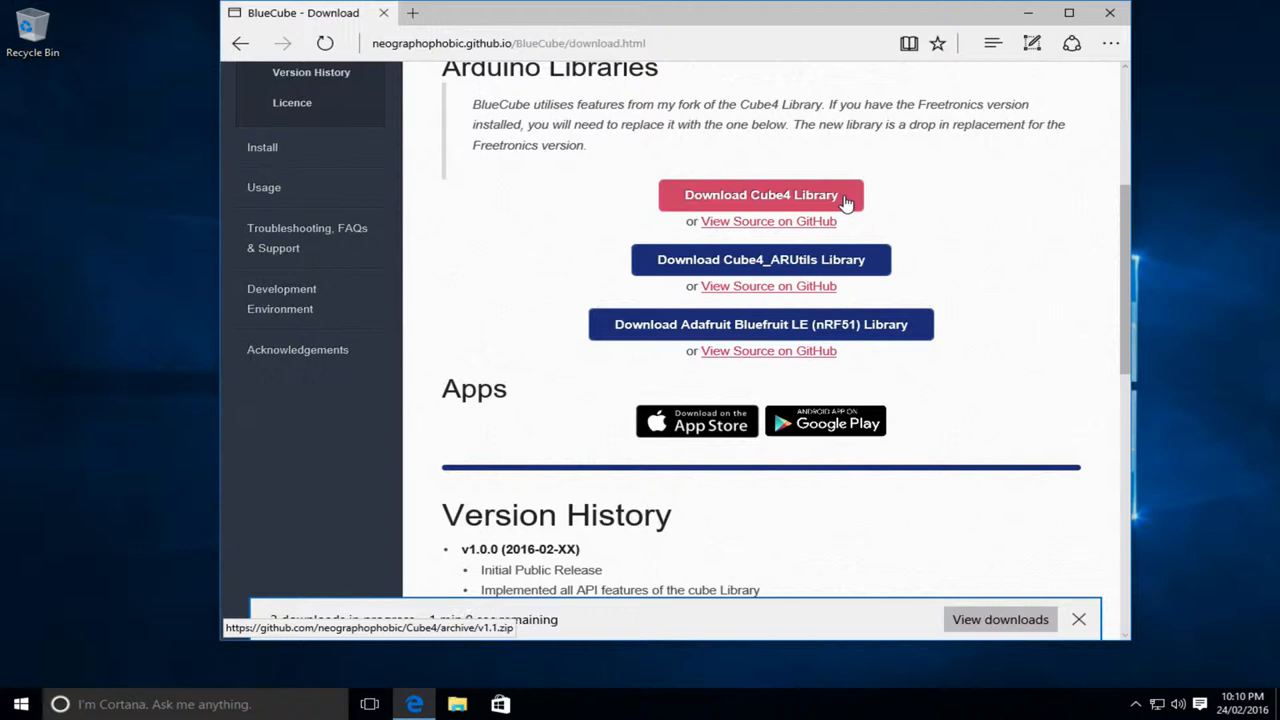
{"action": "left_click", "coordinate": [760, 194]}
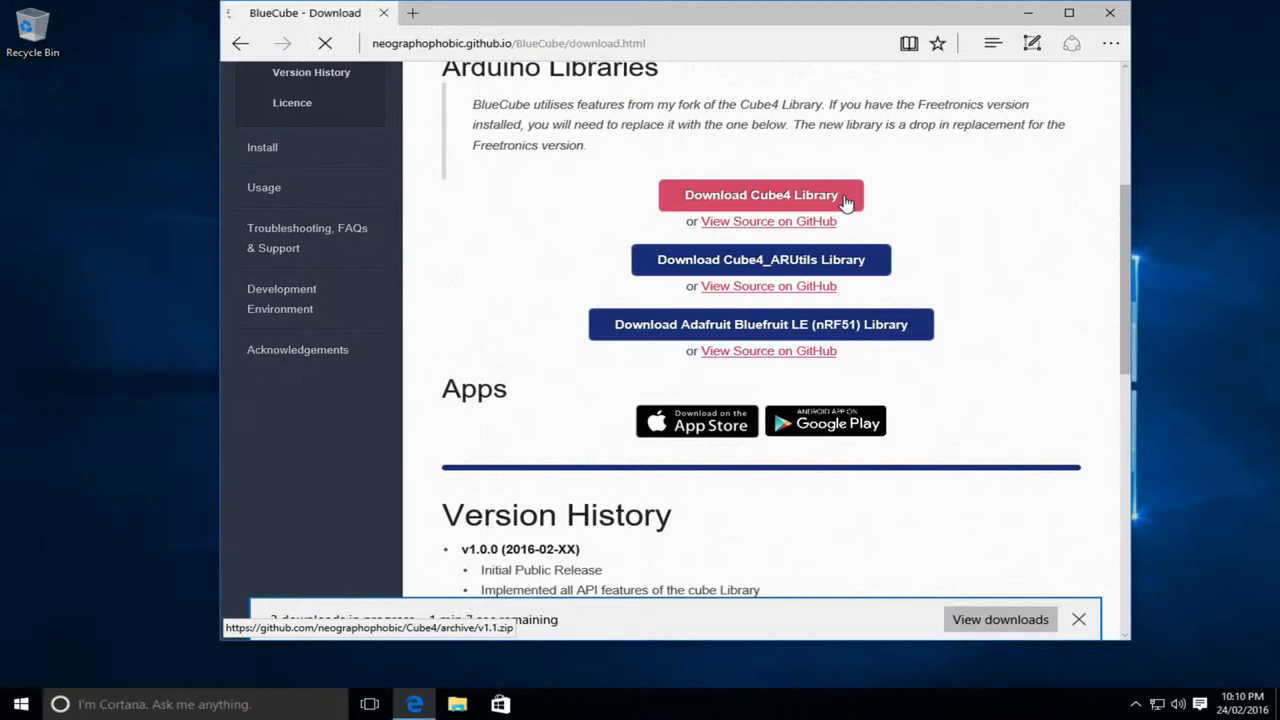
{"action": "left_click", "coordinate": [760, 194]}
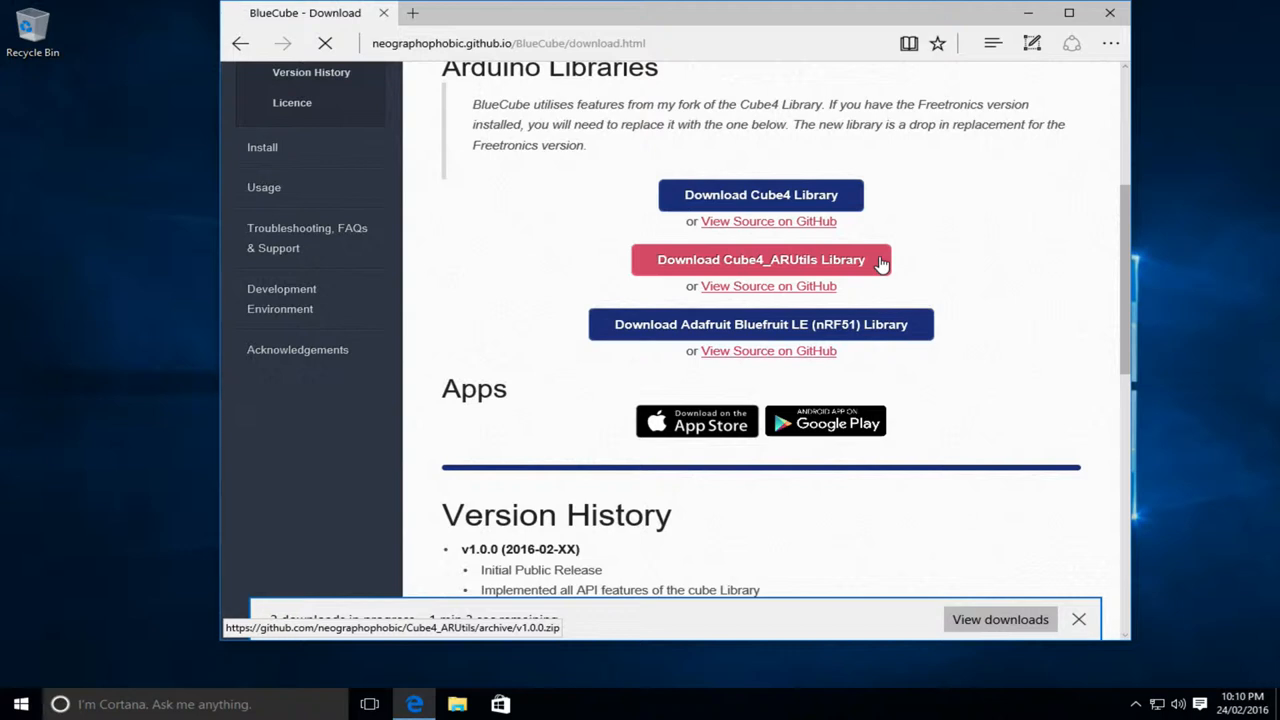
{"action": "left_click", "coordinate": [760, 260]}
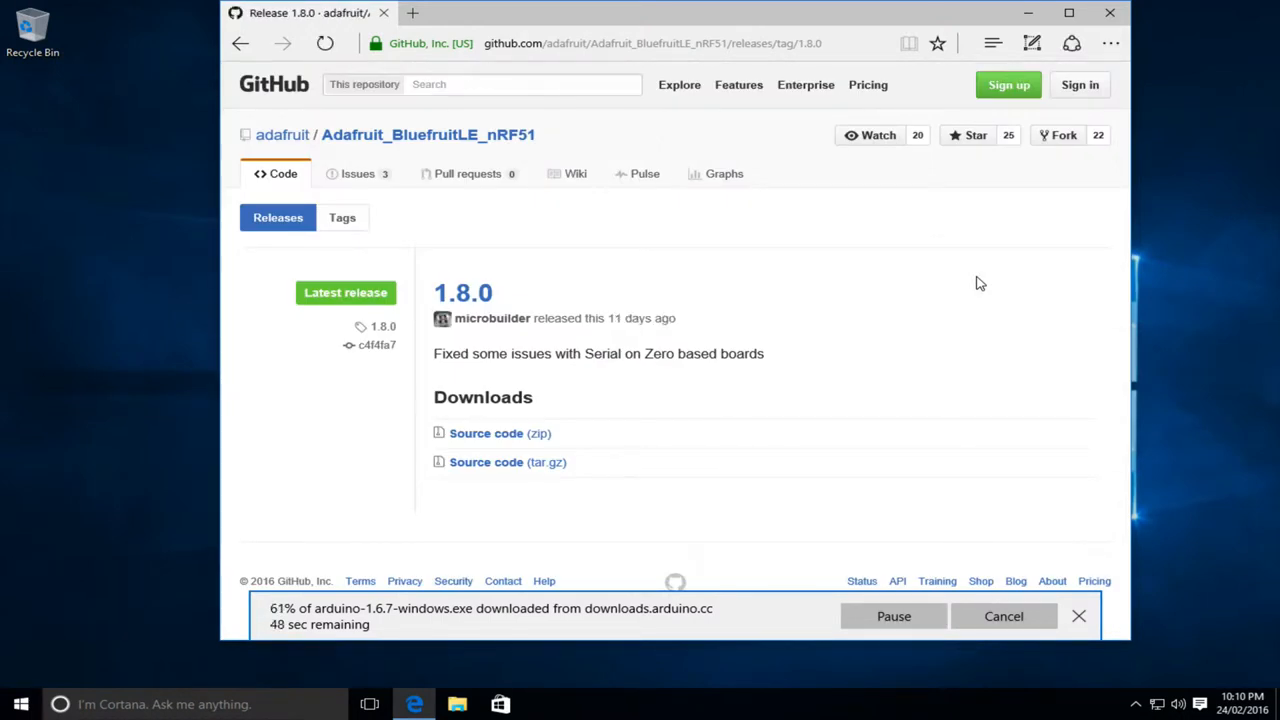
{"action": "mouse_move", "coordinate": [858, 320]}
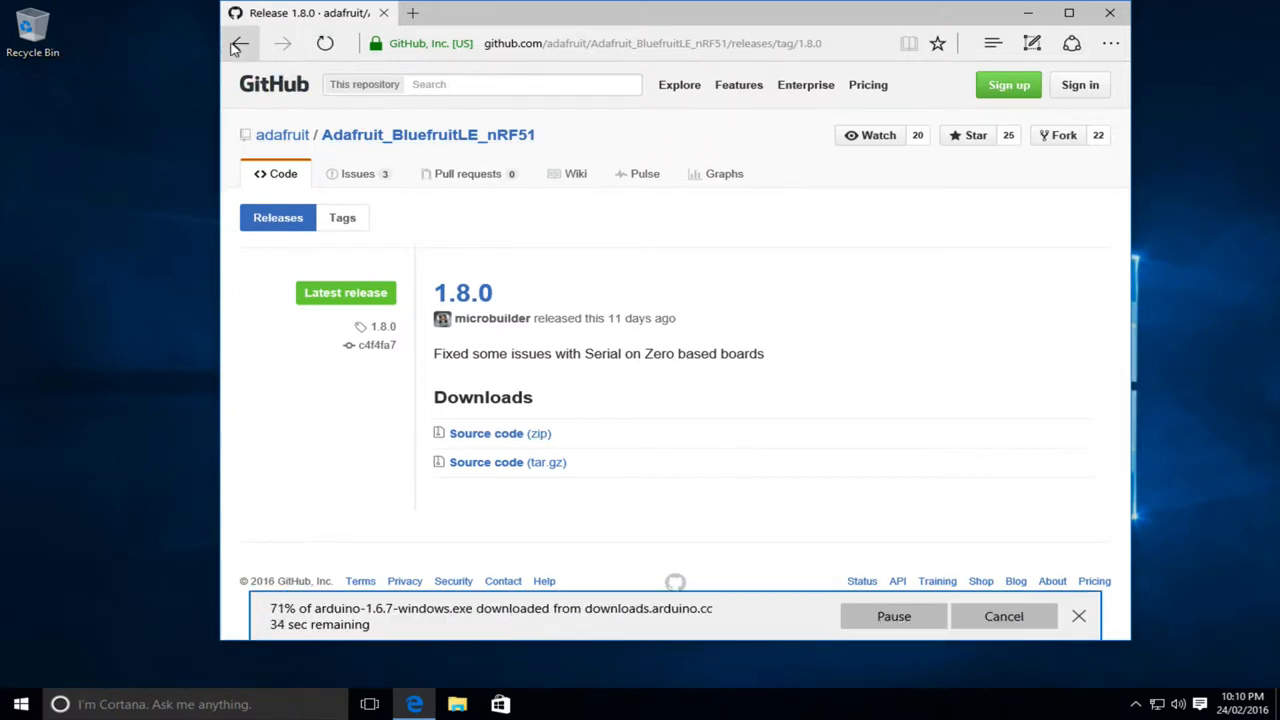
{"action": "left_click", "coordinate": [238, 44]}
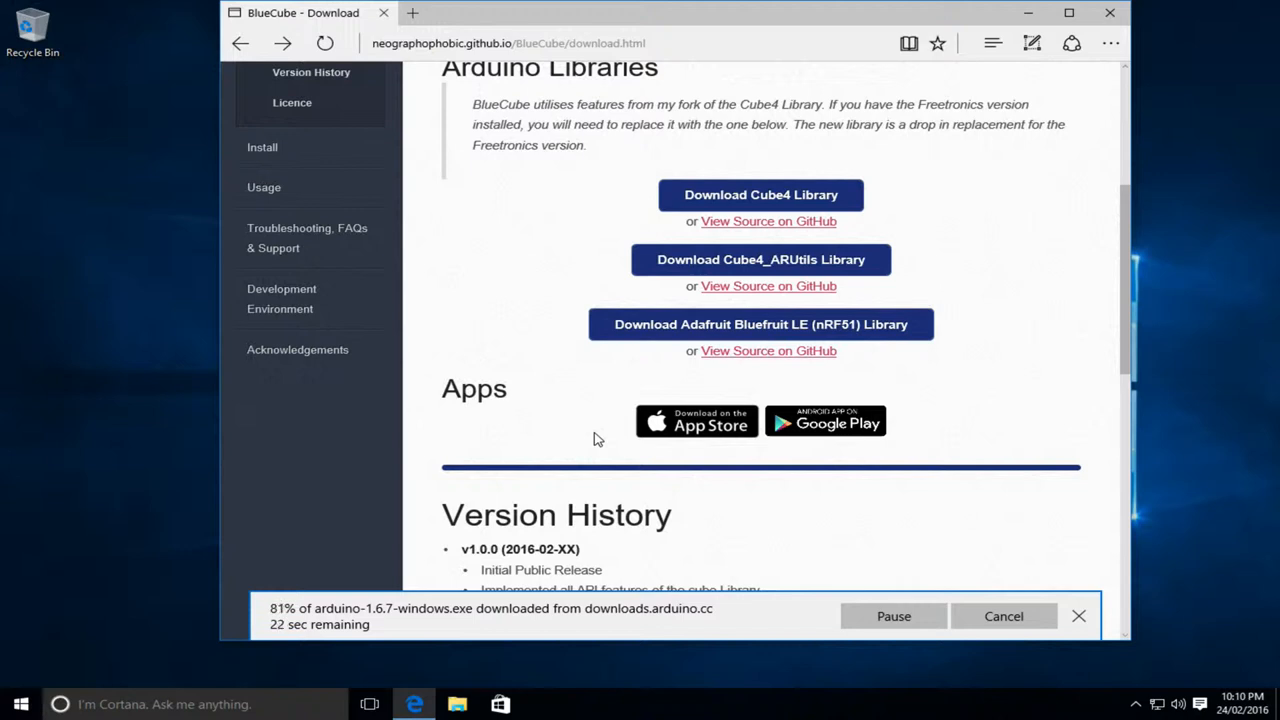
{"action": "mouse_move", "coordinate": [696, 420]}
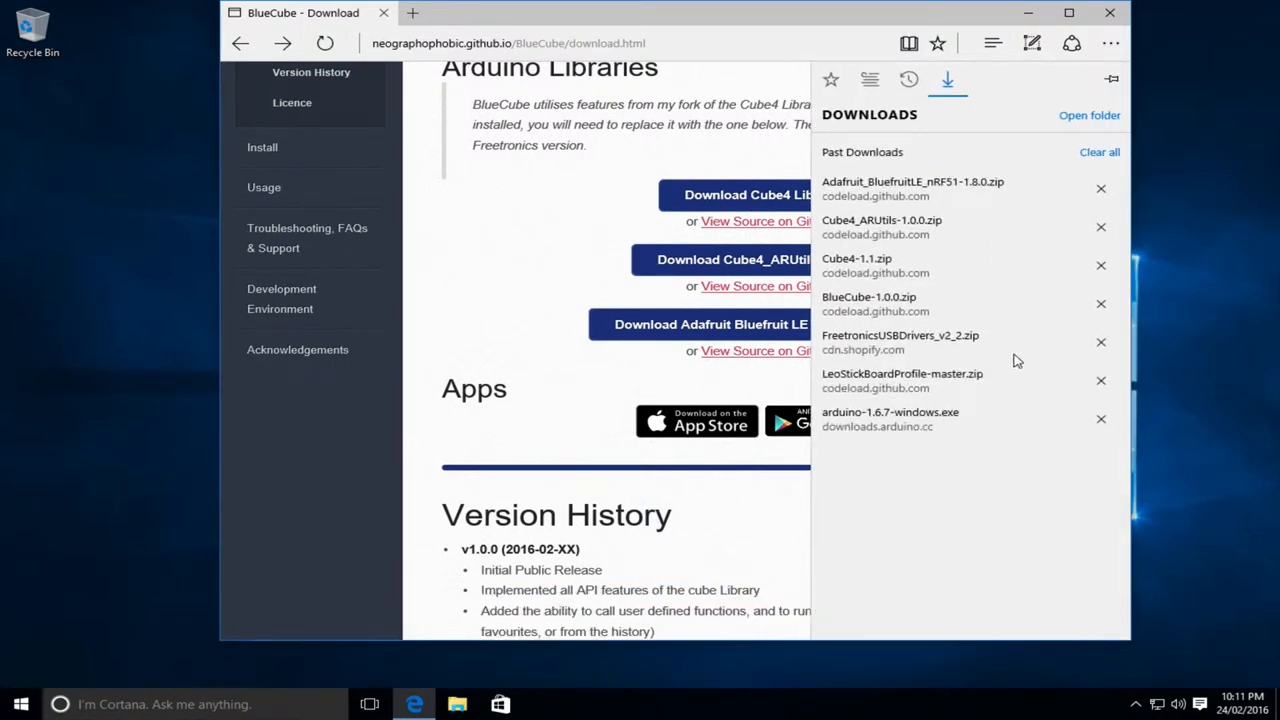
{"action": "mouse_move", "coordinate": [968, 408]}
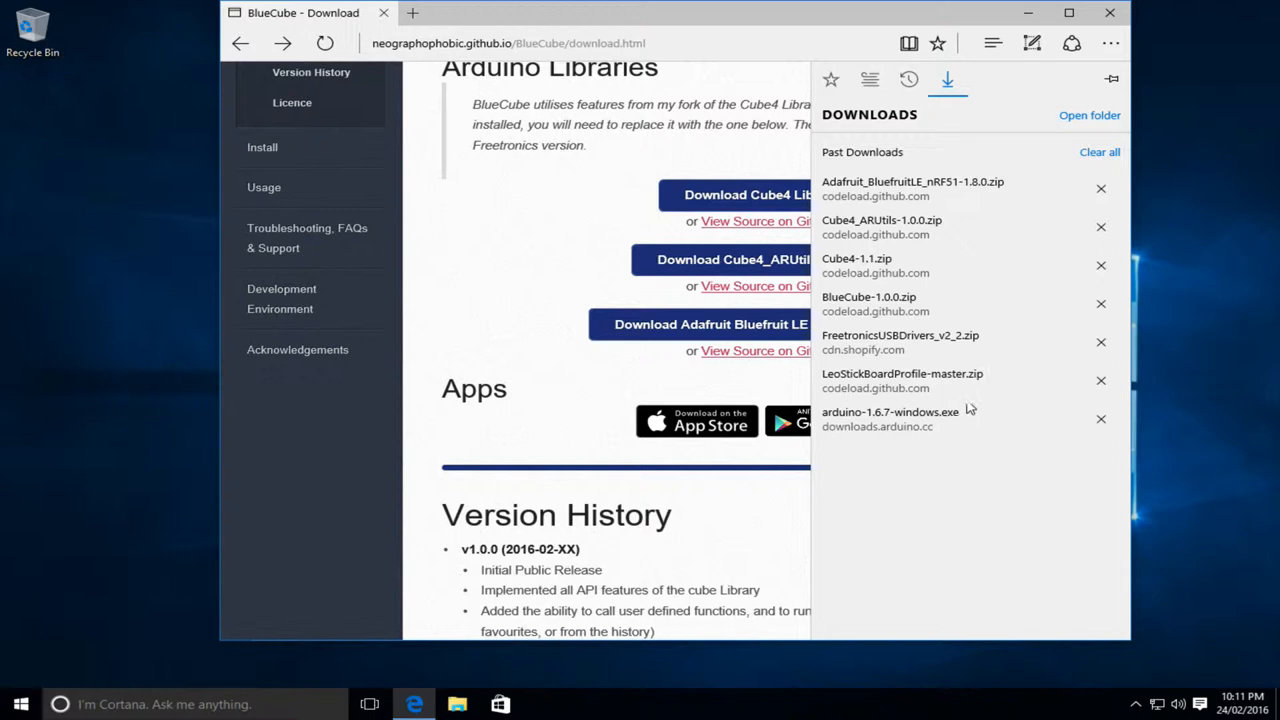
{"action": "mouse_move", "coordinate": [964, 384]}
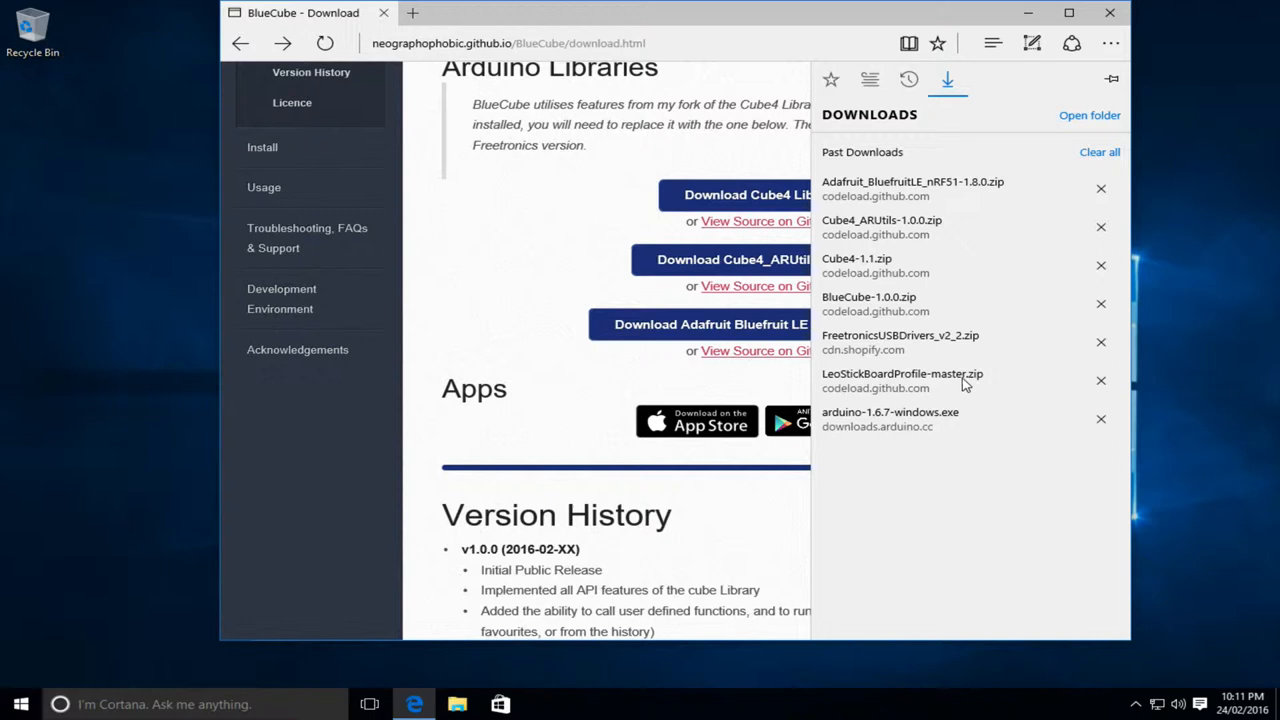
{"action": "mouse_move", "coordinate": [930, 348]}
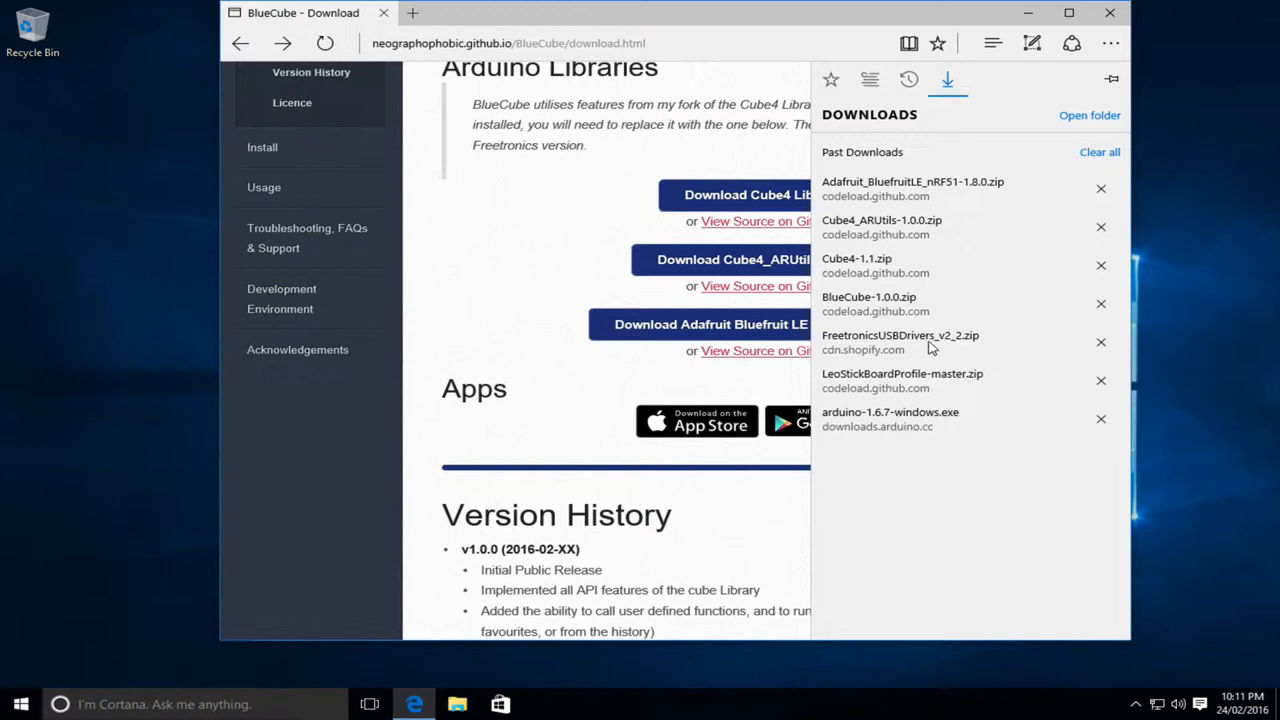
{"action": "mouse_move", "coordinate": [936, 304]}
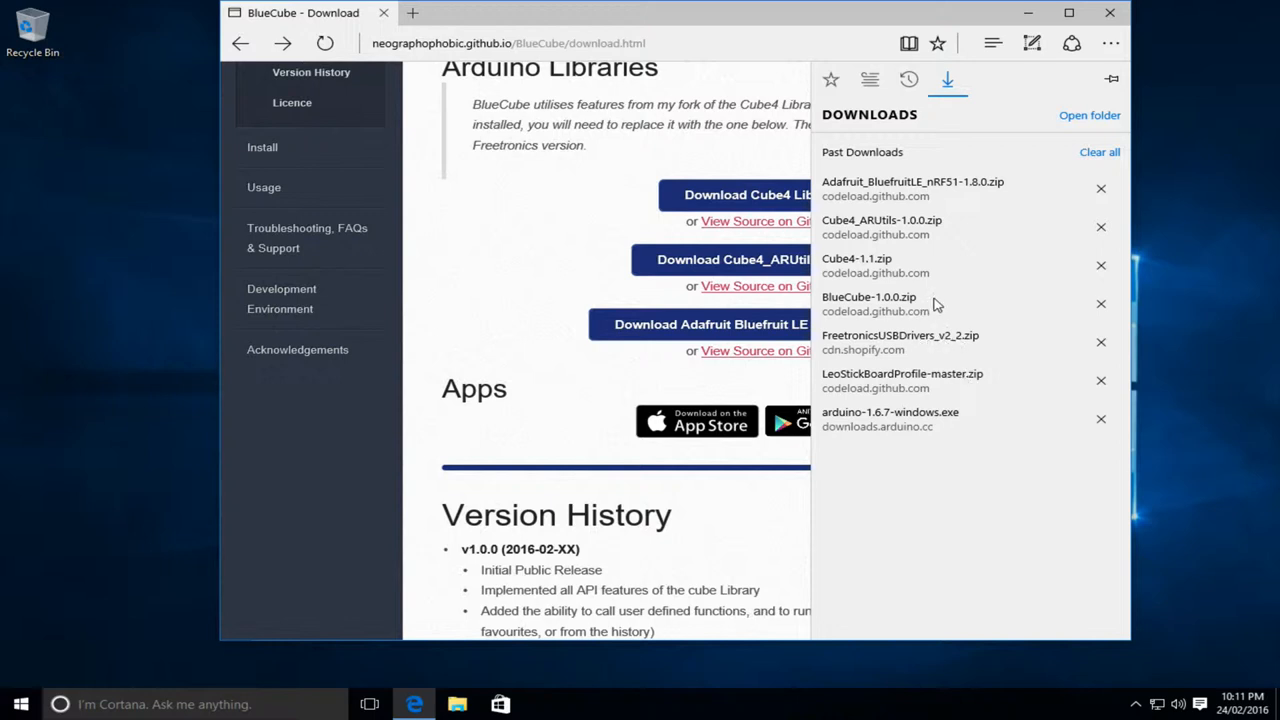
{"action": "mouse_move", "coordinate": [912, 262]}
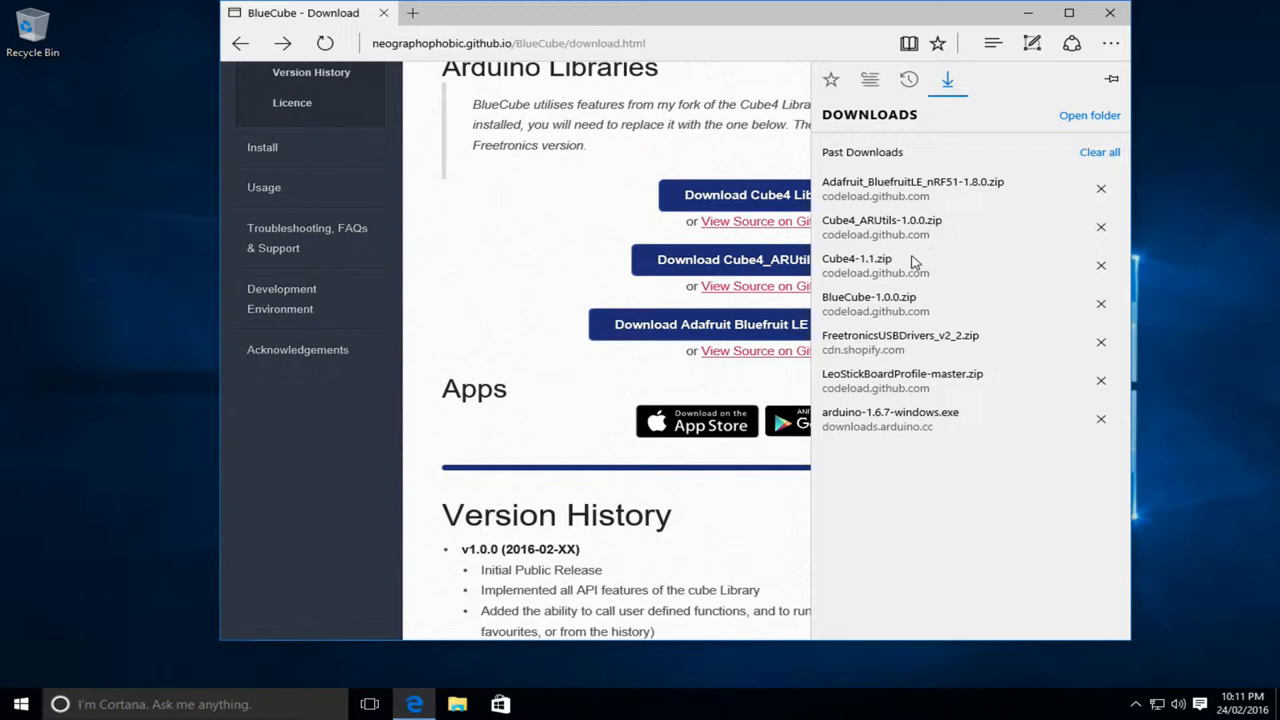
{"action": "mouse_move", "coordinate": [984, 228]}
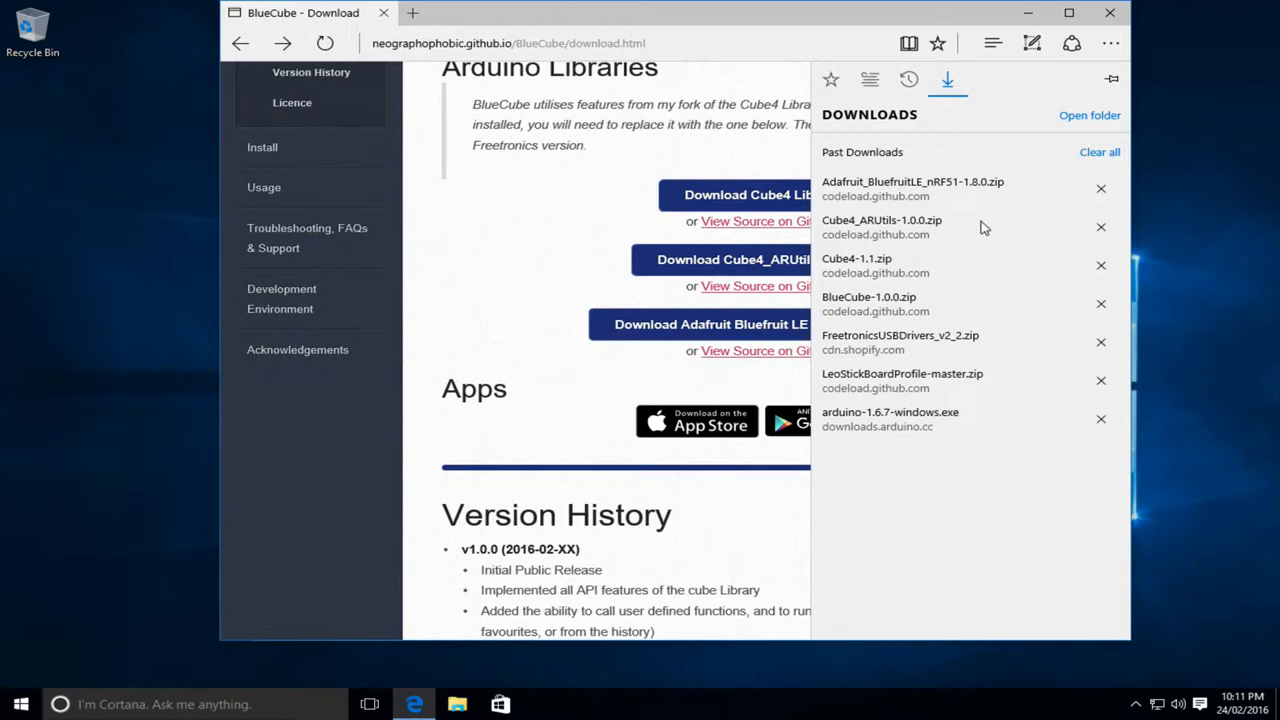
{"action": "mouse_move", "coordinate": [968, 204]}
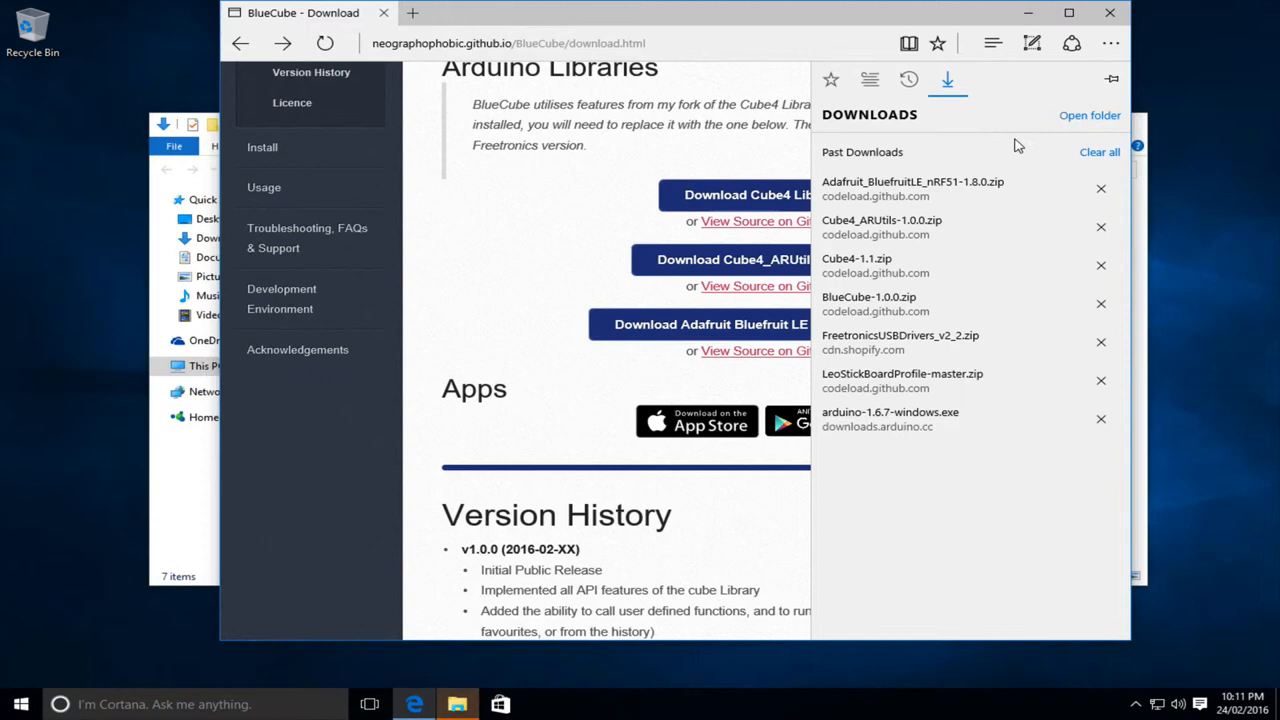
{"action": "mouse_move", "coordinate": [950, 224]}
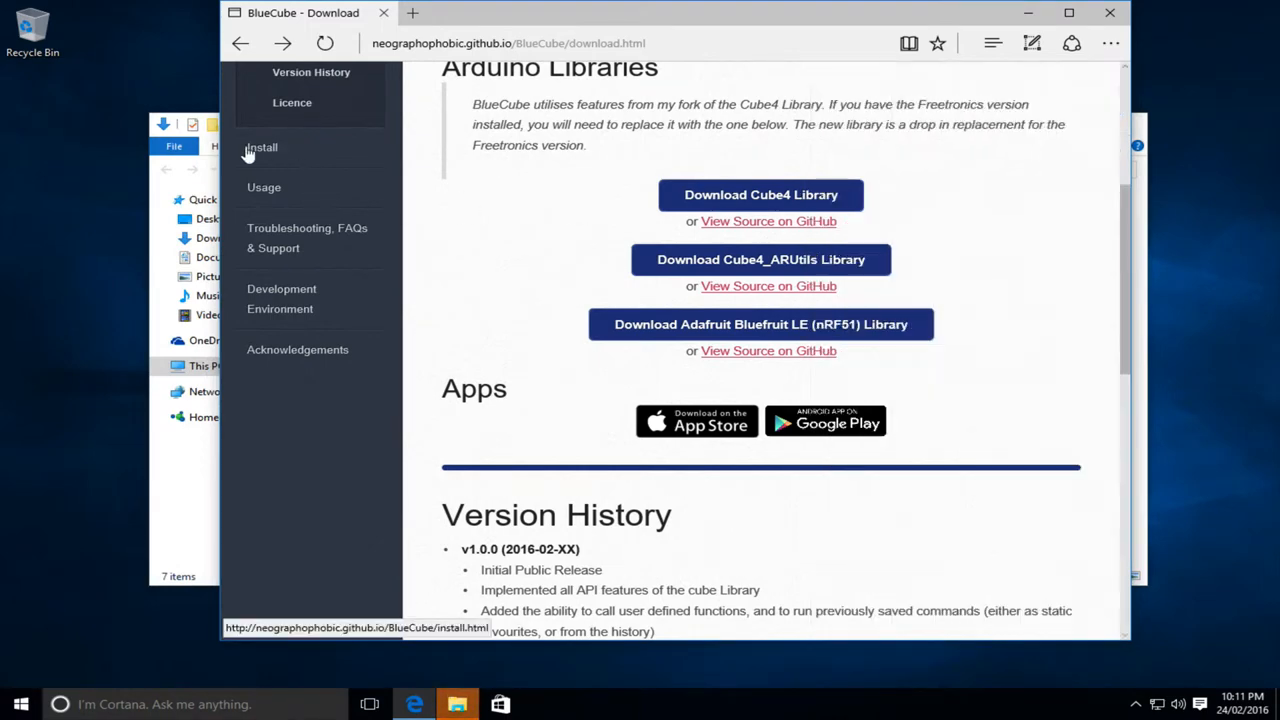
- Return to the BlueCube Install page and read through the library installation steps
{"action": "left_click", "coordinate": [260, 148]}
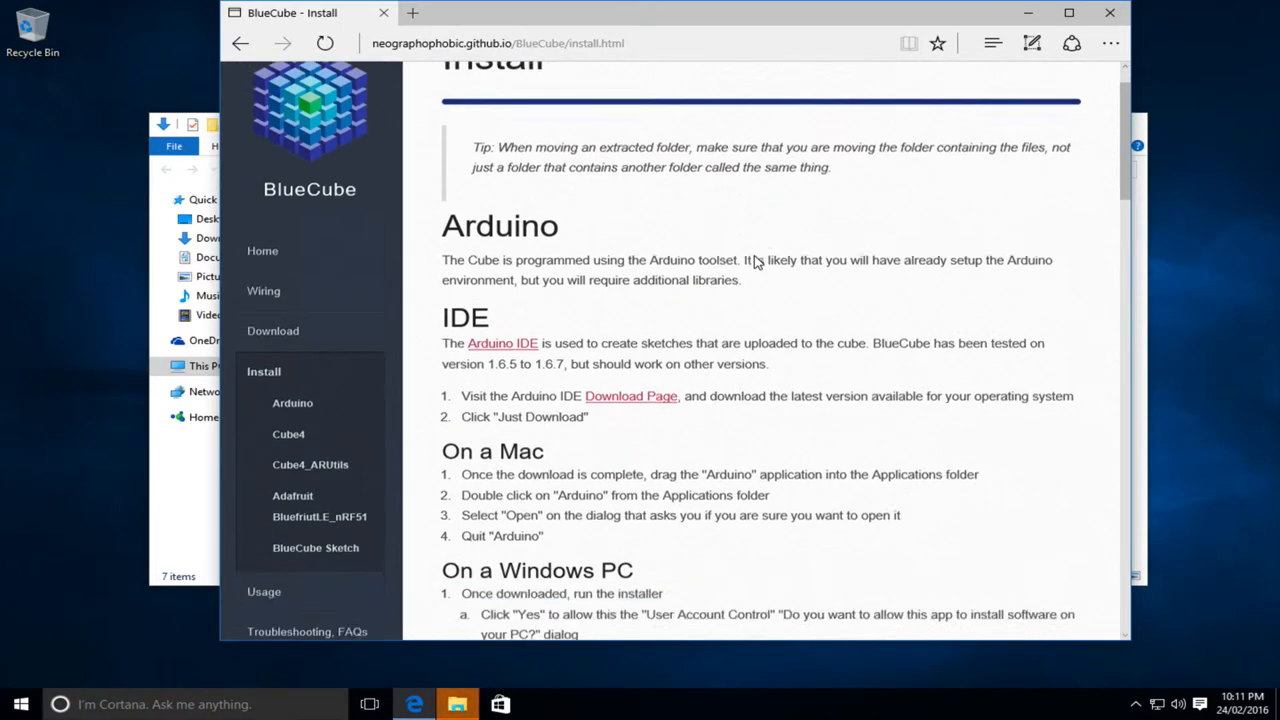
{"action": "scroll", "scroll_direction": "down", "scroll_amount": 3}
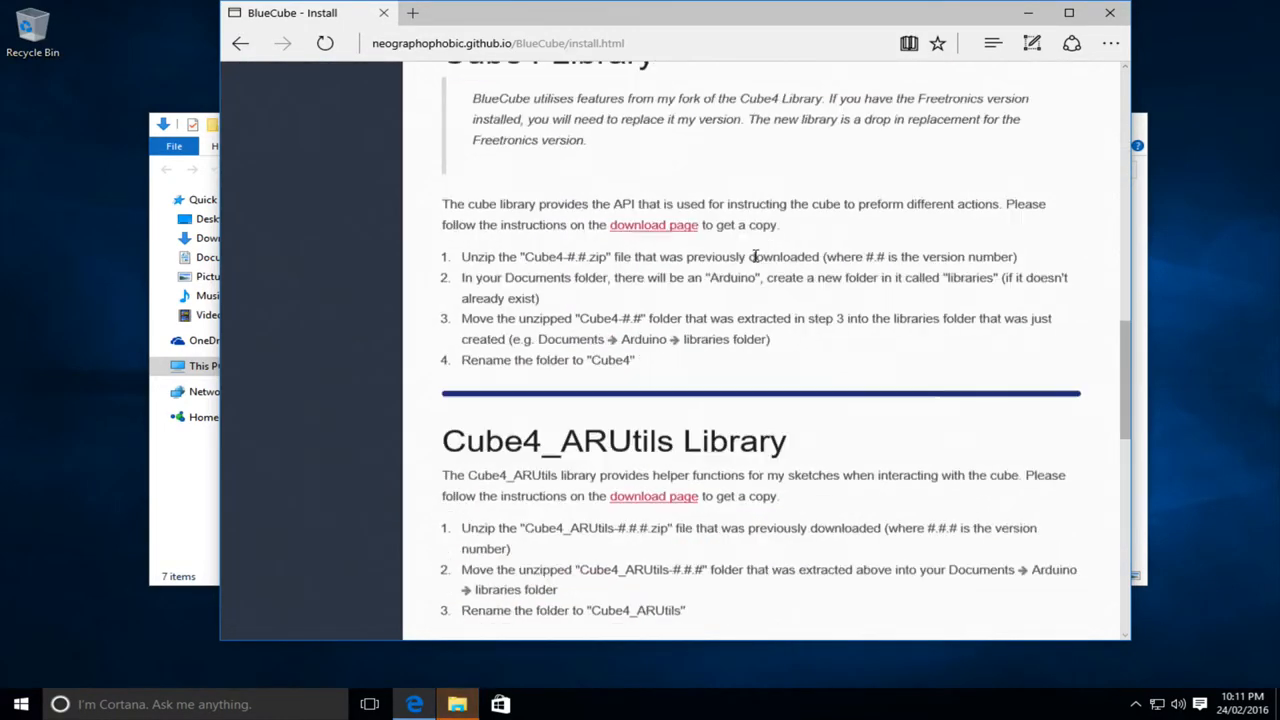
{"action": "scroll", "scroll_direction": "up", "scroll_amount": 3}
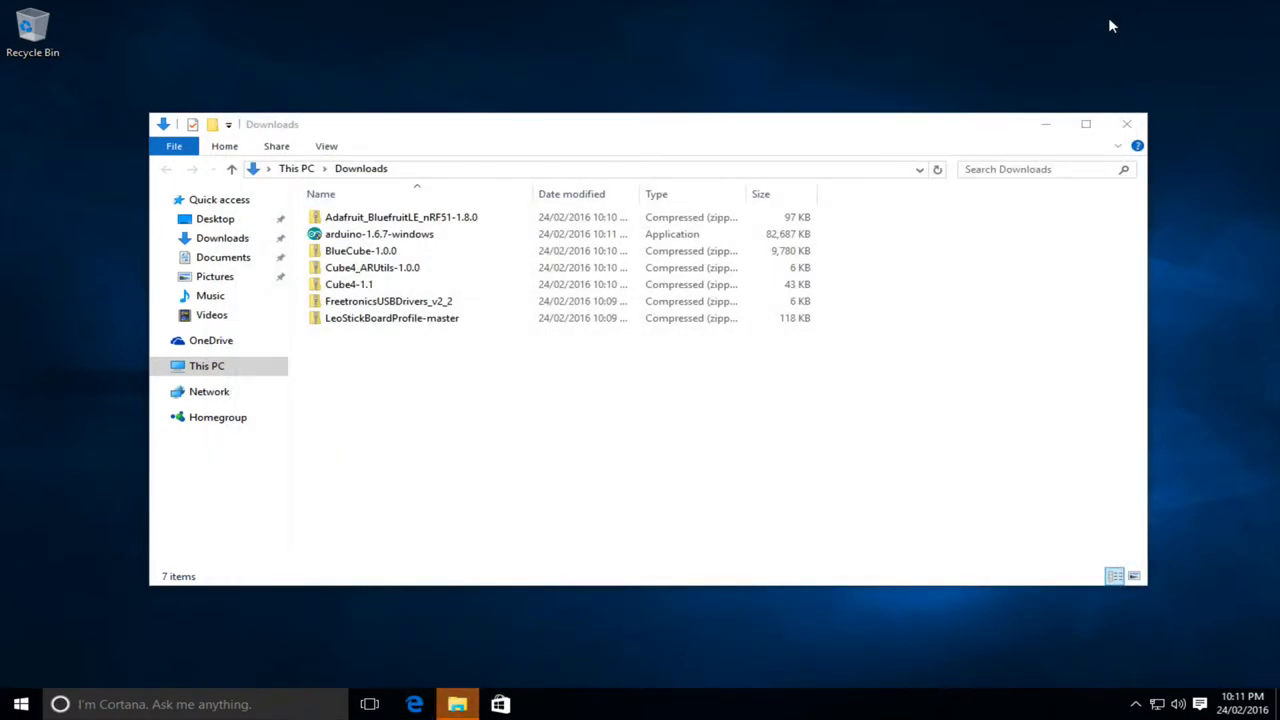
- Launch arduino-1.6.7-windows from Downloads, accept the license and install default components to the default folder
{"action": "left_click", "coordinate": [380, 234]}
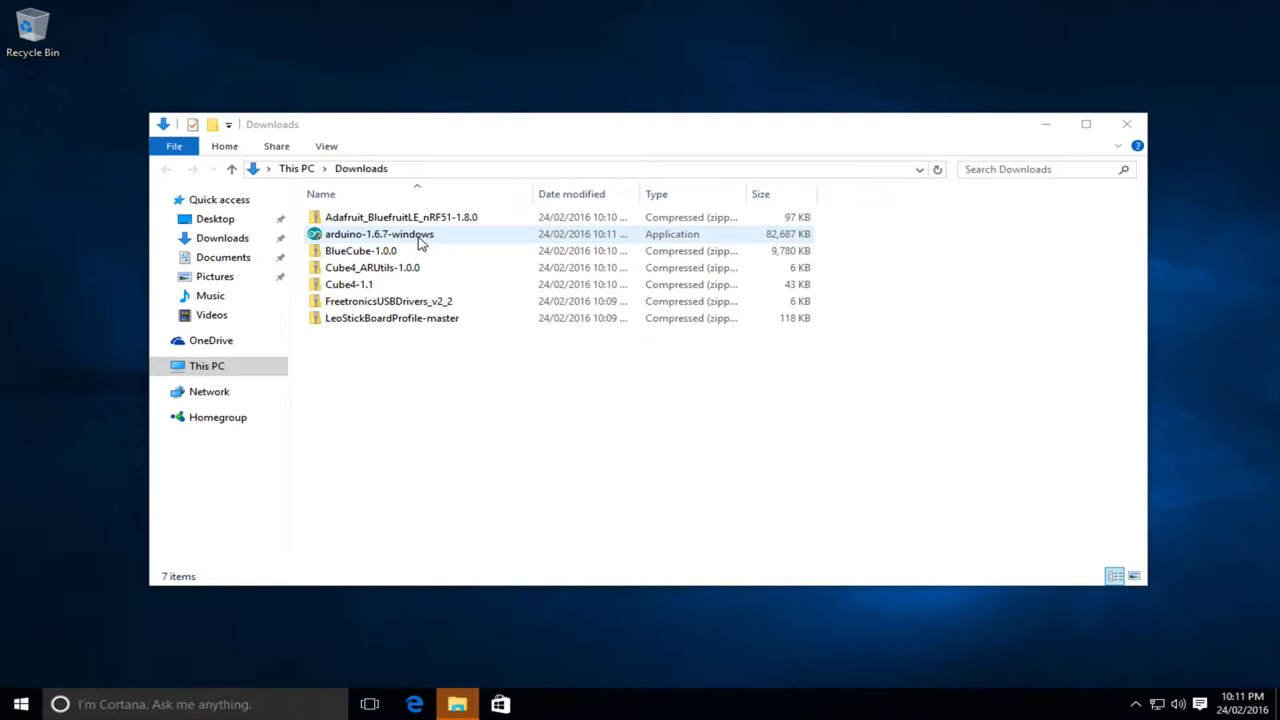
{"action": "left_click", "coordinate": [380, 234]}
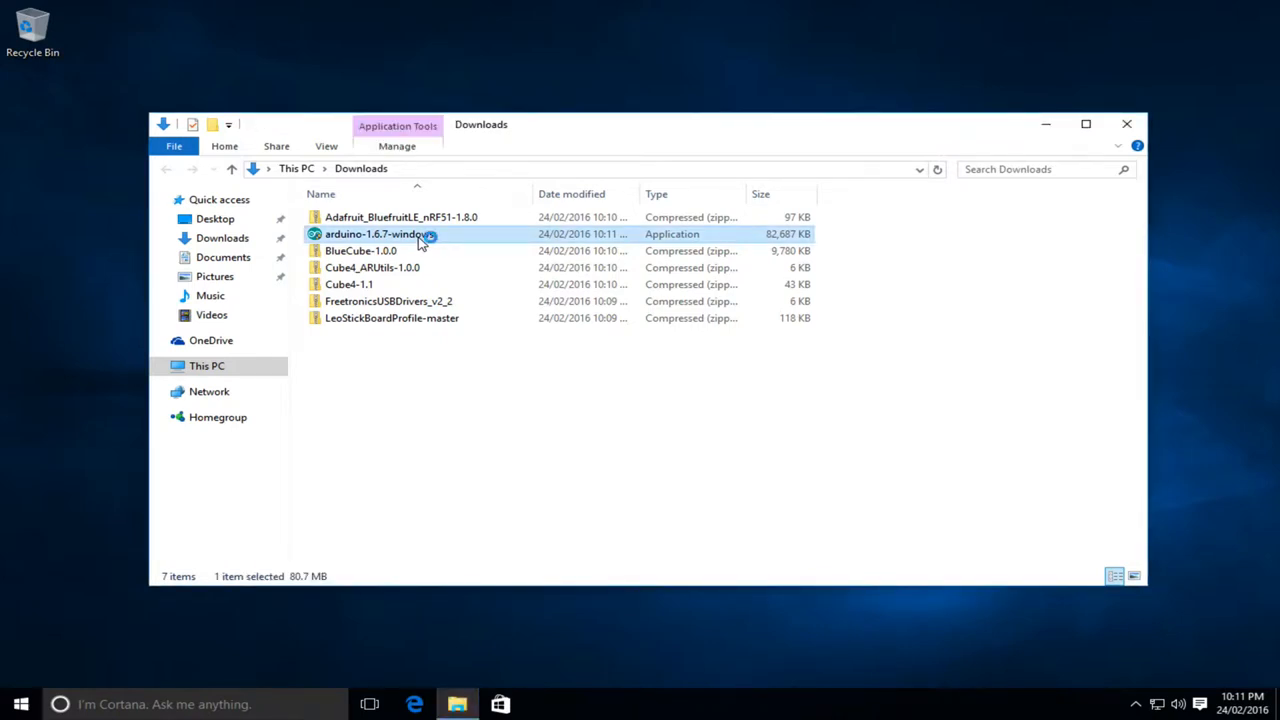
{"action": "double_click", "coordinate": [376, 234]}
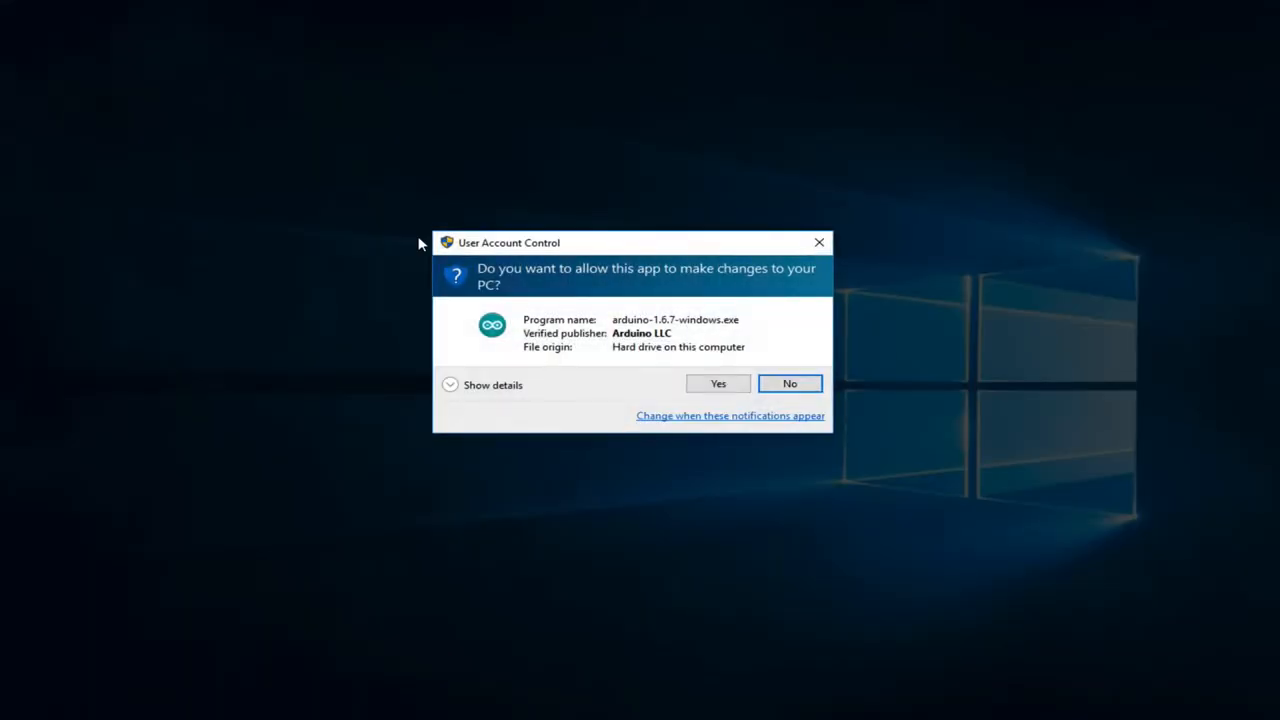
{"action": "left_click", "coordinate": [718, 384]}
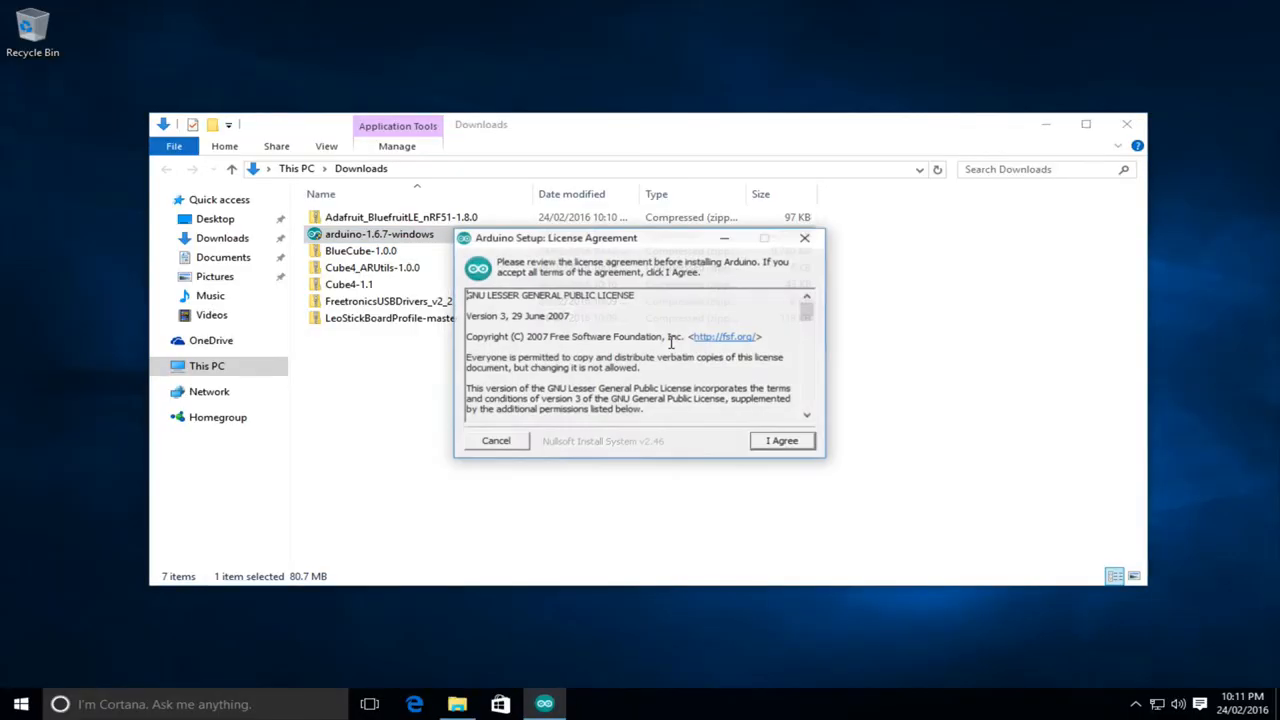
{"action": "left_click", "coordinate": [782, 440]}
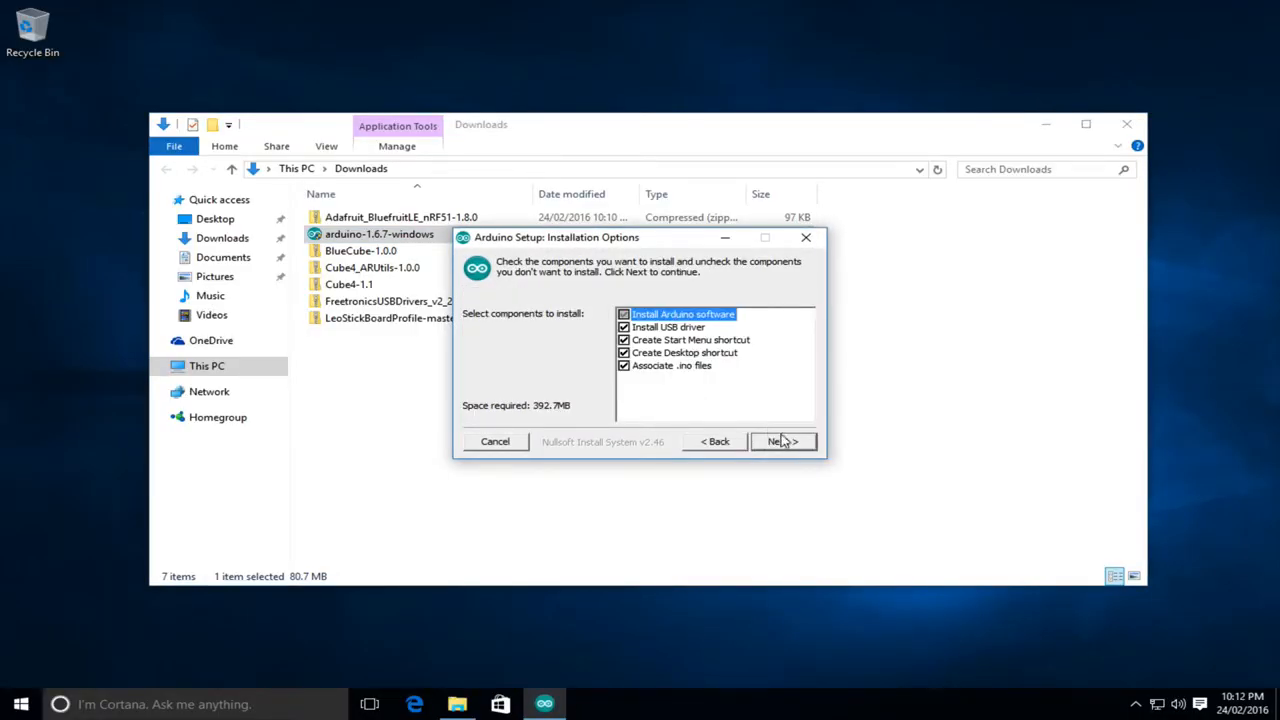
{"action": "left_click", "coordinate": [784, 442]}
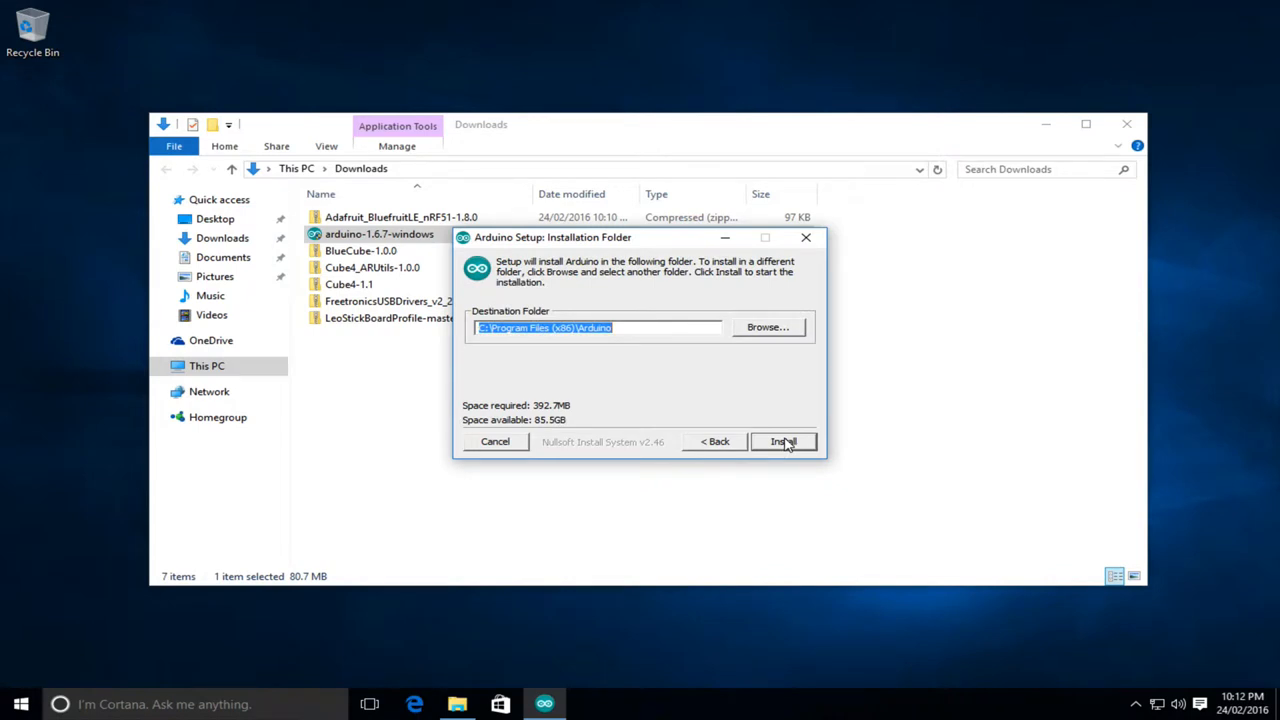
{"action": "left_click", "coordinate": [784, 442]}
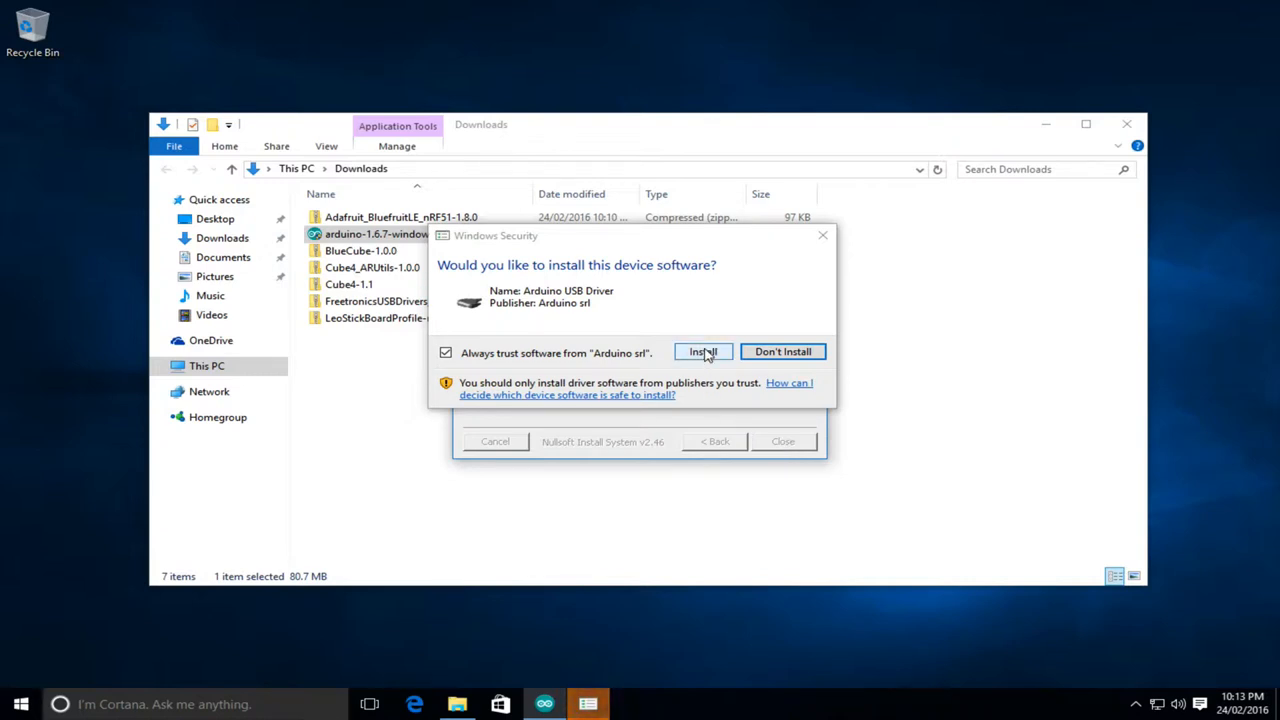
- Install both Arduino USB drivers, close the finished setup and start the Arduino IDE from its desktop shortcut
{"action": "left_click", "coordinate": [704, 352]}
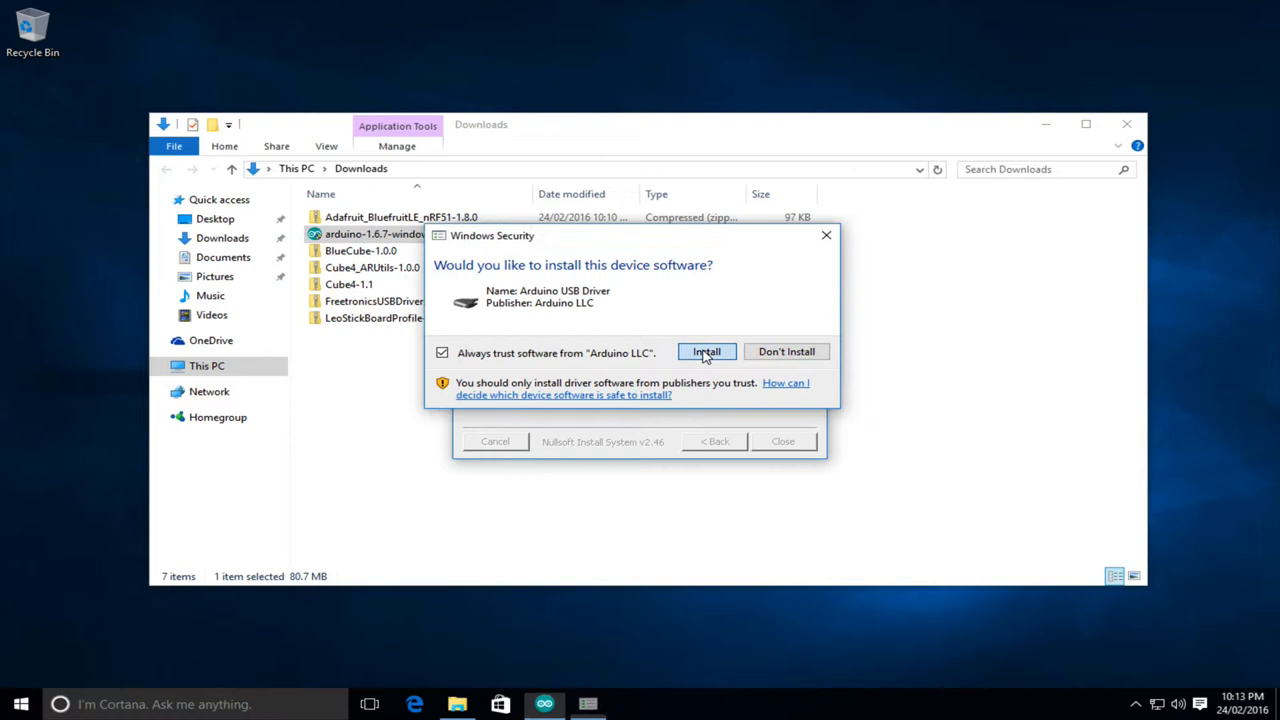
{"action": "left_click", "coordinate": [706, 352]}
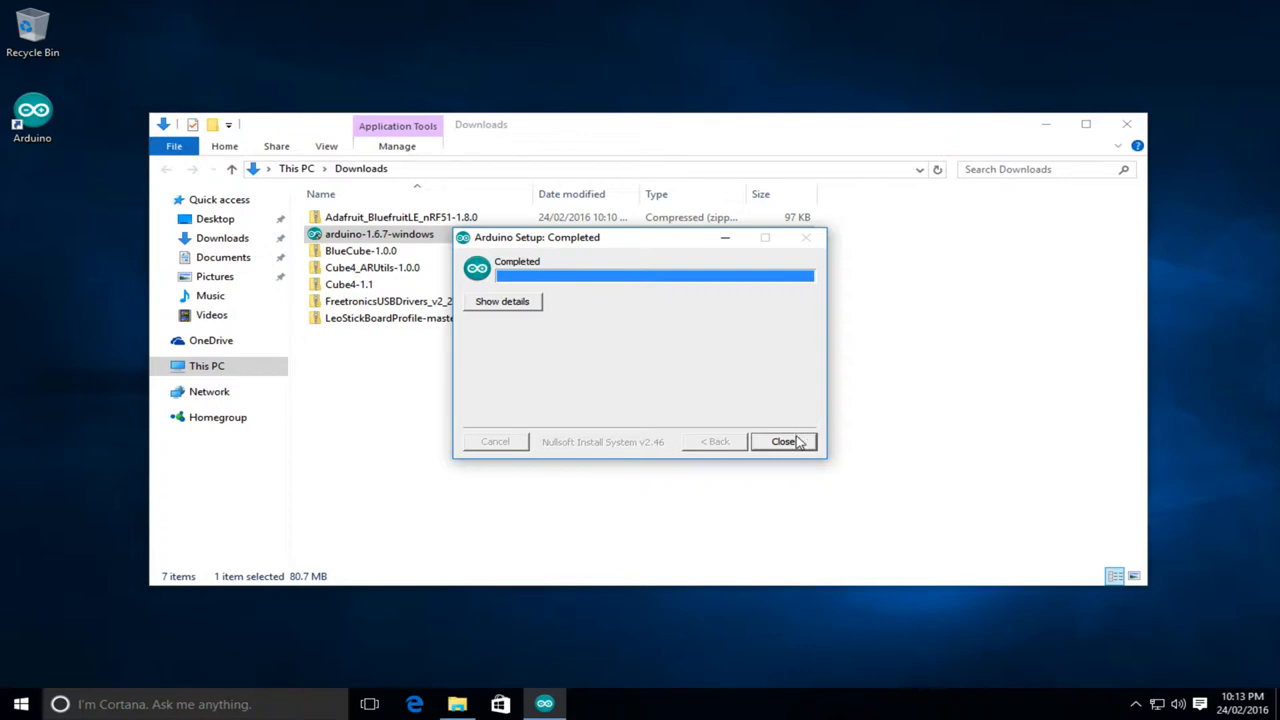
{"action": "left_click", "coordinate": [784, 442]}
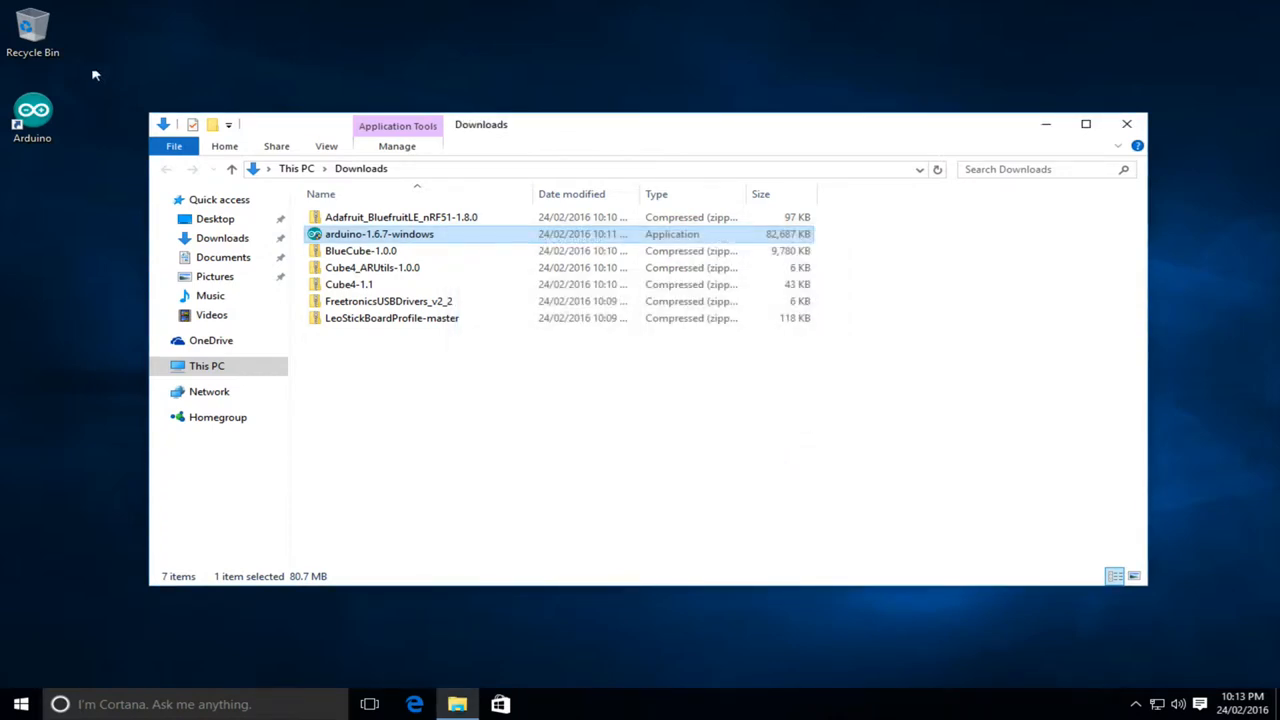
{"action": "double_click", "coordinate": [378, 232]}
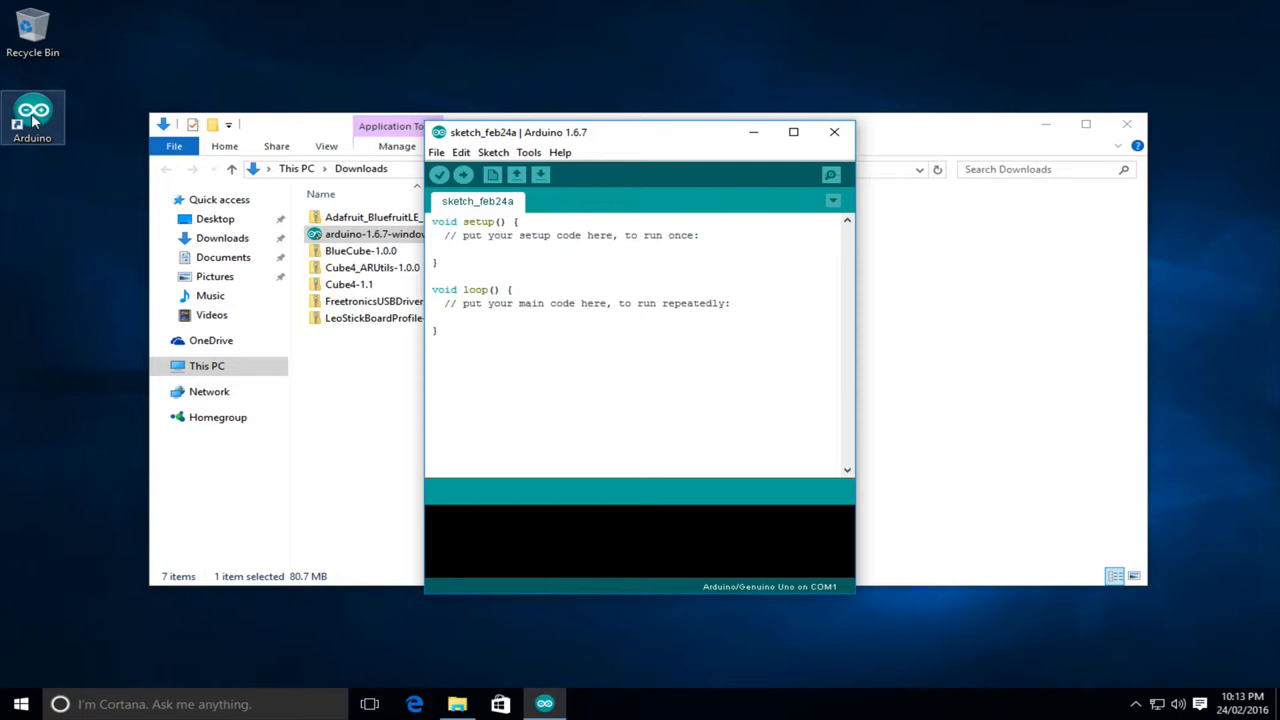
{"action": "mouse_move", "coordinate": [408, 232]}
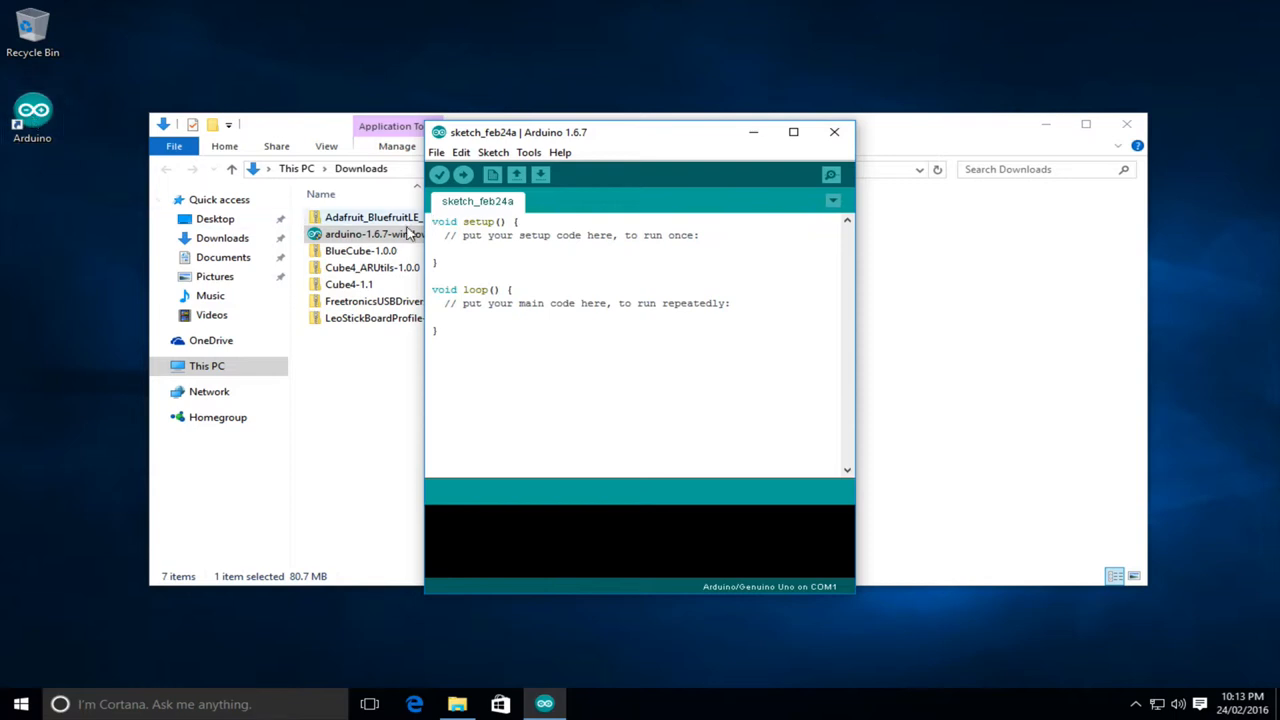
- Allow Java on private networks, check Preferences and sketchbook location with OK, then close the IDE
{"action": "left_click", "coordinate": [436, 152]}
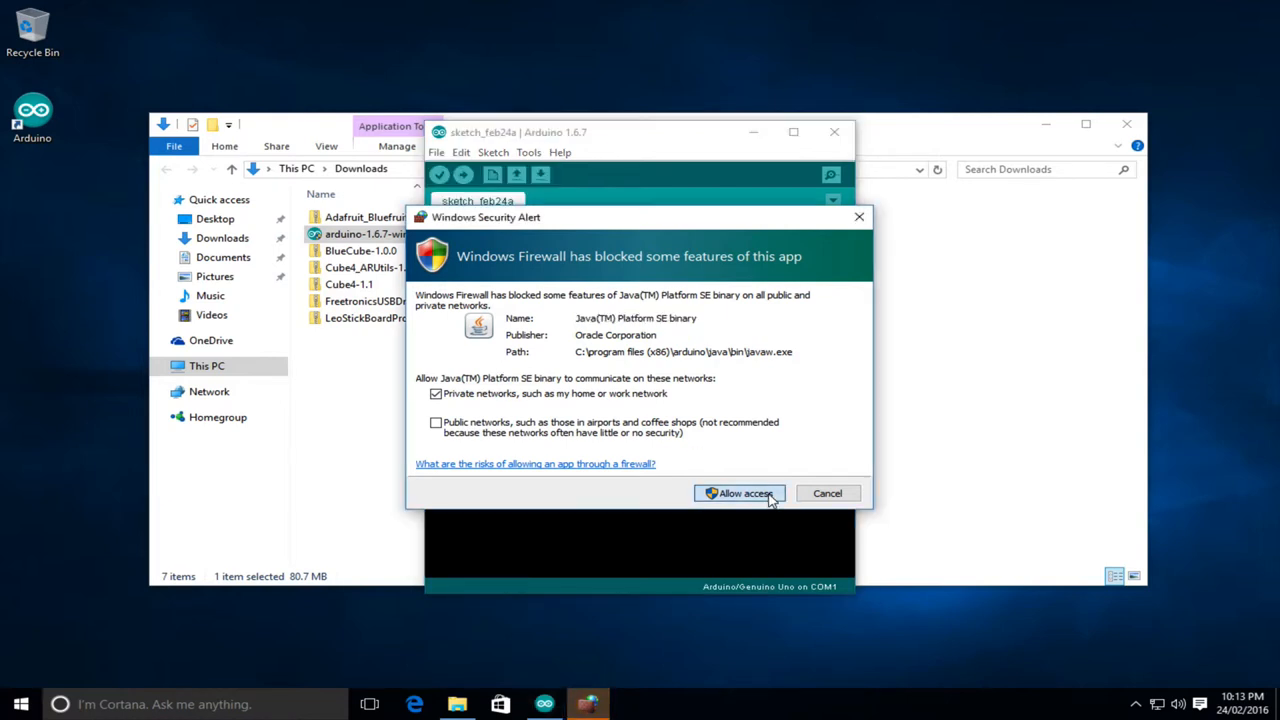
{"action": "left_click", "coordinate": [740, 492]}
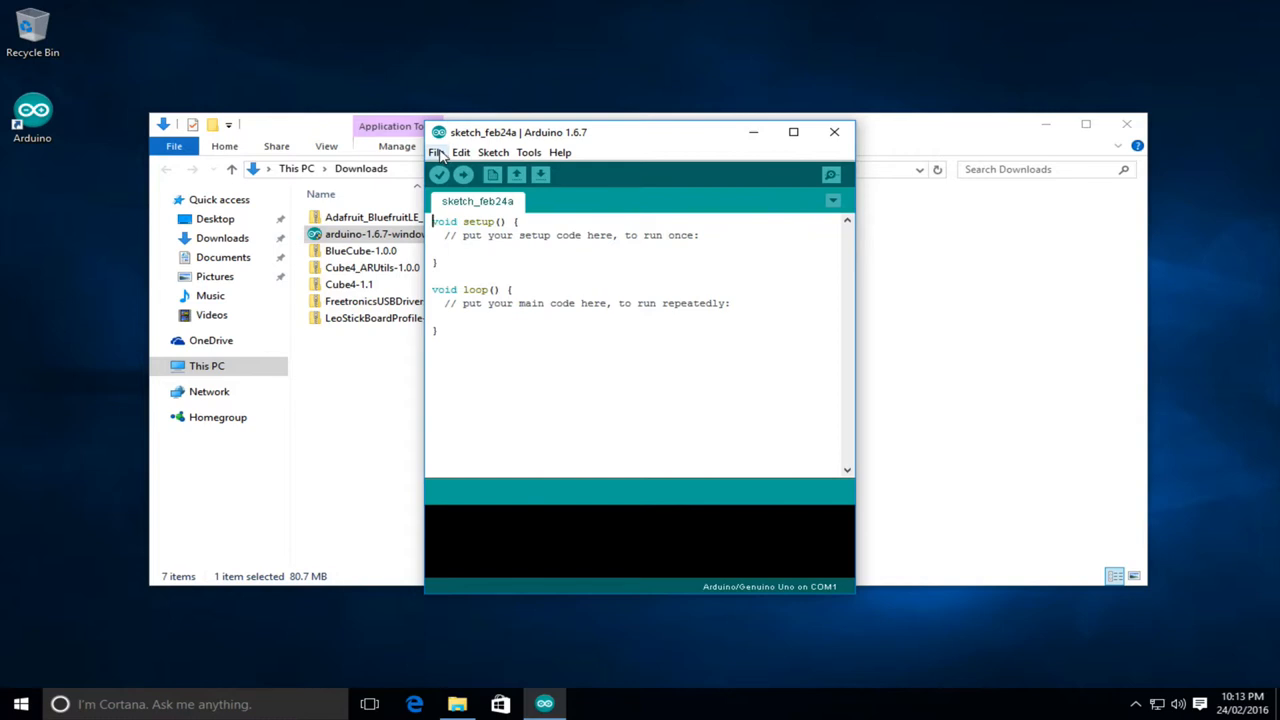
{"action": "left_click", "coordinate": [436, 152]}
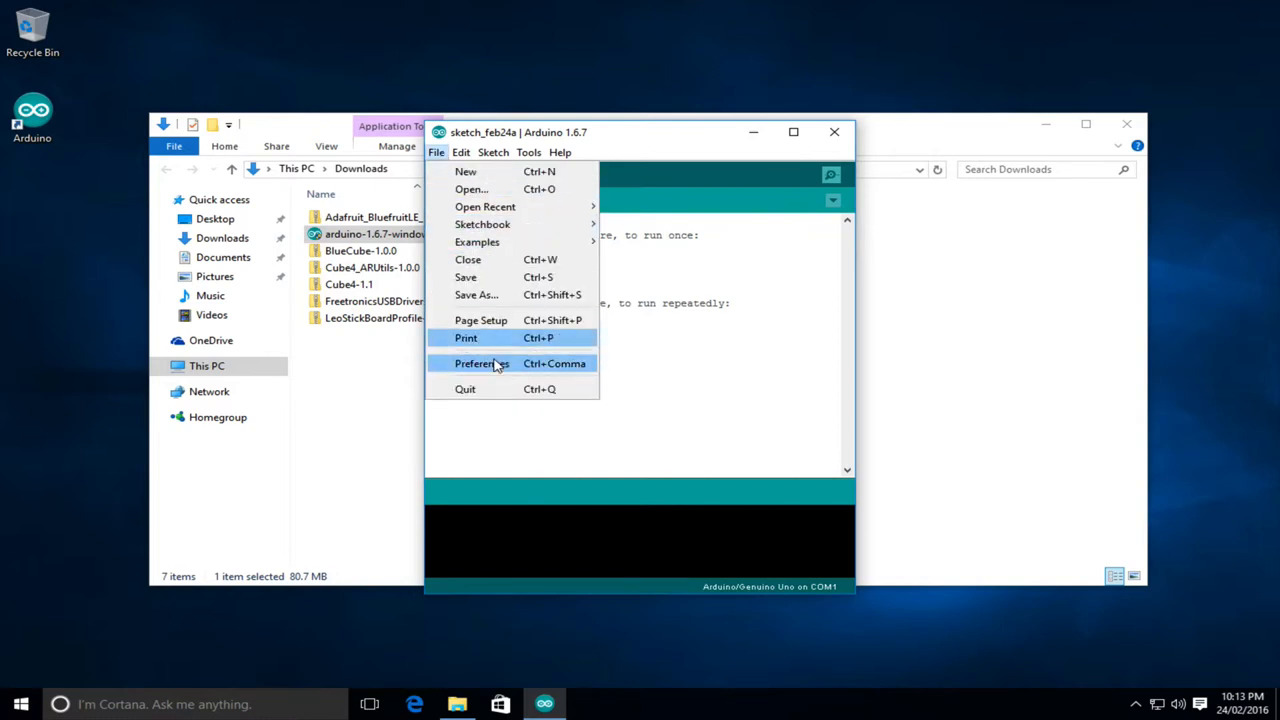
{"action": "left_click", "coordinate": [480, 364]}
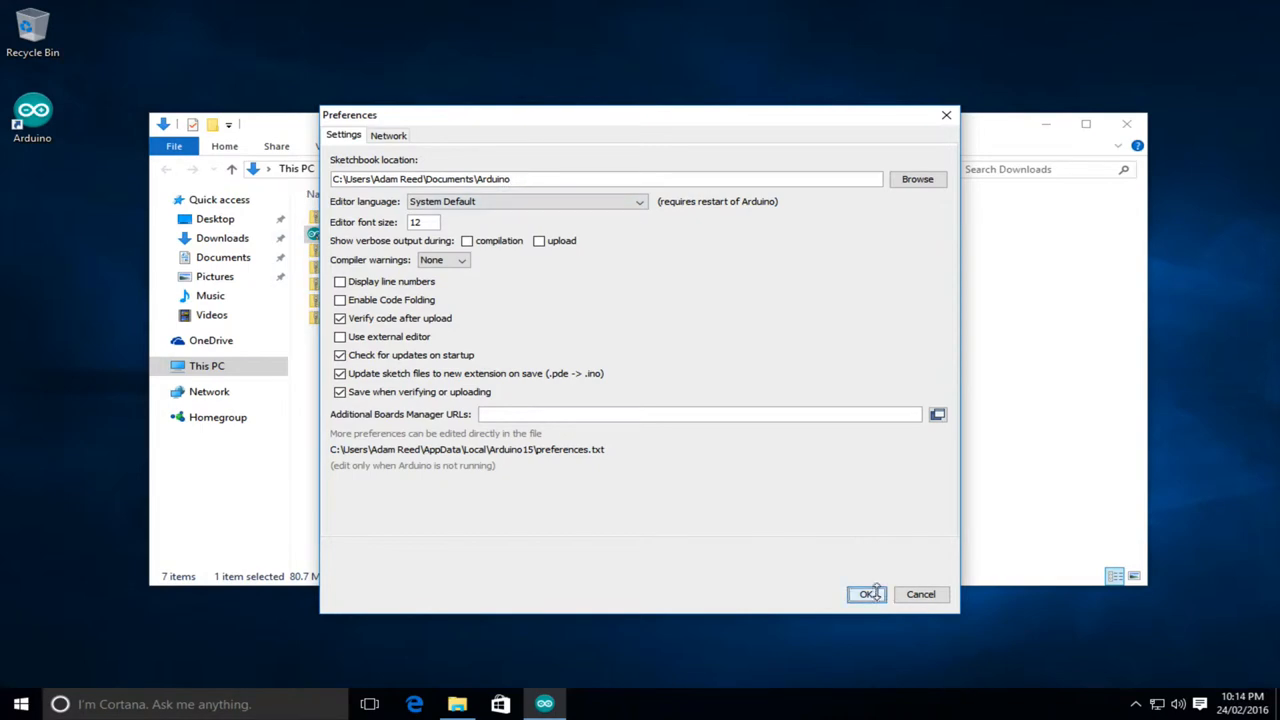
{"action": "left_click", "coordinate": [866, 594]}
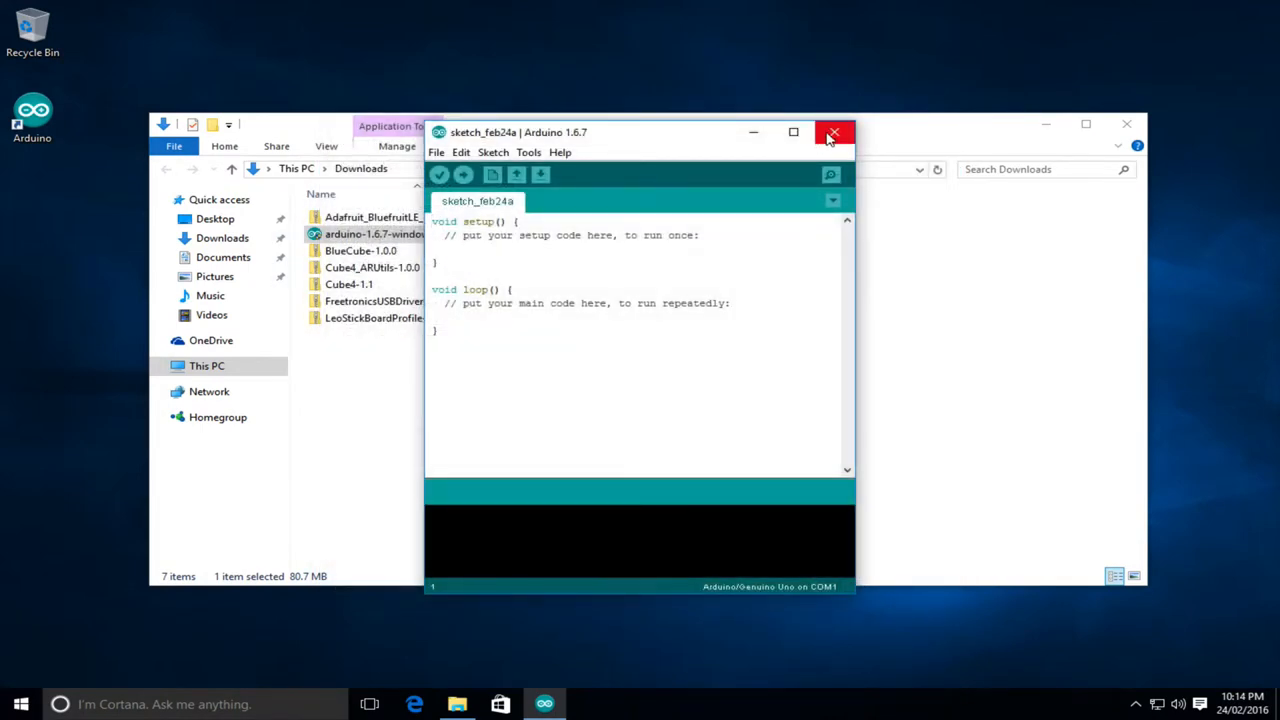
{"action": "left_click", "coordinate": [834, 132]}
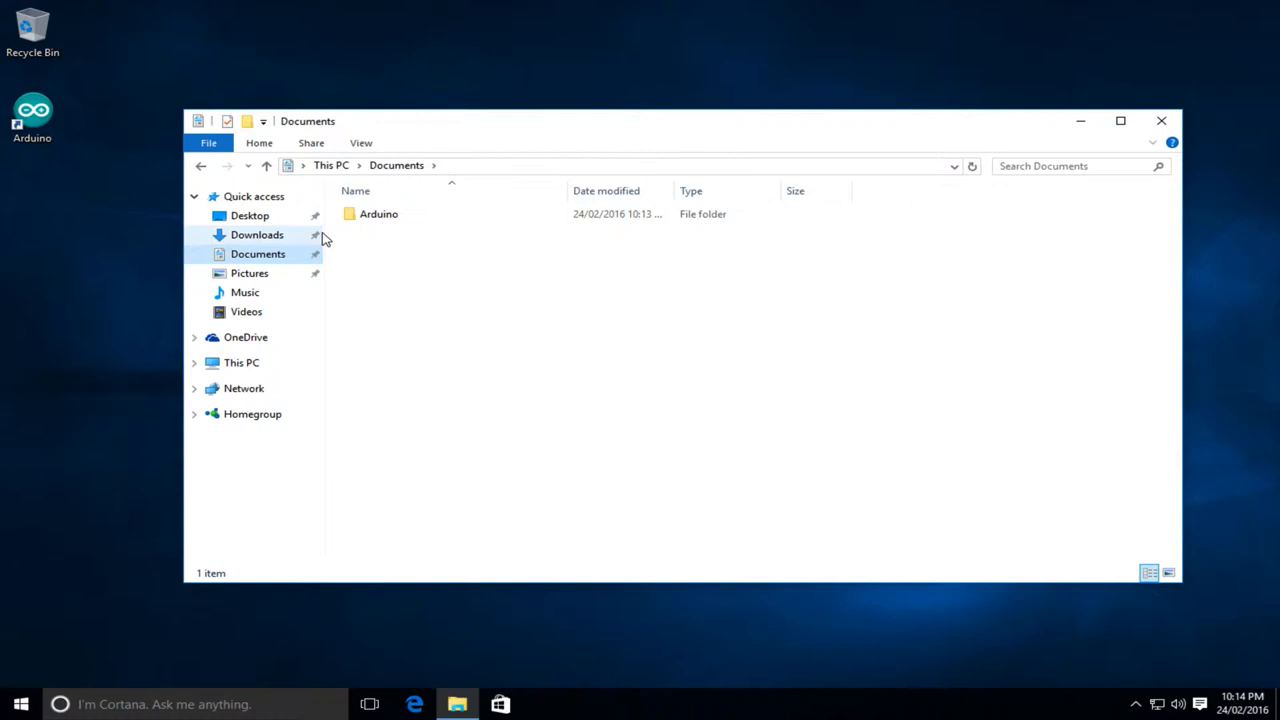
- Create a new 'hardware' folder inside Documents\Arduino
{"action": "left_click", "coordinate": [378, 214]}
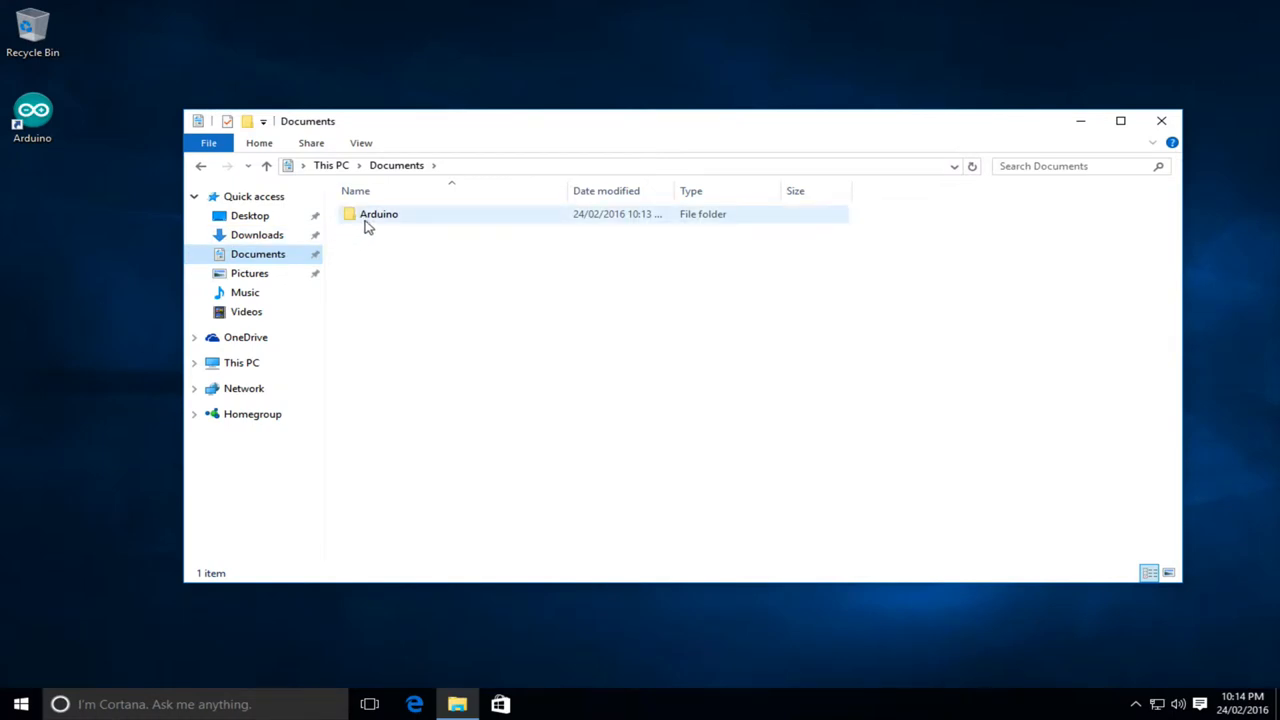
{"action": "left_click", "coordinate": [378, 212]}
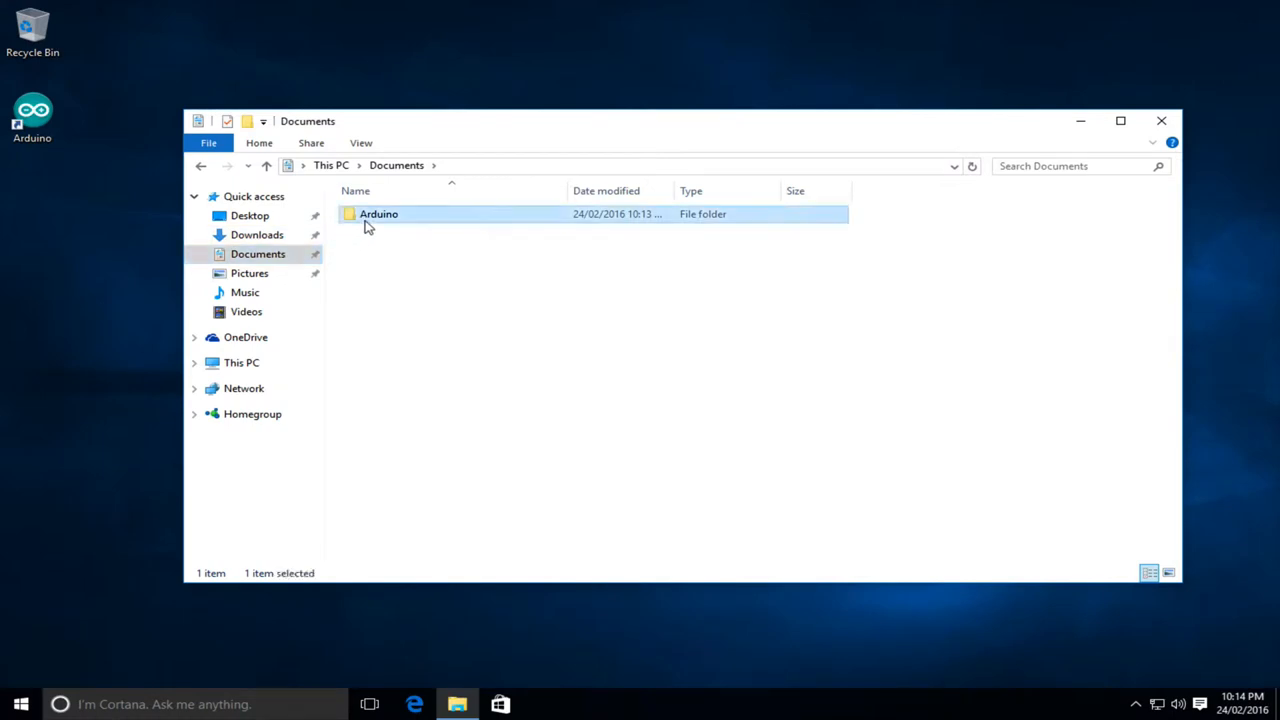
{"action": "double_click", "coordinate": [378, 212]}
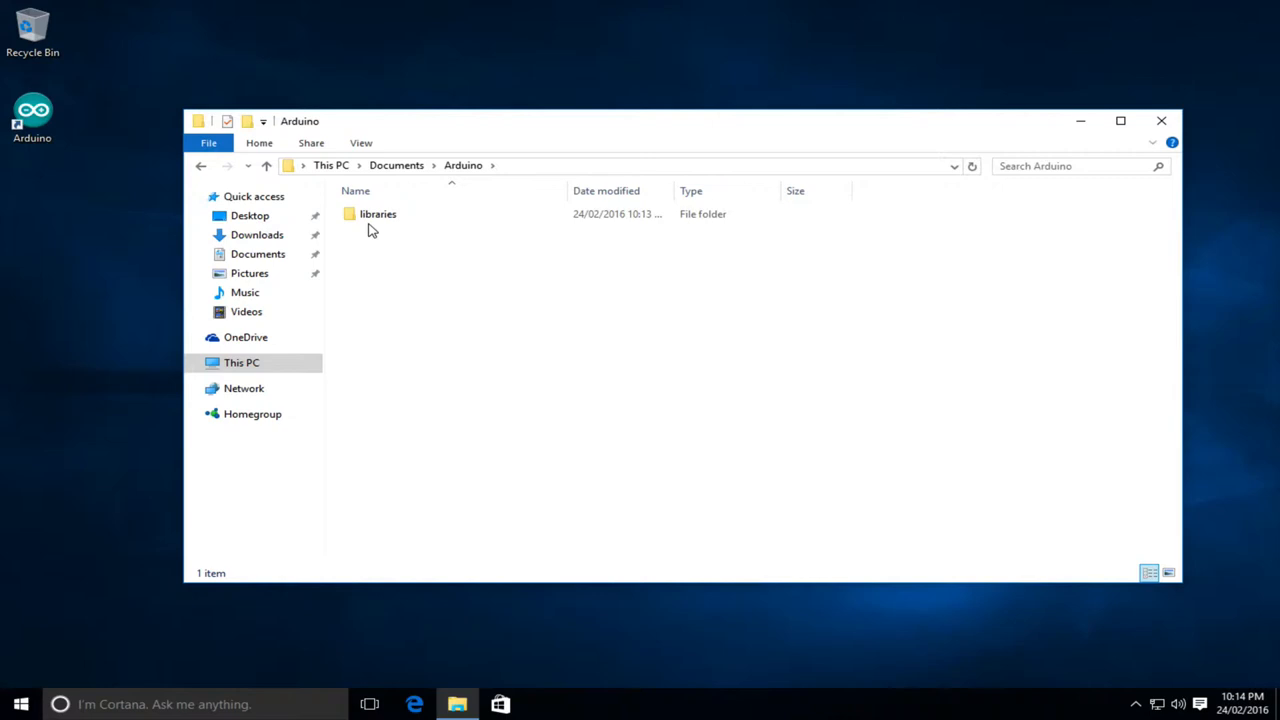
{"action": "right_click", "coordinate": [372, 232]}
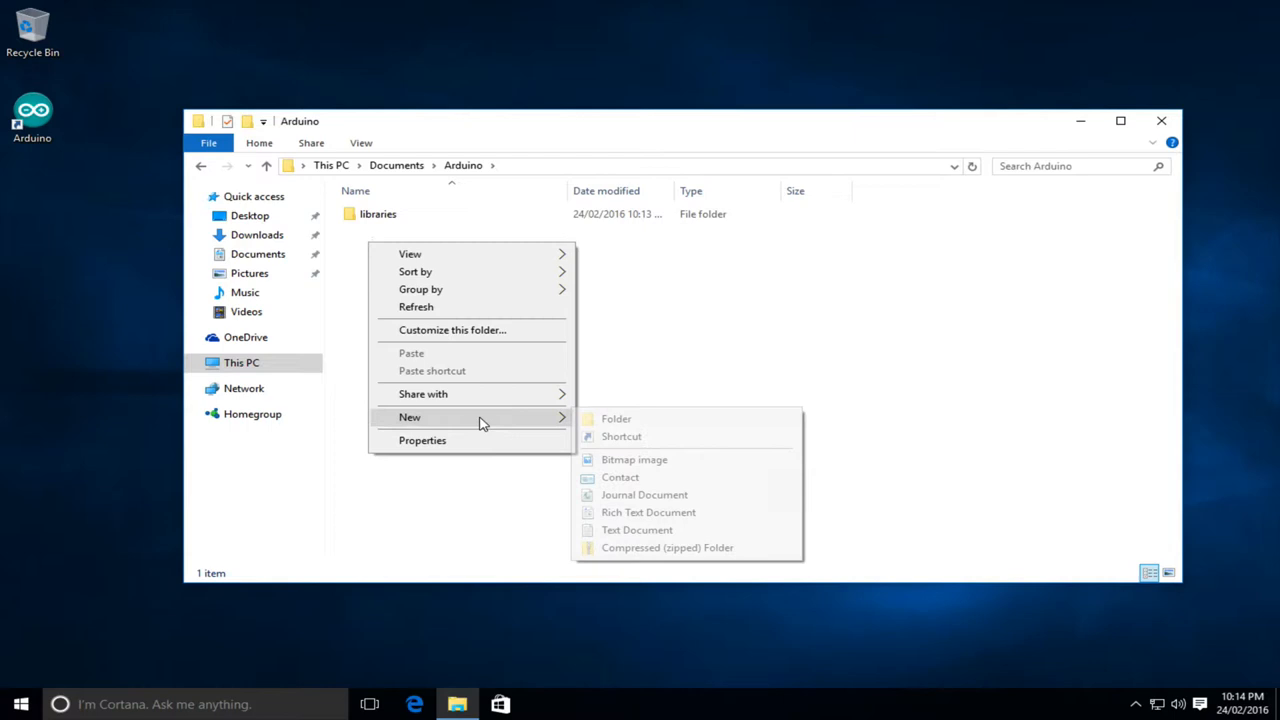
{"action": "left_click", "coordinate": [616, 418]}
{"action": "type", "text": "hardware"}
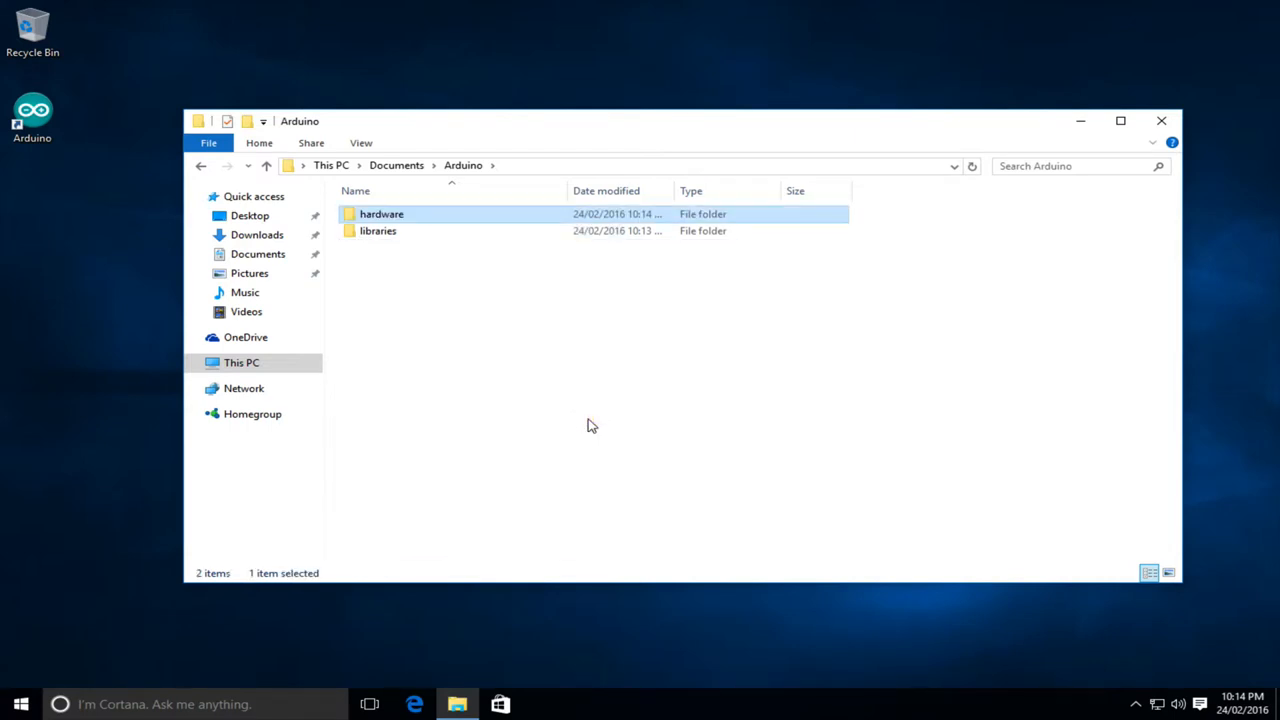
{"action": "mouse_move", "coordinate": [462, 664]}
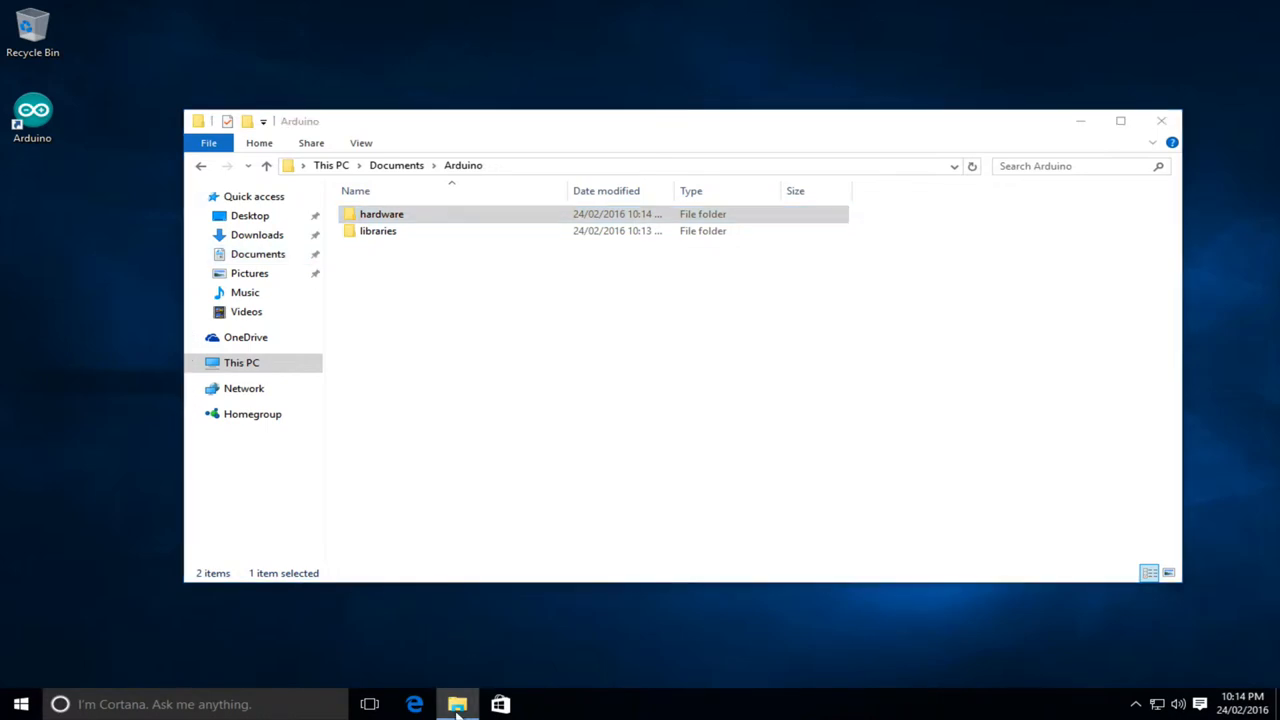
- Open a second File Explorer window from the taskbar icon
{"action": "right_click", "coordinate": [456, 704]}
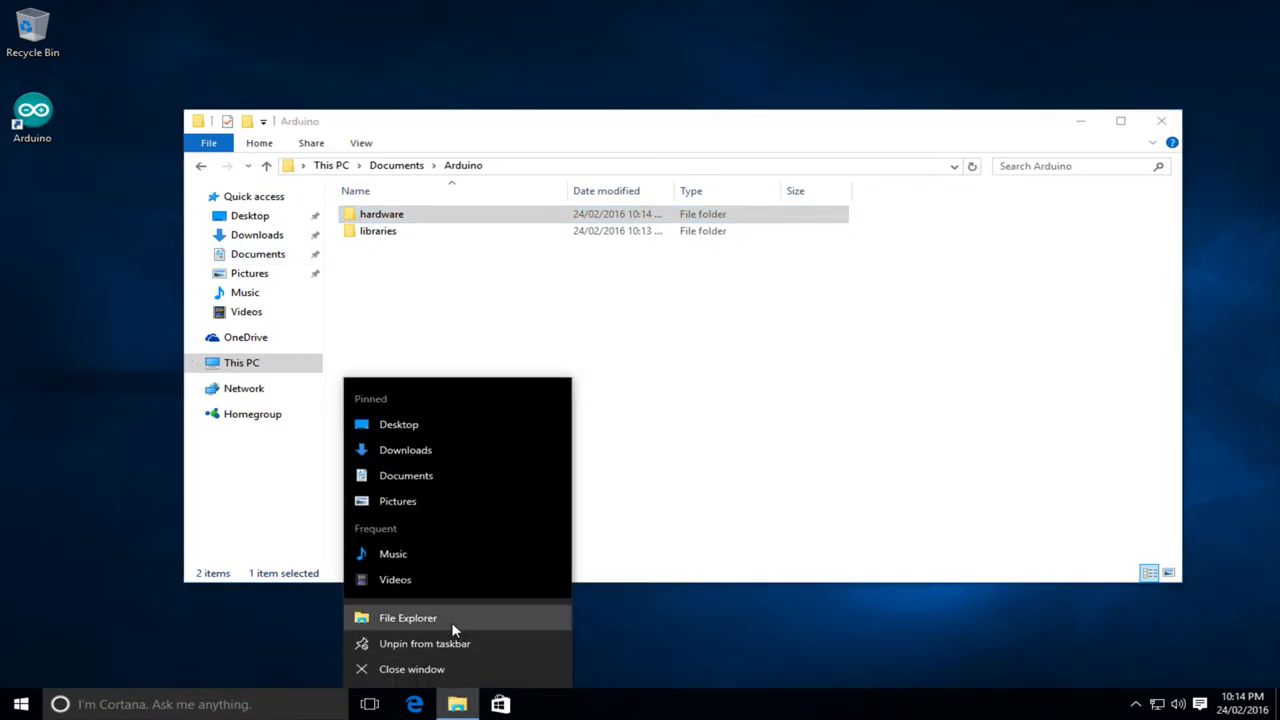
{"action": "left_click", "coordinate": [408, 616]}
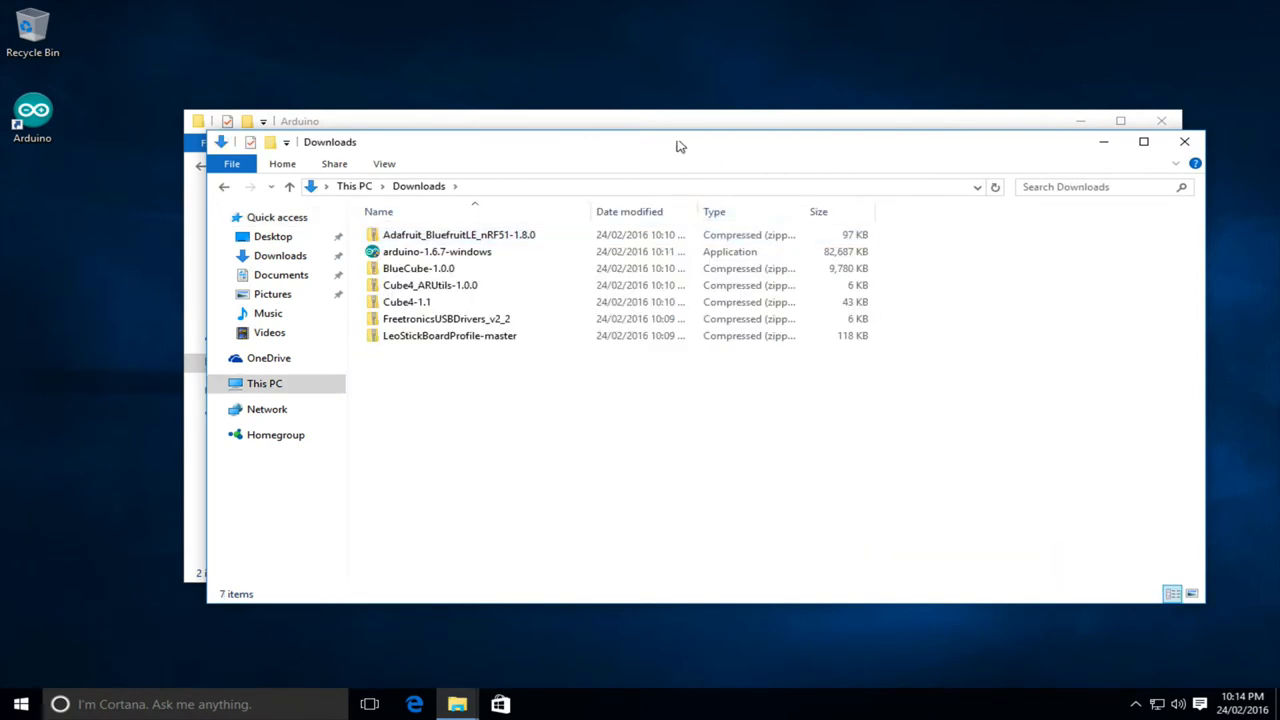
- Extract the LeoStickBoardProfile-master zip to its suggested folder
{"action": "left_click_drag", "start_coordinate": [676, 140], "coordinate": [670, 216]}
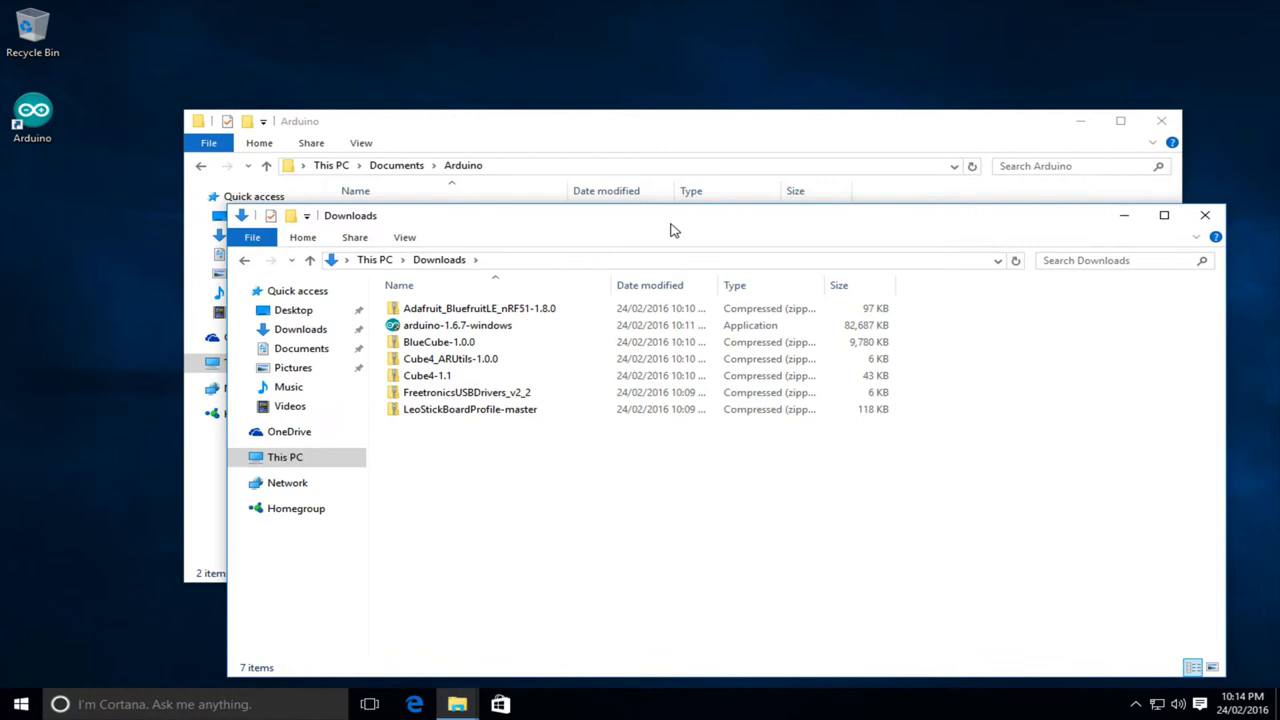
{"action": "left_click", "coordinate": [470, 408]}
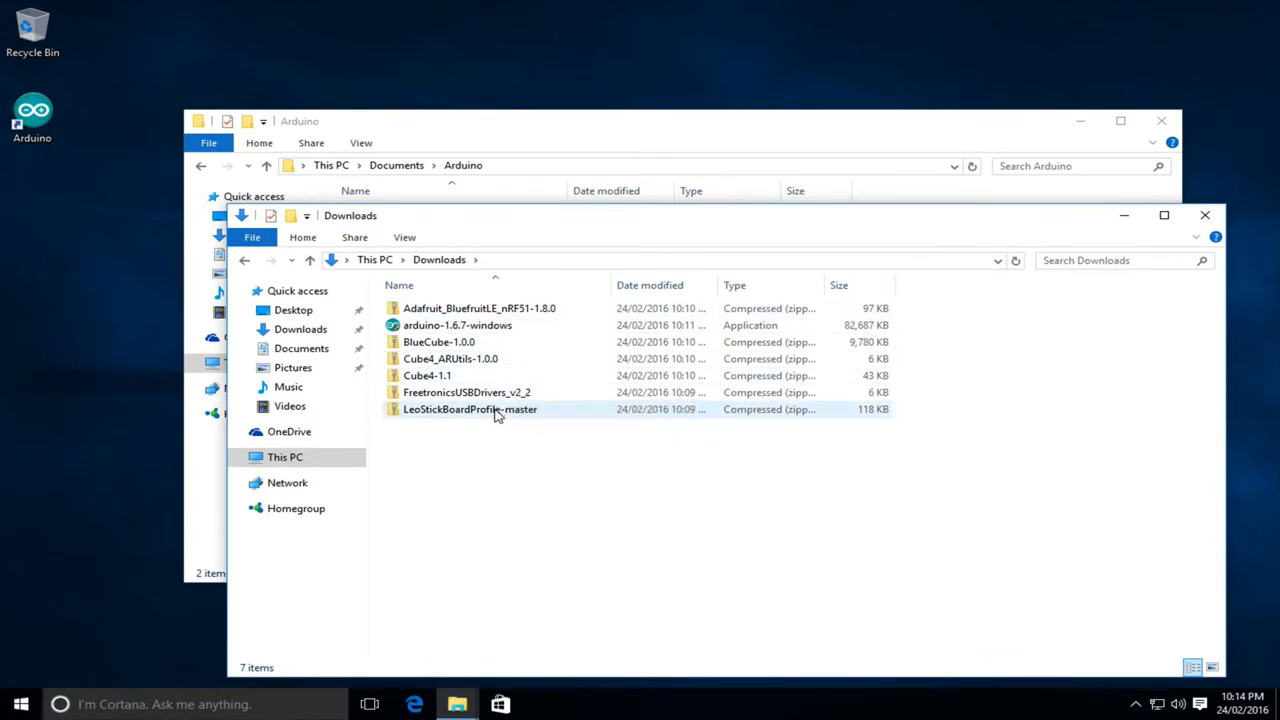
{"action": "right_click", "coordinate": [470, 408]}
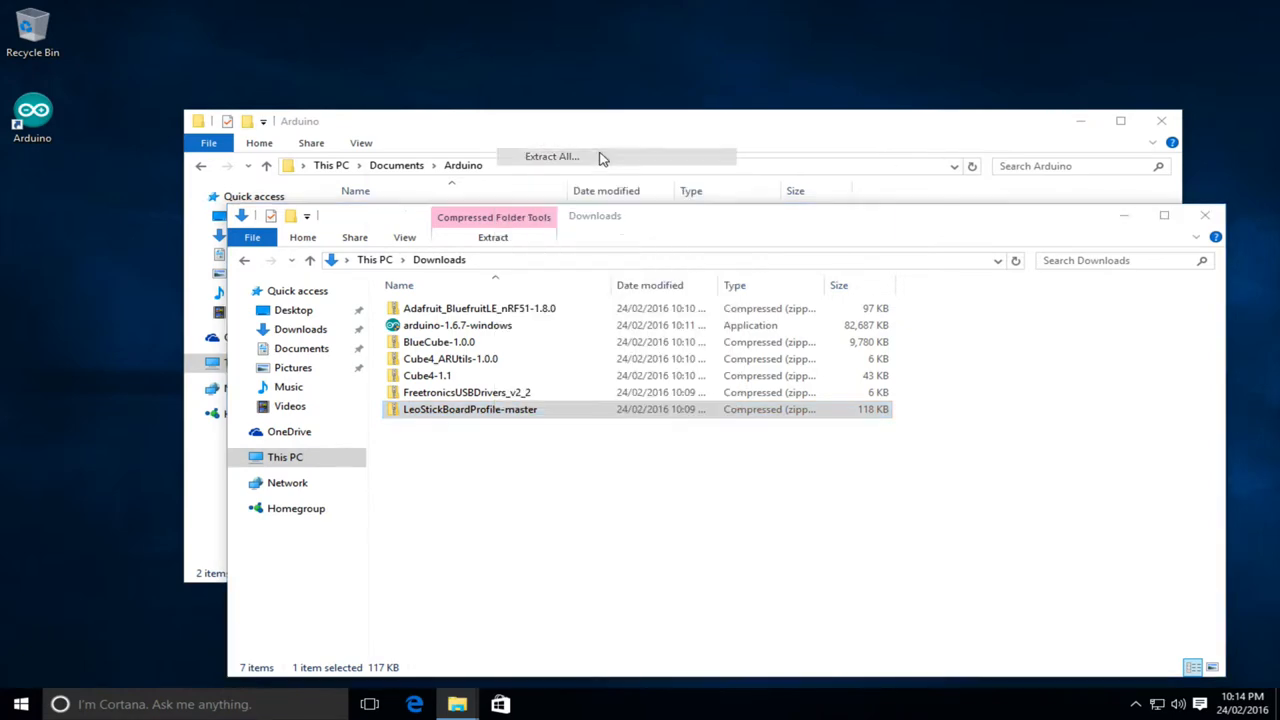
{"action": "left_click", "coordinate": [552, 156]}
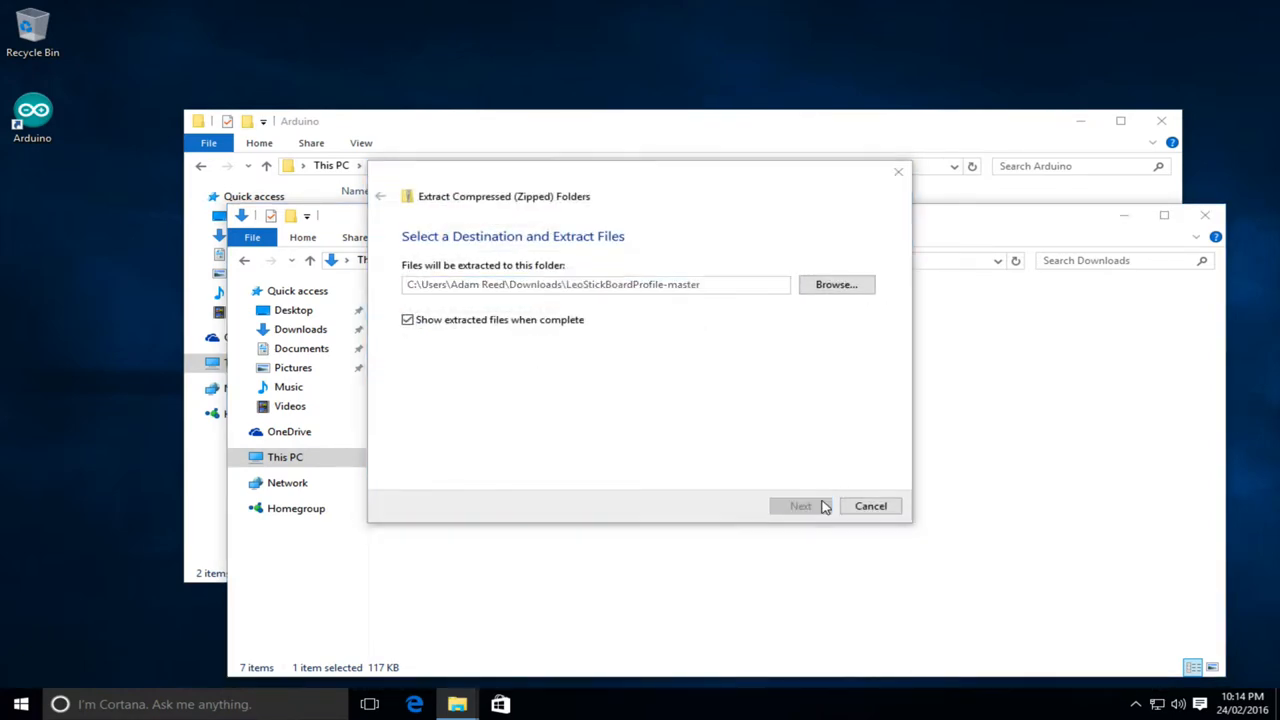
{"action": "left_click", "coordinate": [800, 504]}
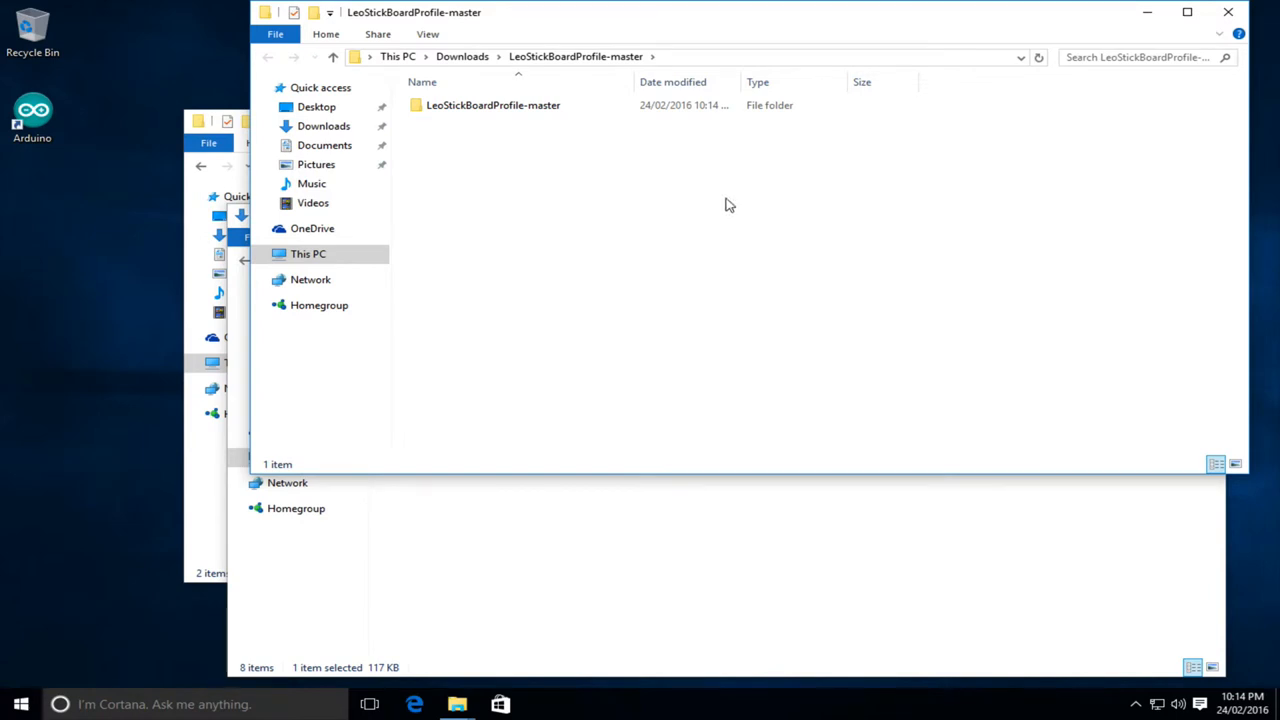
- Copy the inner board profile folder into Arduino\hardware as LeoStickBoardProfile and verify its avr, bootloaders and cores
{"action": "double_click", "coordinate": [492, 104]}
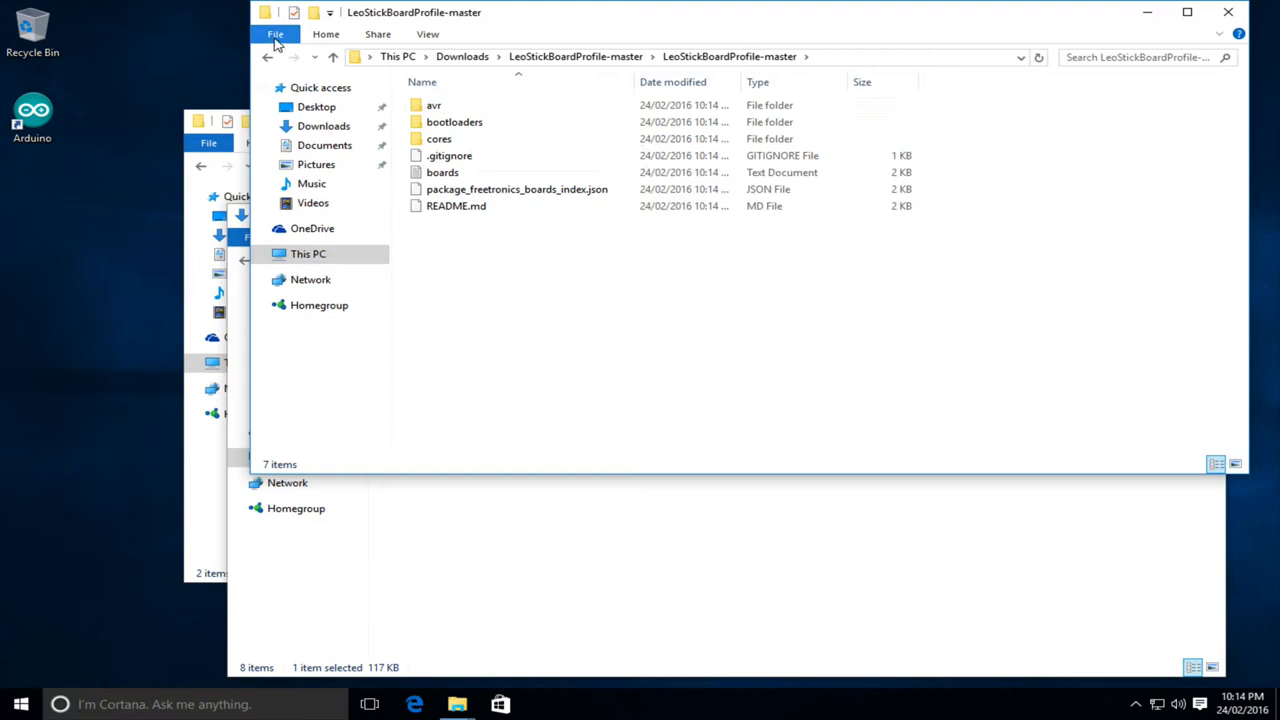
{"action": "left_click", "coordinate": [268, 56]}
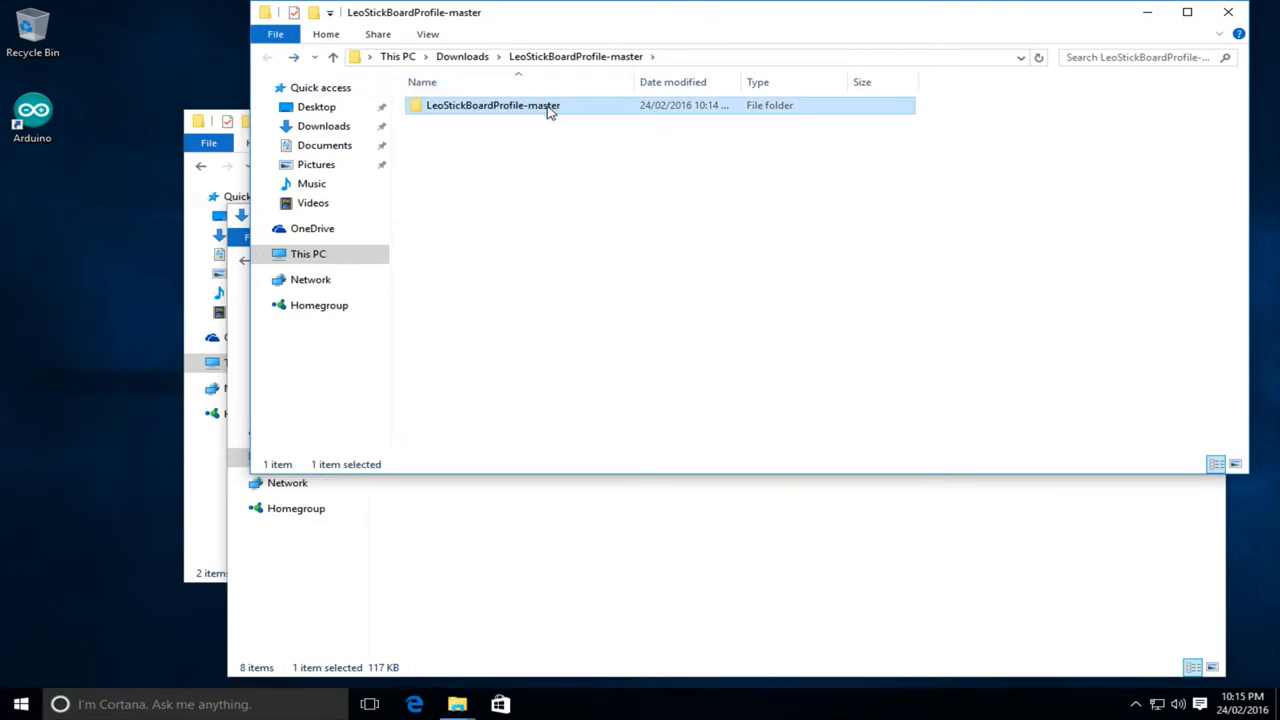
{"action": "left_click", "coordinate": [492, 104]}
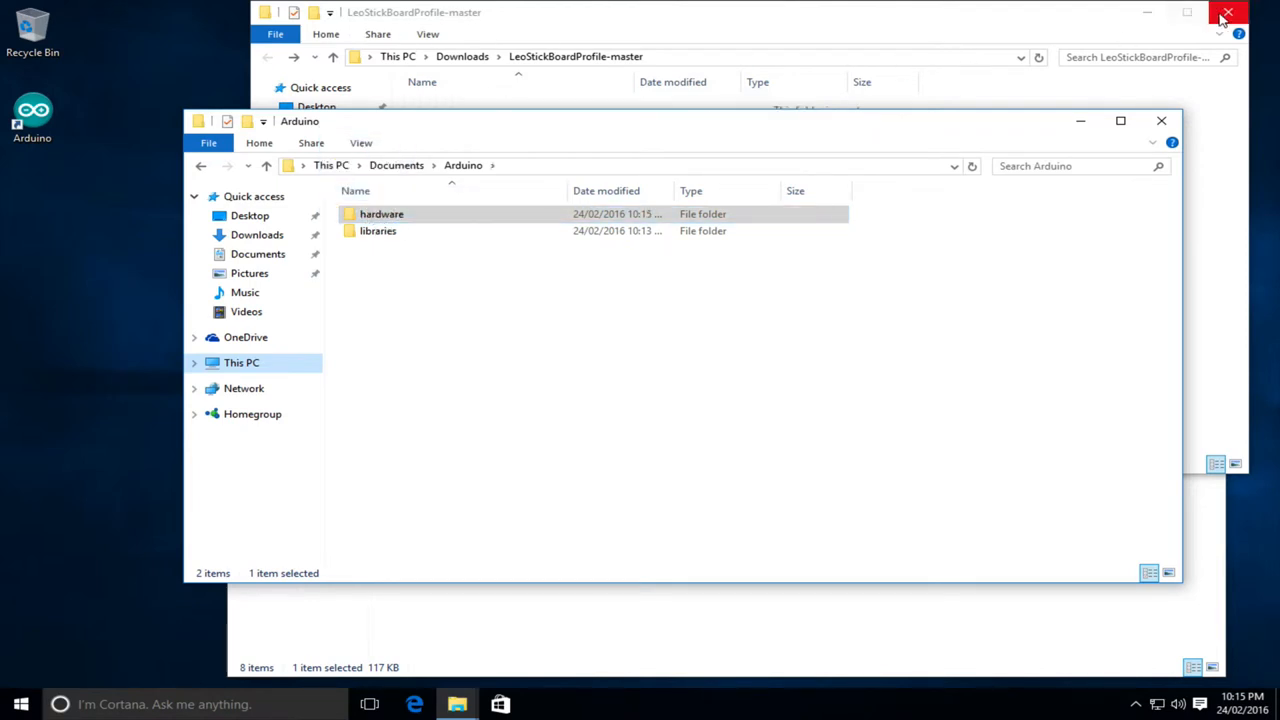
{"action": "double_click", "coordinate": [380, 212]}
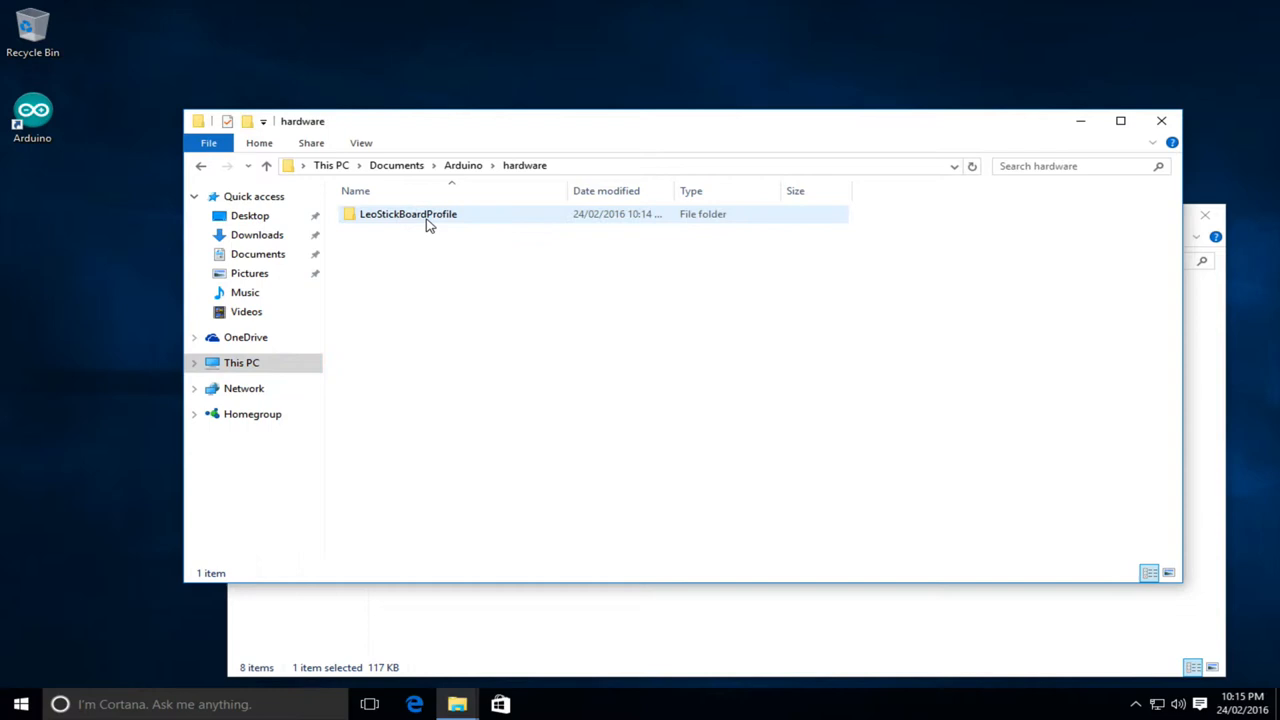
{"action": "double_click", "coordinate": [408, 212]}
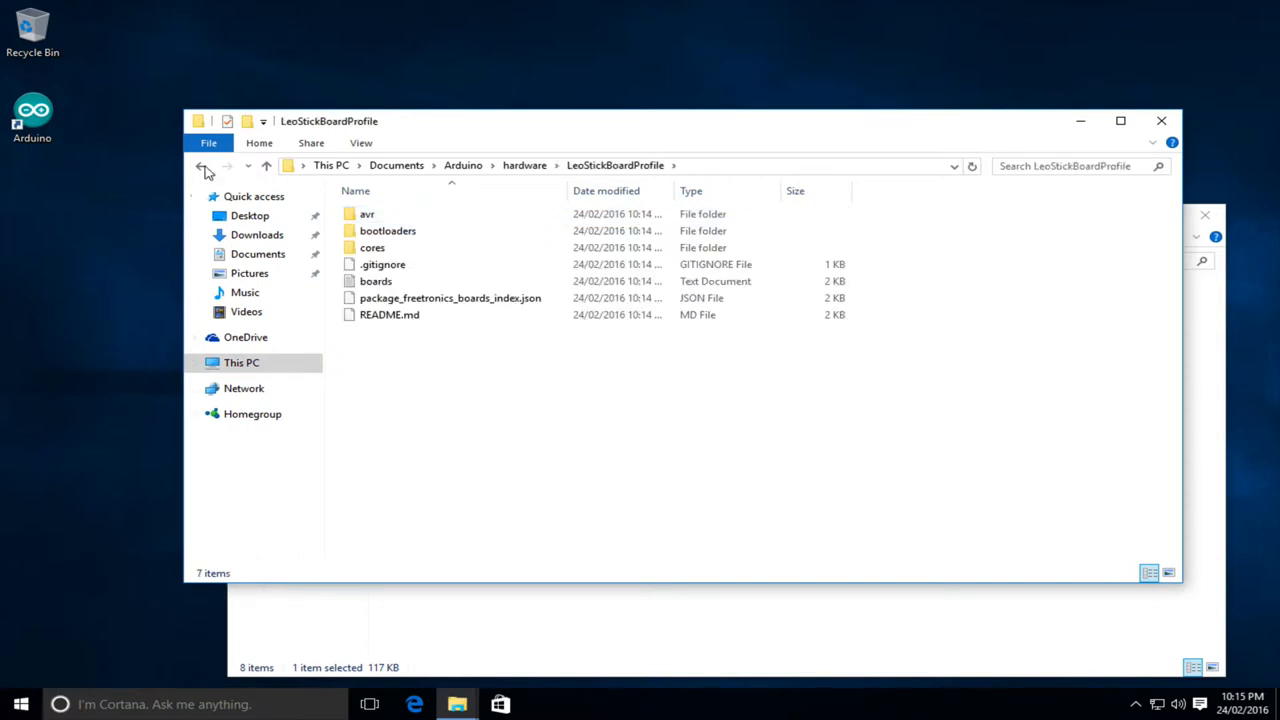
{"action": "left_click", "coordinate": [200, 164]}
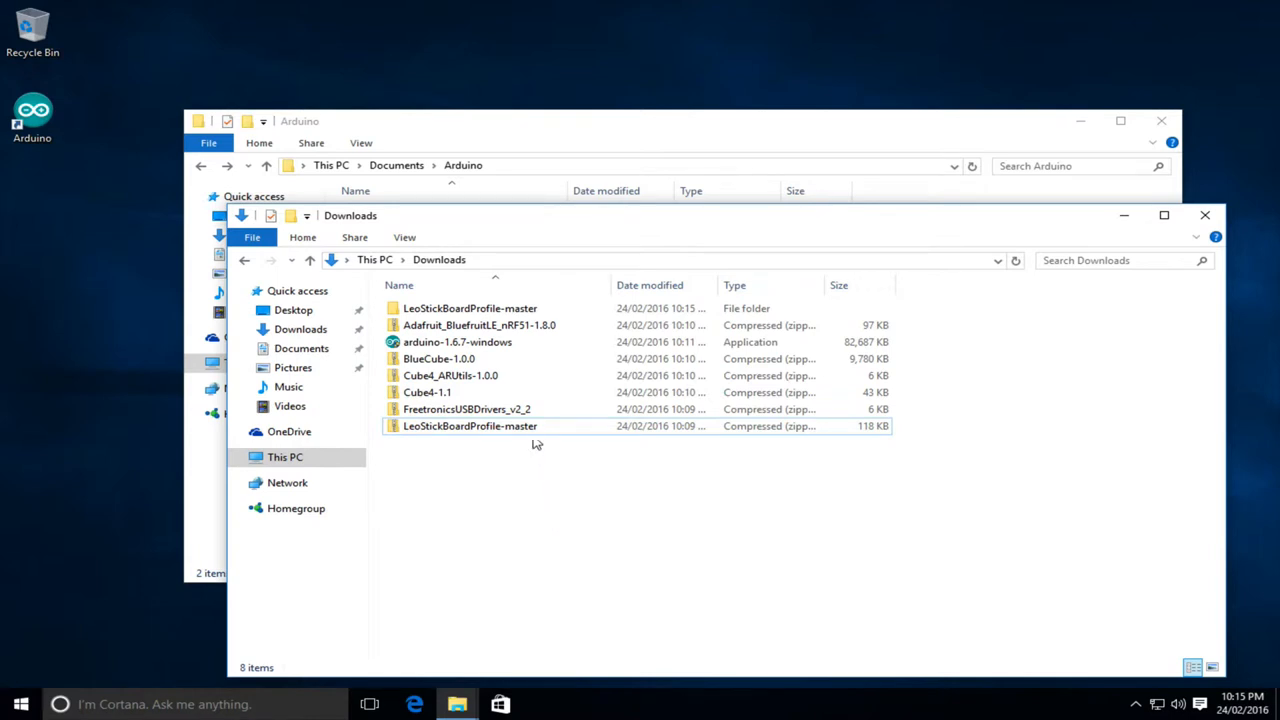
{"action": "mouse_move", "coordinate": [466, 408]}
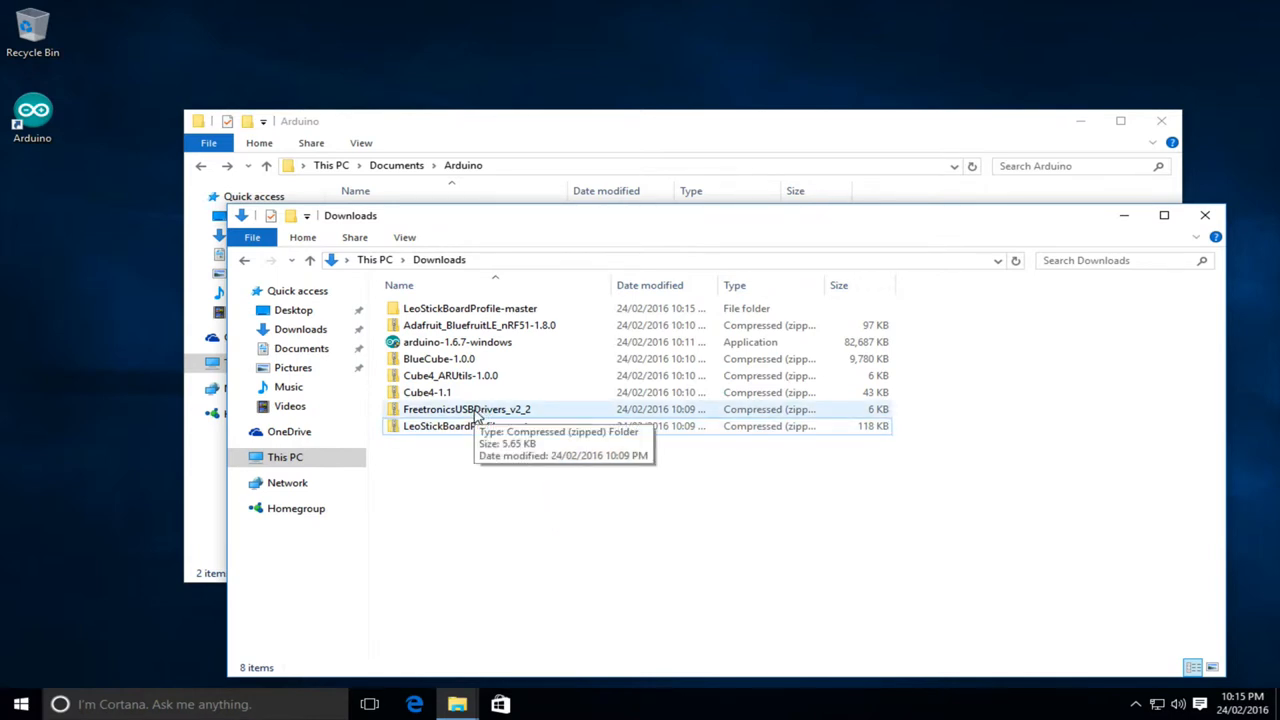
- Extract the FreetronicsUSBDrivers_v2_2 zip to its suggested folder
{"action": "right_click", "coordinate": [466, 408]}
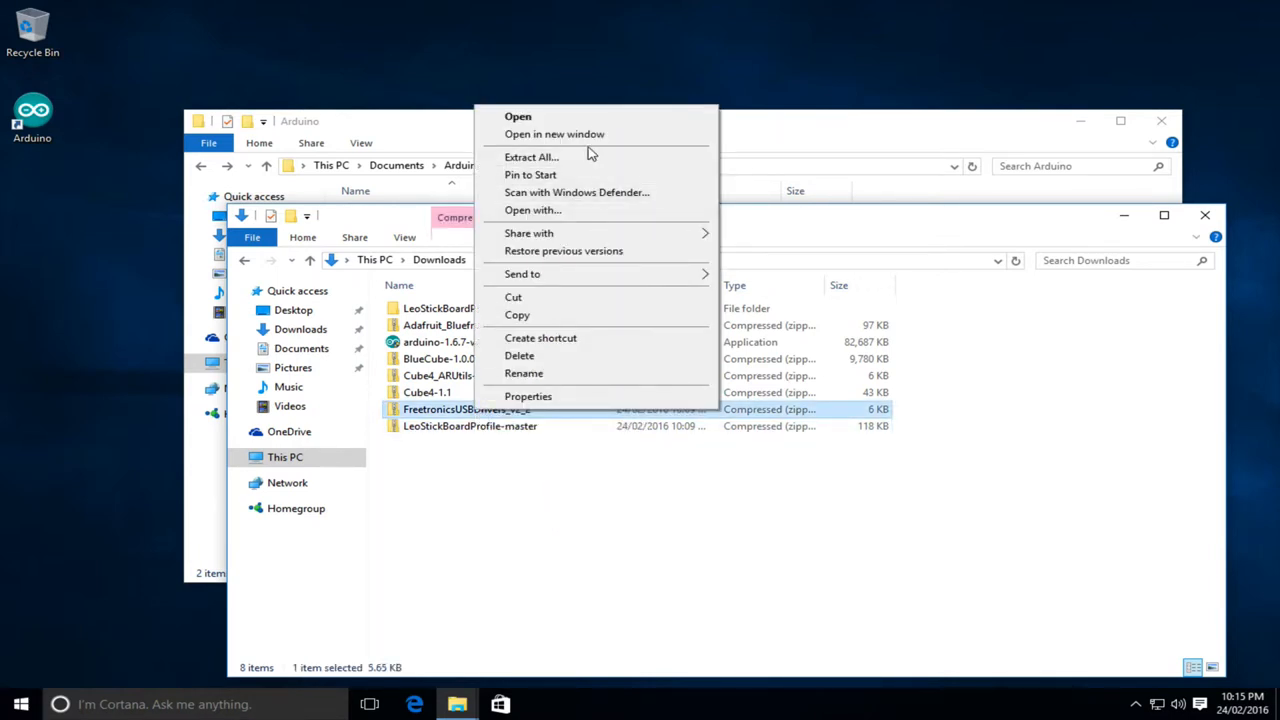
{"action": "left_click", "coordinate": [532, 156]}
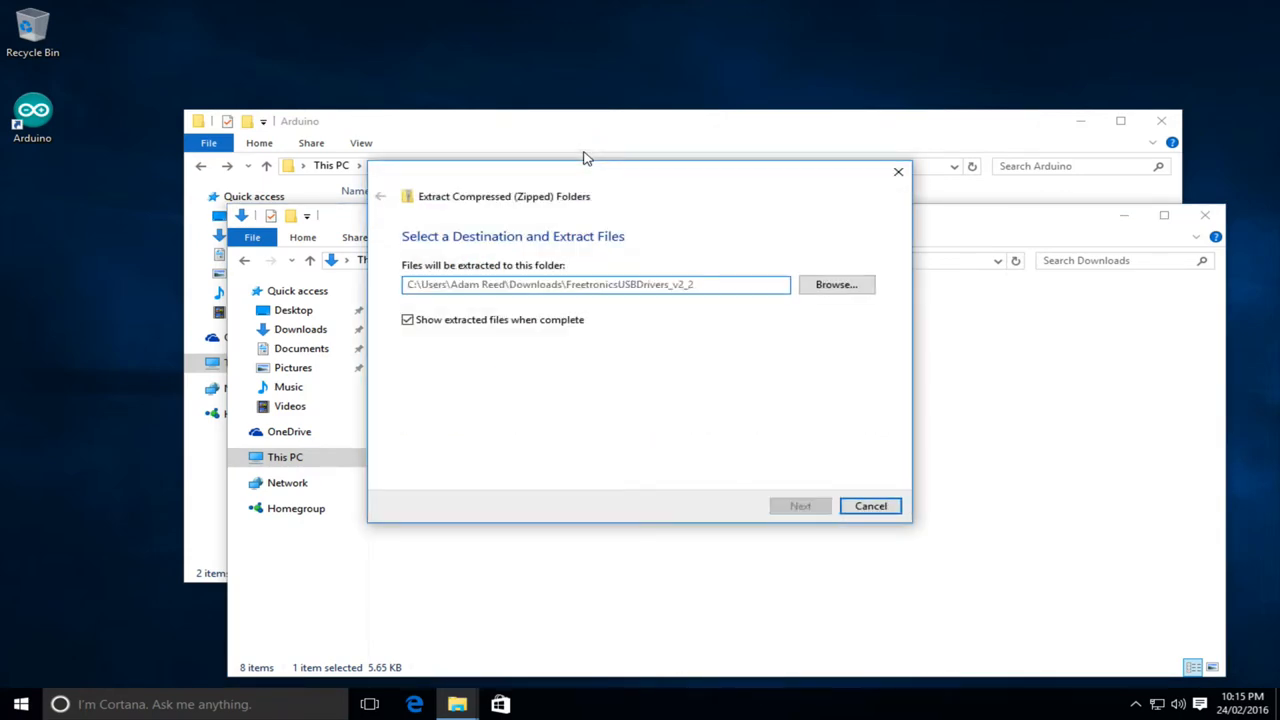
{"action": "left_click", "coordinate": [800, 504]}
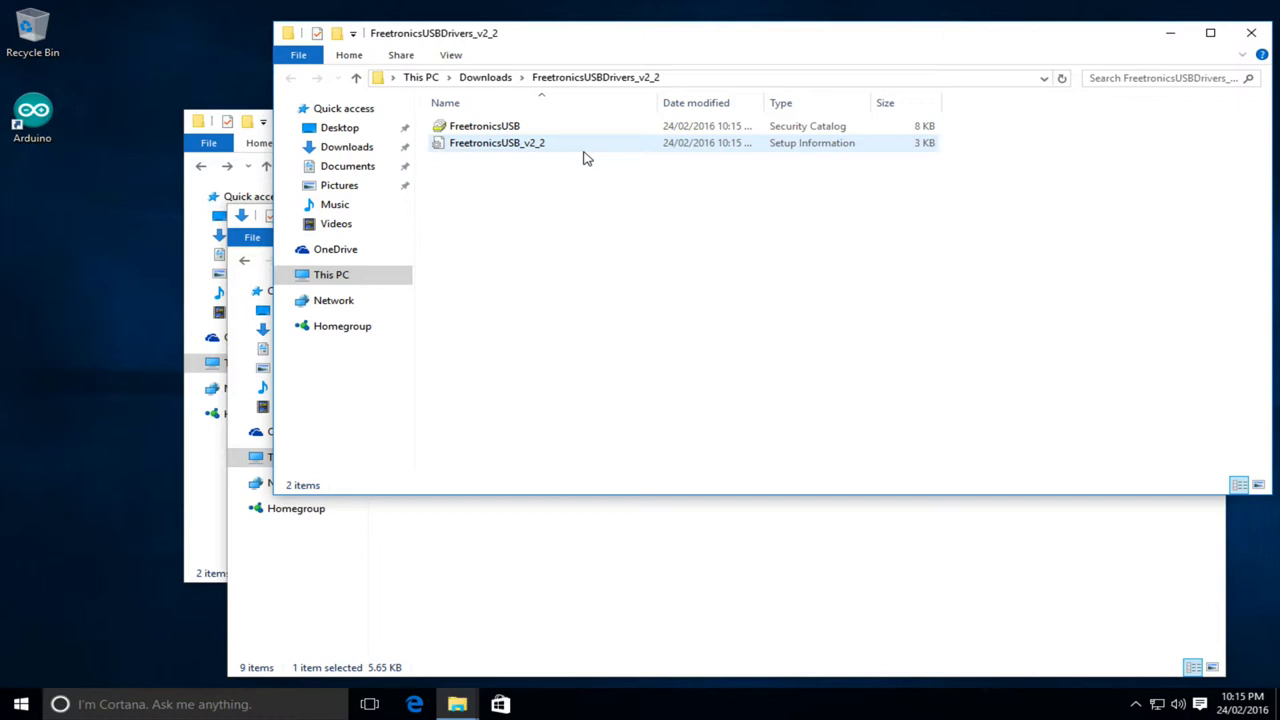
{"action": "mouse_move", "coordinate": [504, 146]}
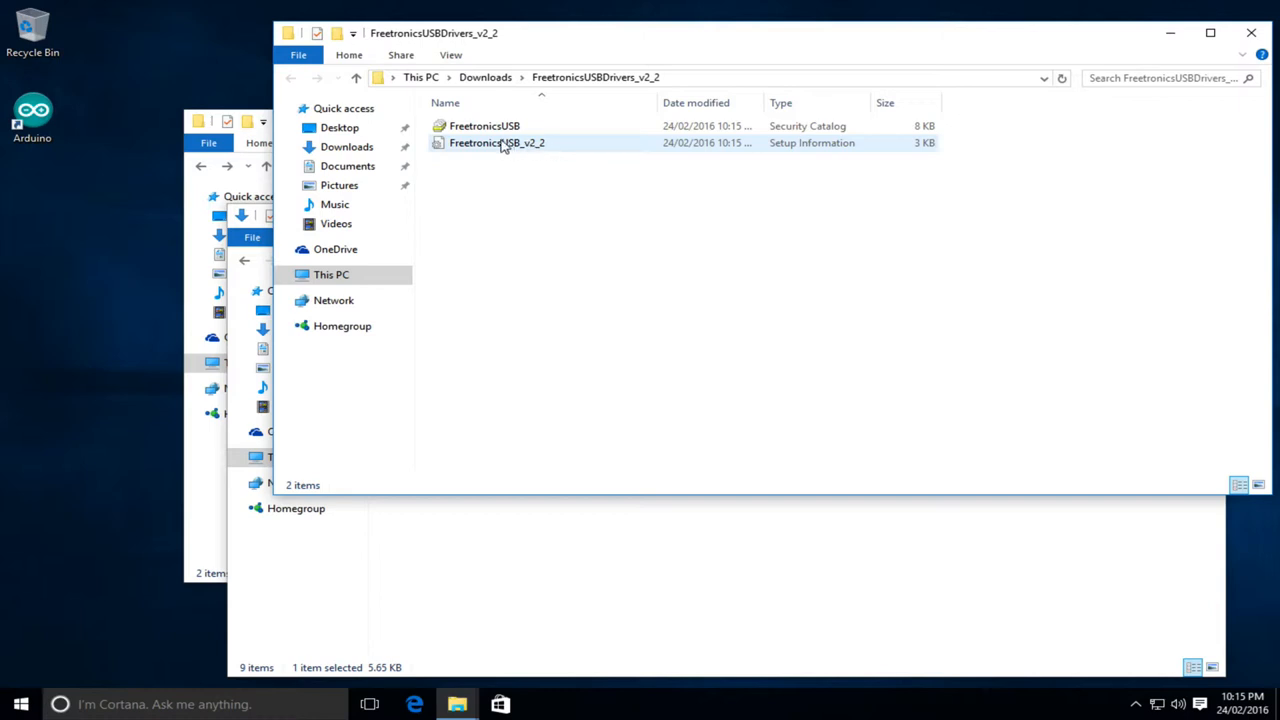
{"action": "mouse_move", "coordinate": [496, 142]}
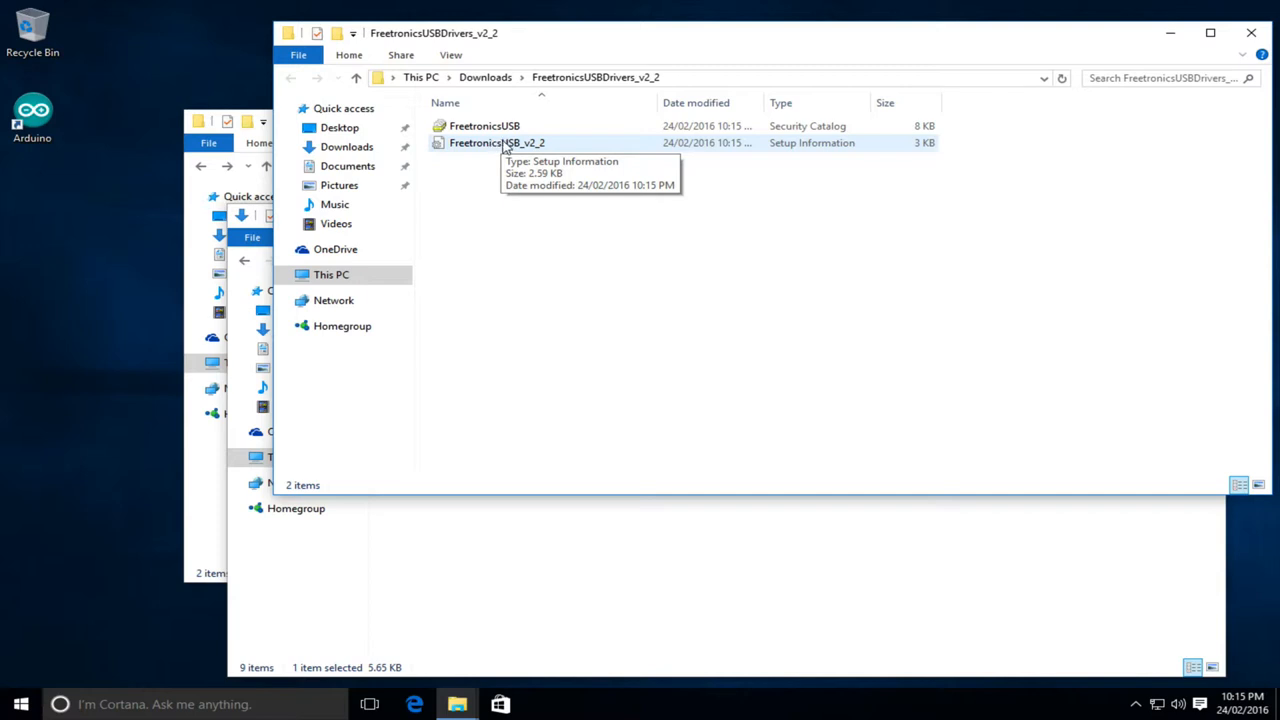
- Install the FreetronicsUSB_v2_2 driver, approve the Windows Security prompt and acknowledge success
{"action": "right_click", "coordinate": [496, 142]}
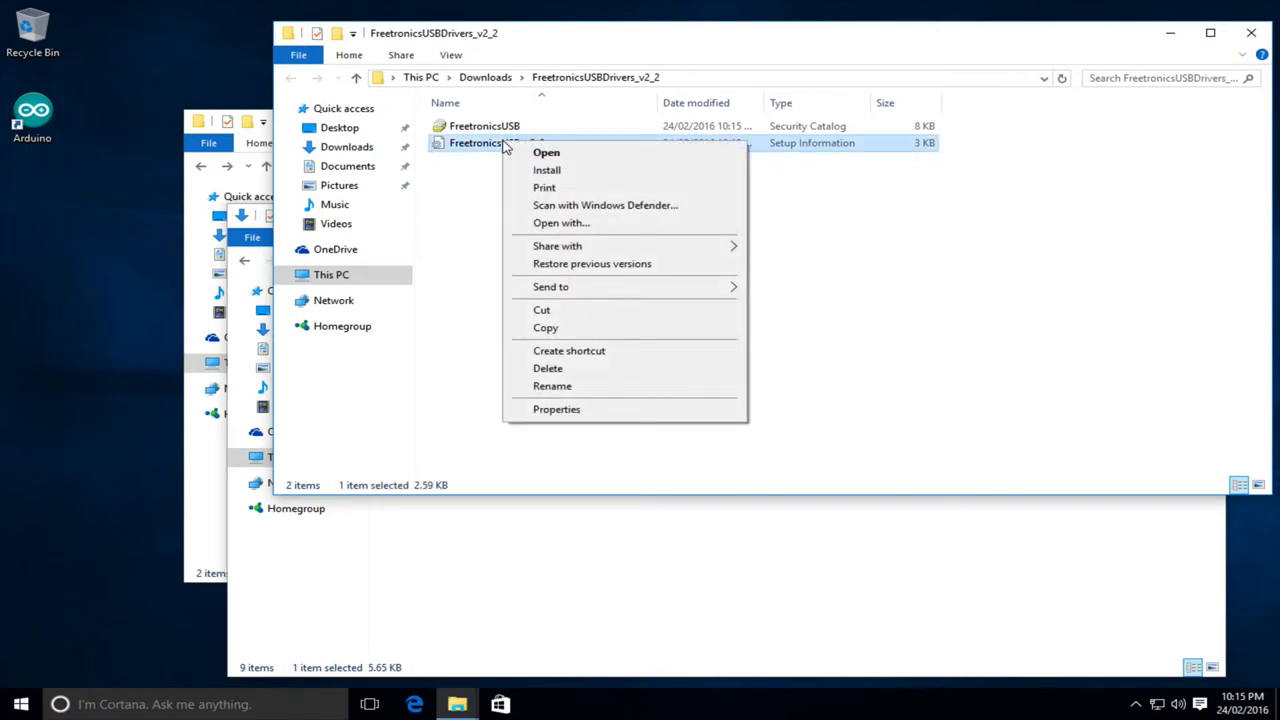
{"action": "left_click", "coordinate": [546, 152]}
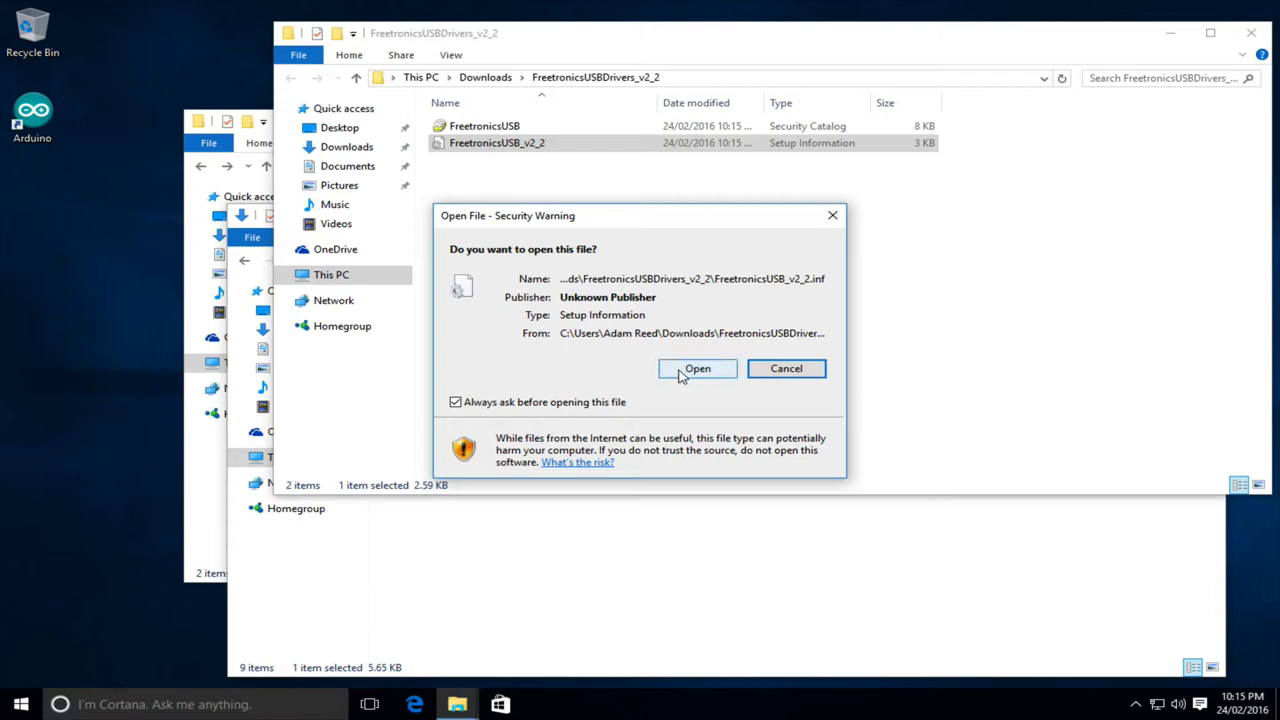
{"action": "left_click", "coordinate": [696, 368]}
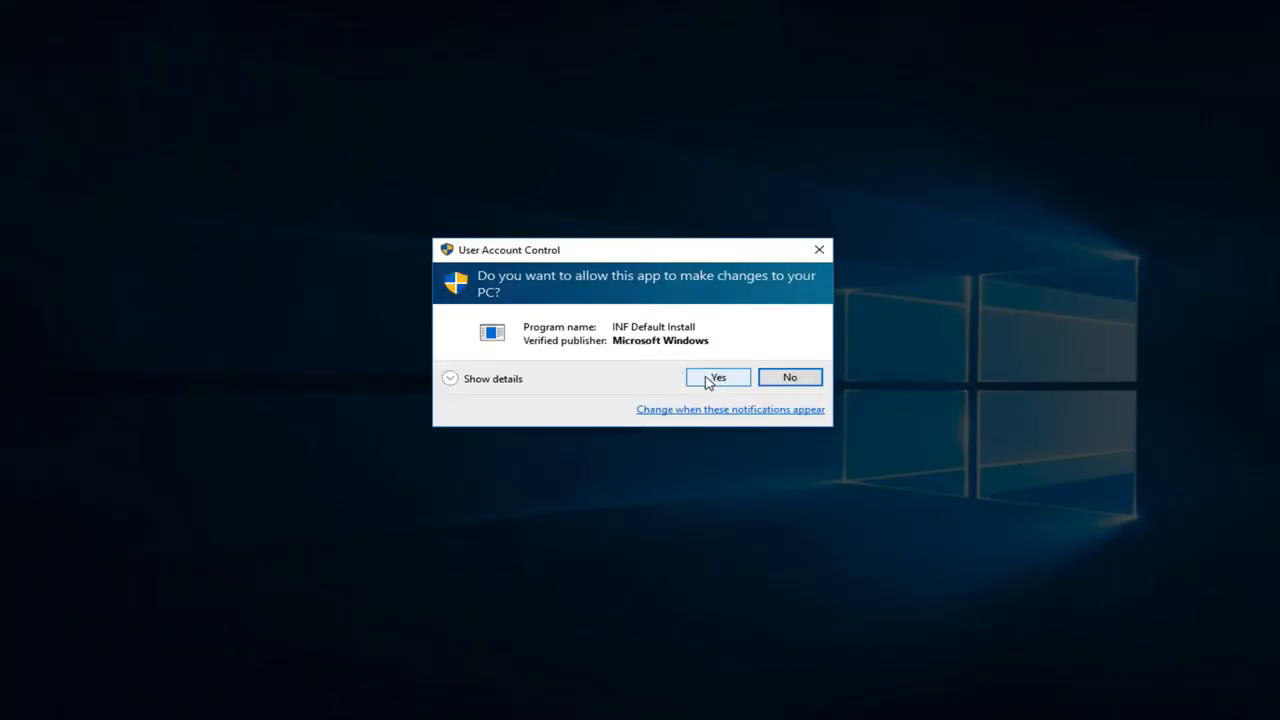
{"action": "left_click", "coordinate": [716, 376]}
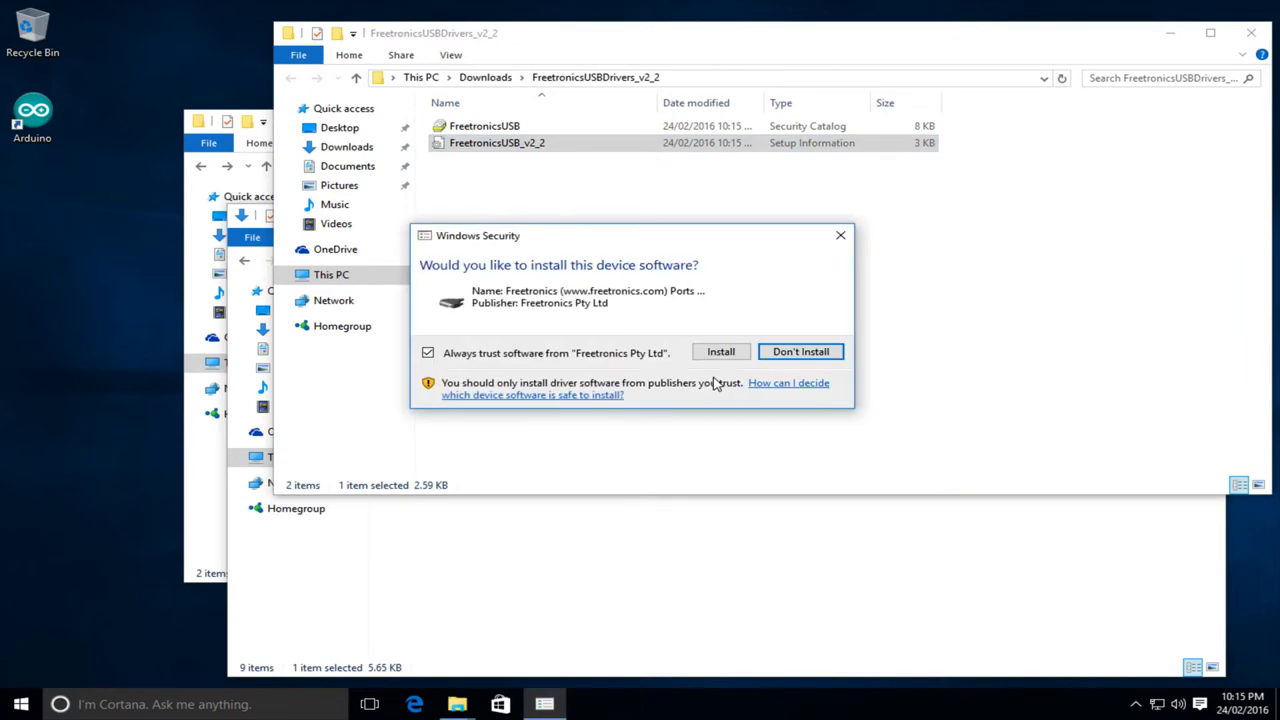
{"action": "mouse_move", "coordinate": [670, 336]}
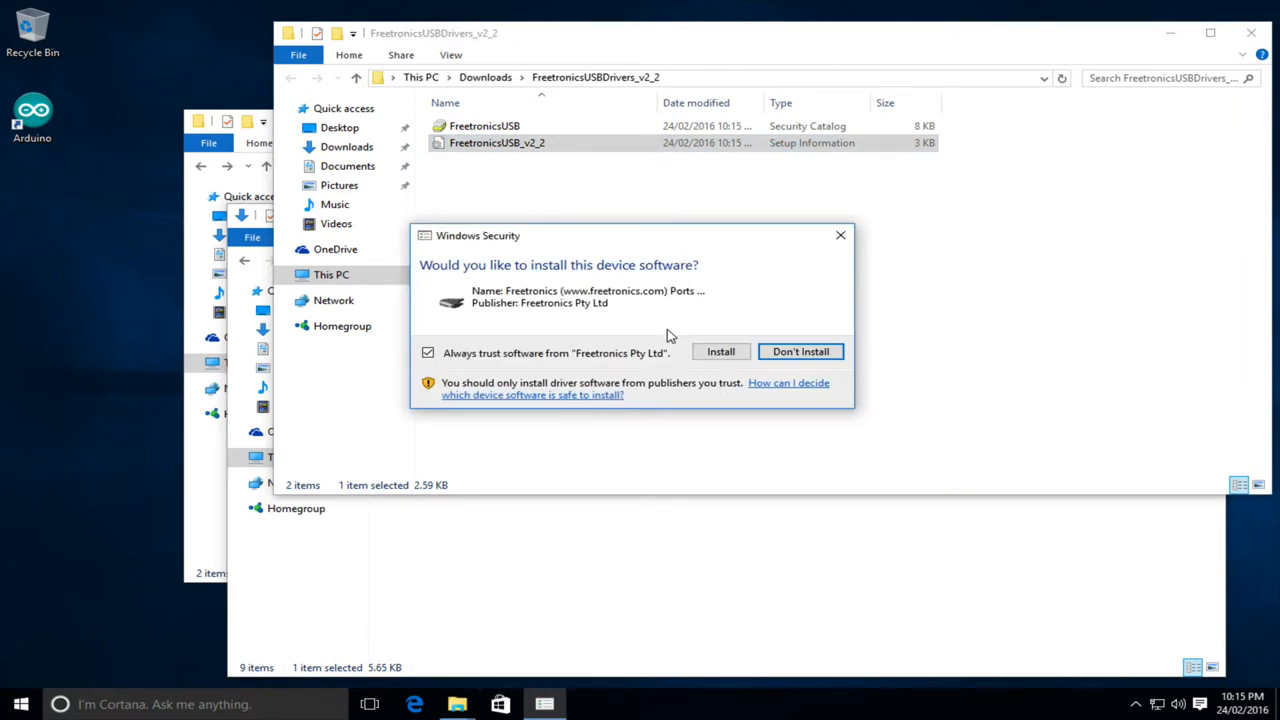
{"action": "mouse_move", "coordinate": [720, 352]}
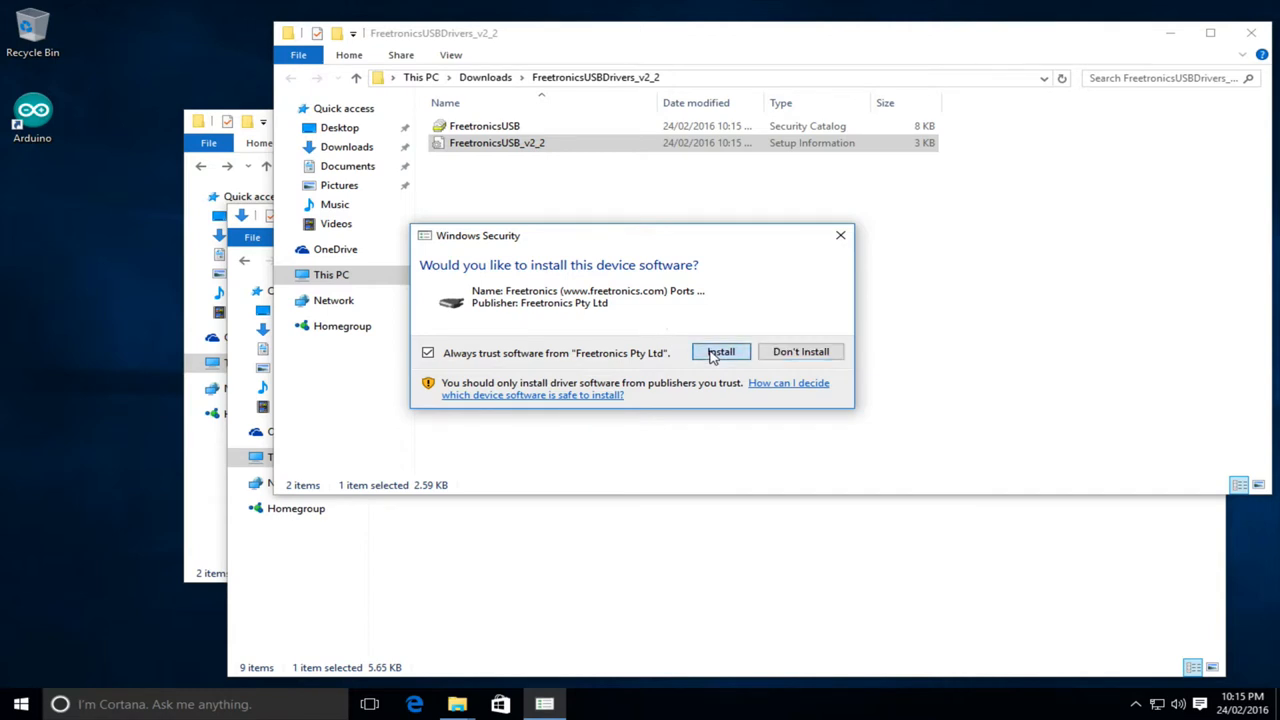
{"action": "left_click", "coordinate": [720, 352]}
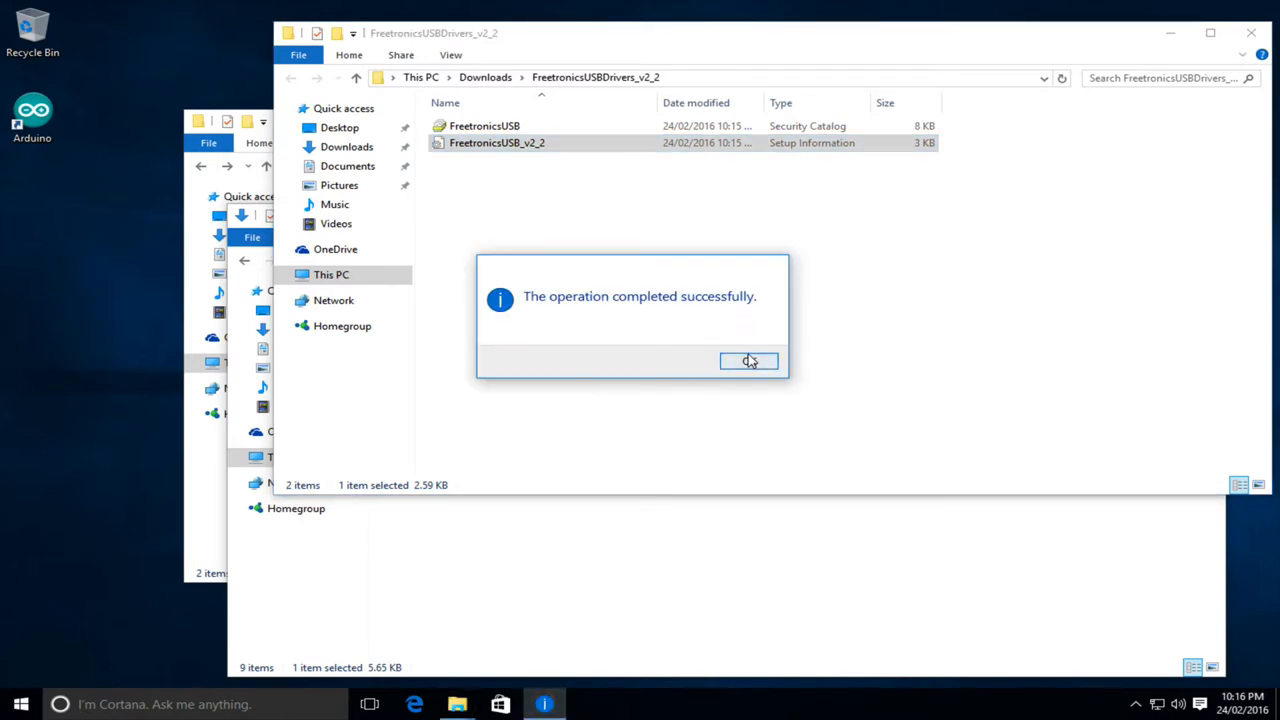
{"action": "left_click", "coordinate": [748, 360]}
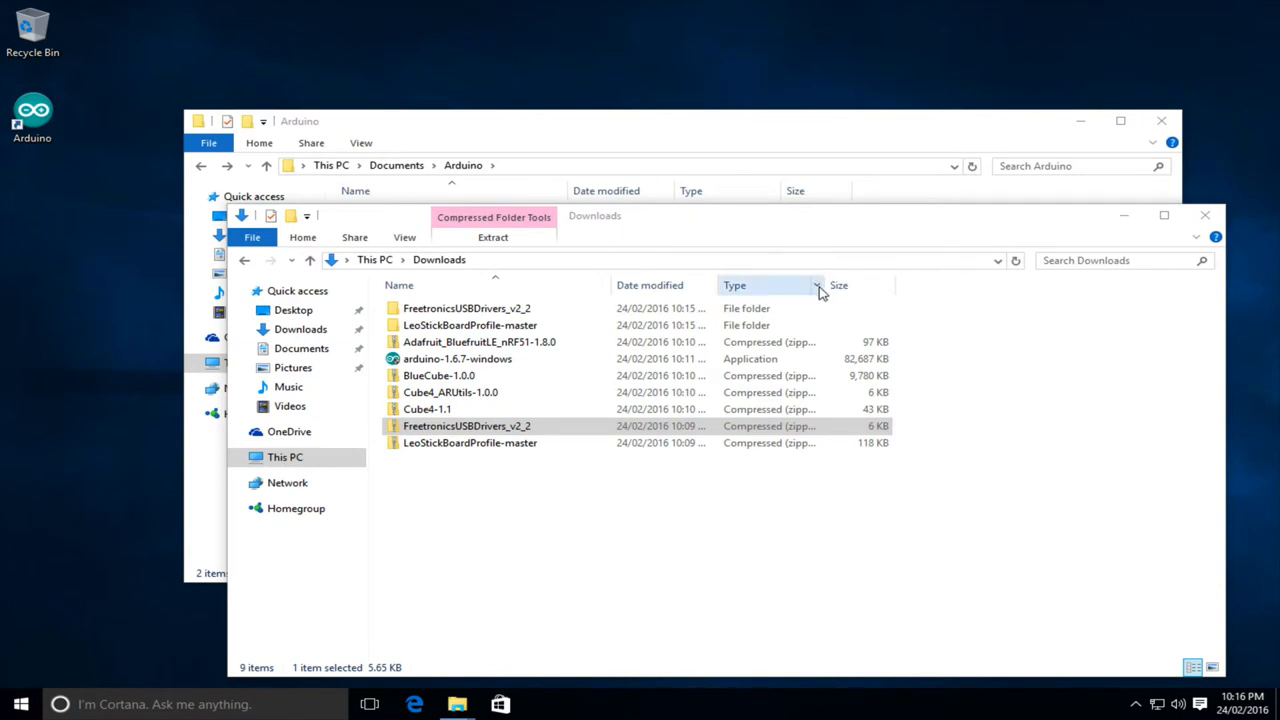
{"action": "mouse_move", "coordinate": [576, 378]}
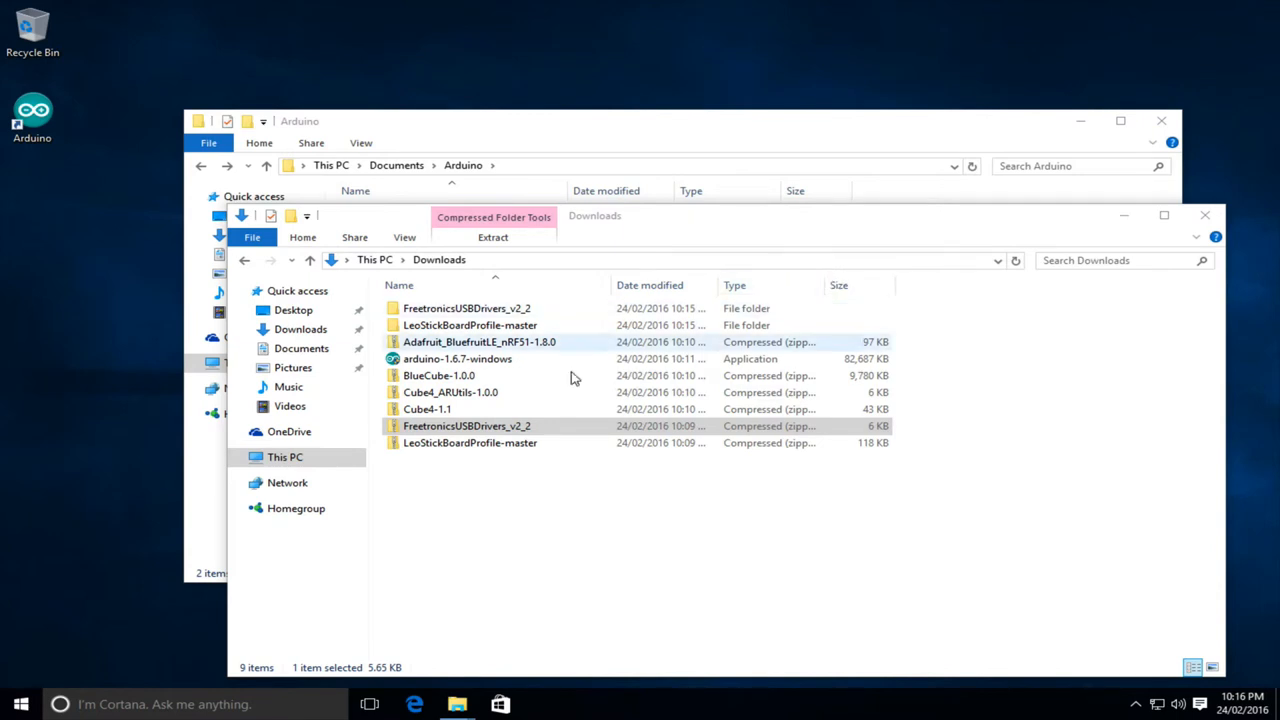
- Extract the Cube4-1.1.zip archive into the Downloads folder
{"action": "left_click", "coordinate": [430, 408]}
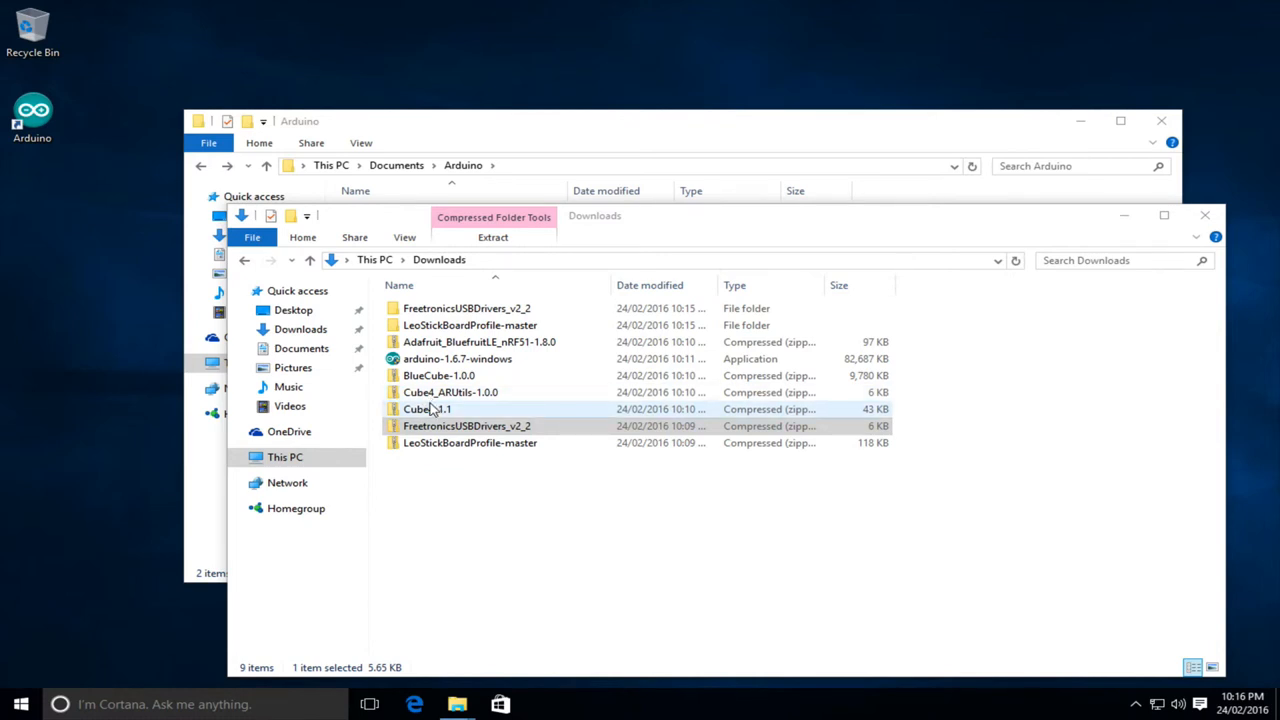
{"action": "right_click", "coordinate": [428, 408]}
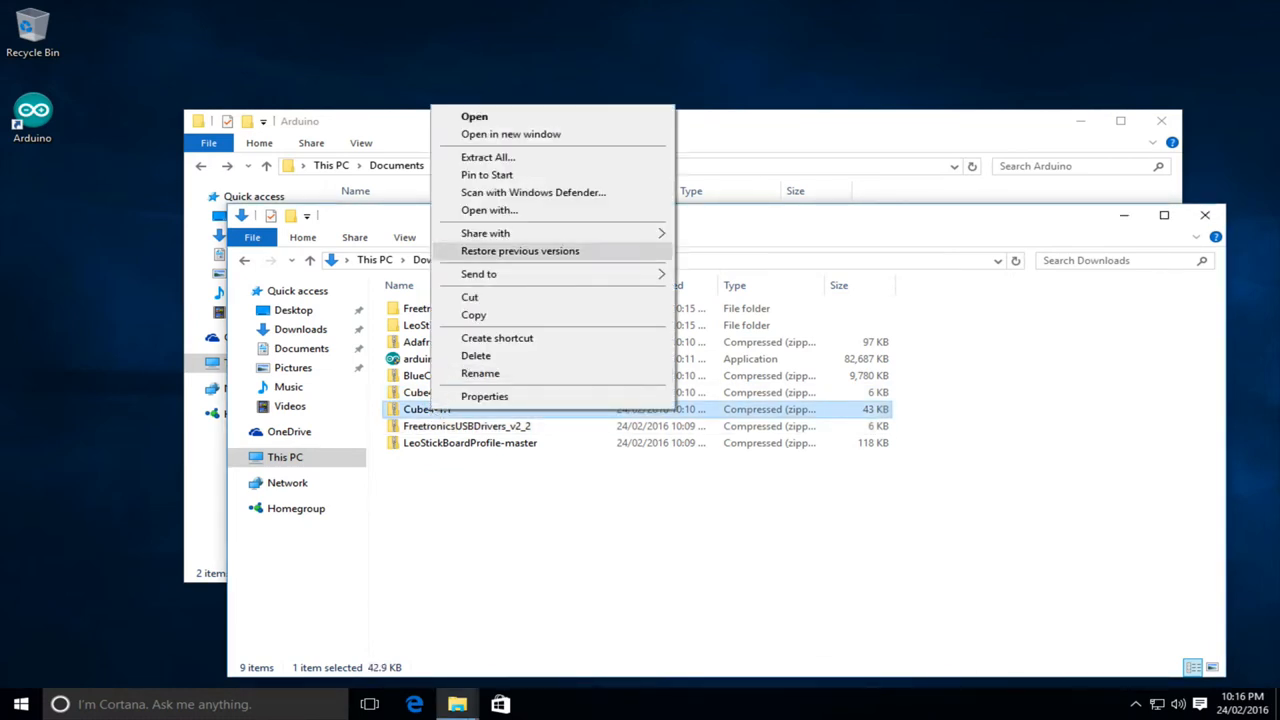
{"action": "left_click", "coordinate": [488, 156]}
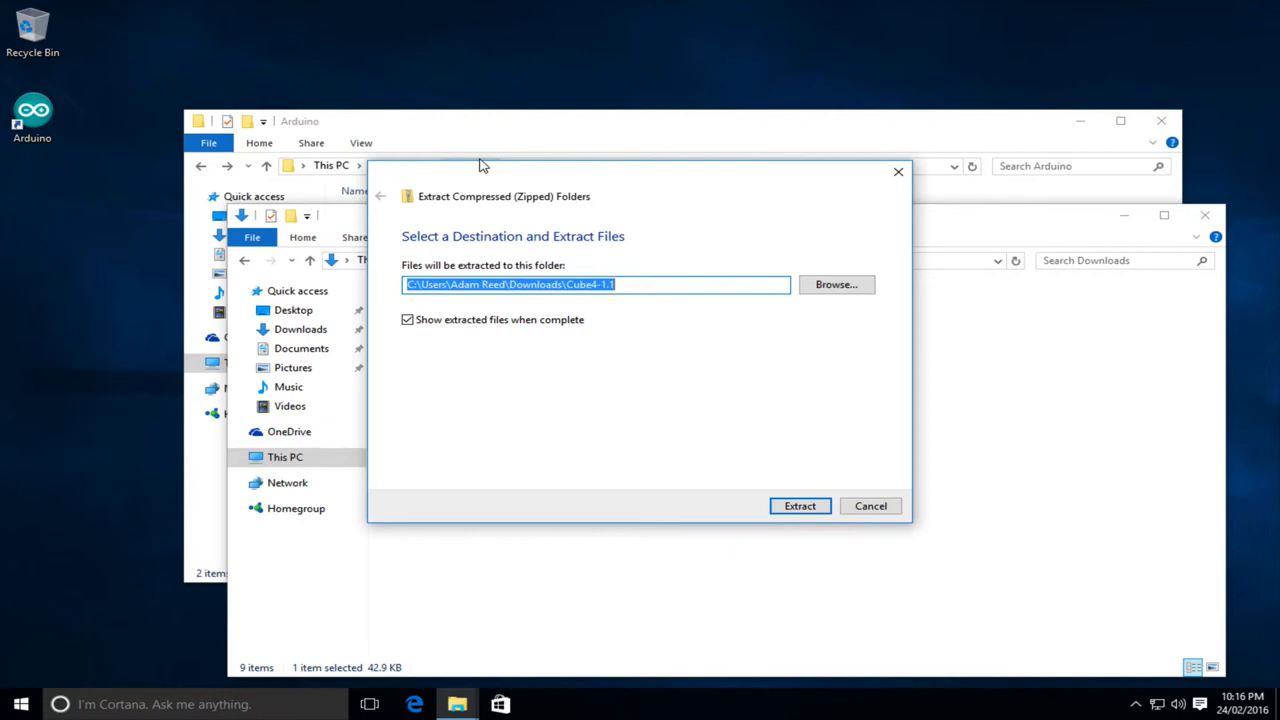
{"action": "left_click", "coordinate": [800, 504]}
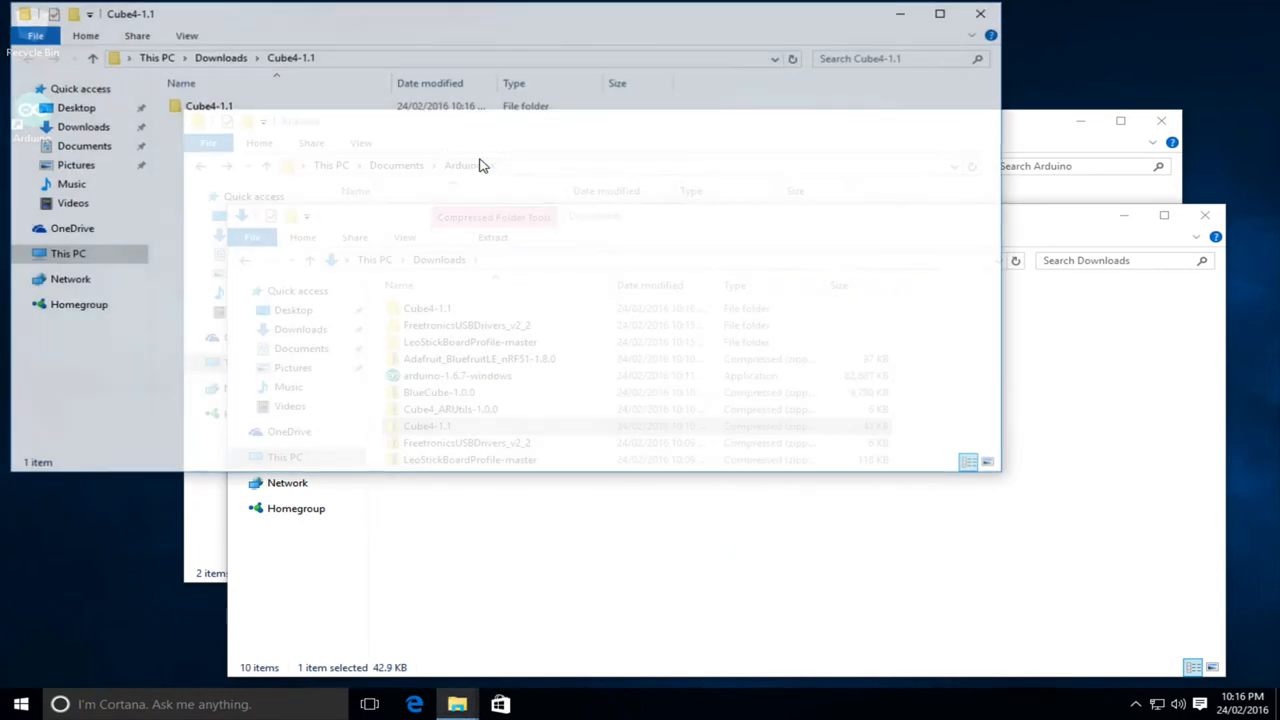
- Copy the extracted Cube4-1.1 folder and go into Documents\Arduino\libraries to place it as Cube4
{"action": "right_click", "coordinate": [208, 104]}
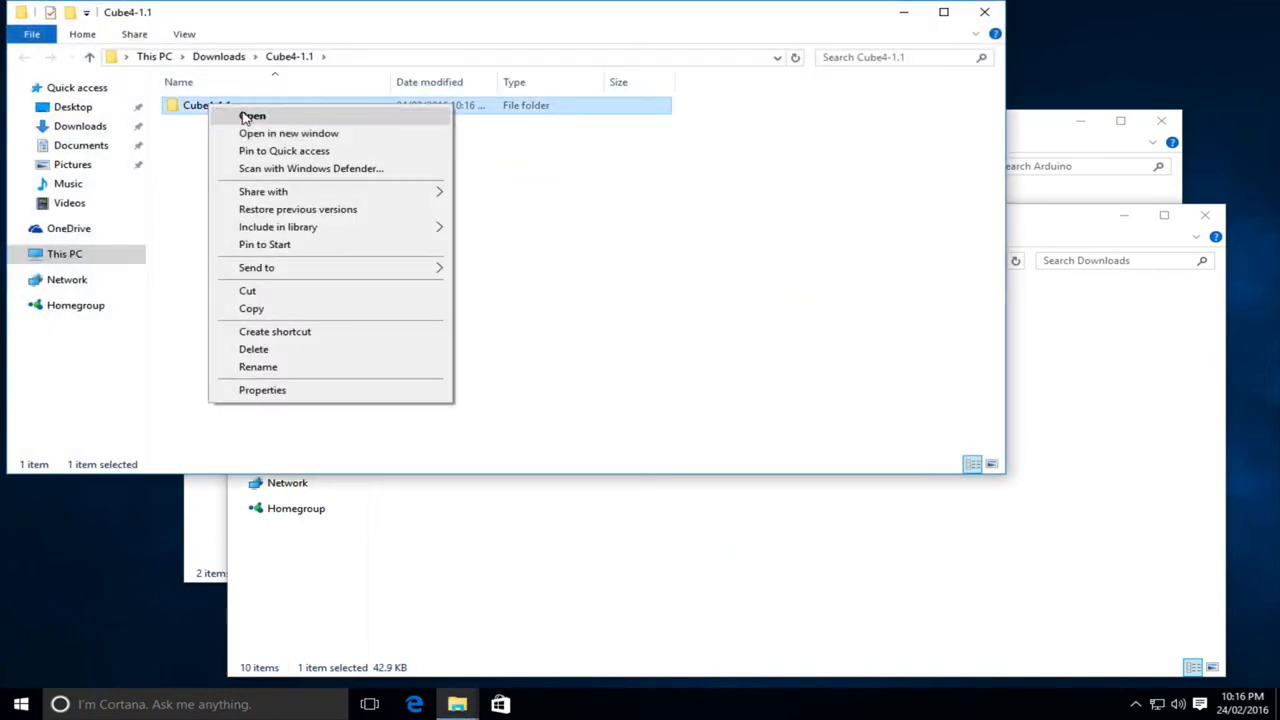
{"action": "left_click", "coordinate": [256, 366]}
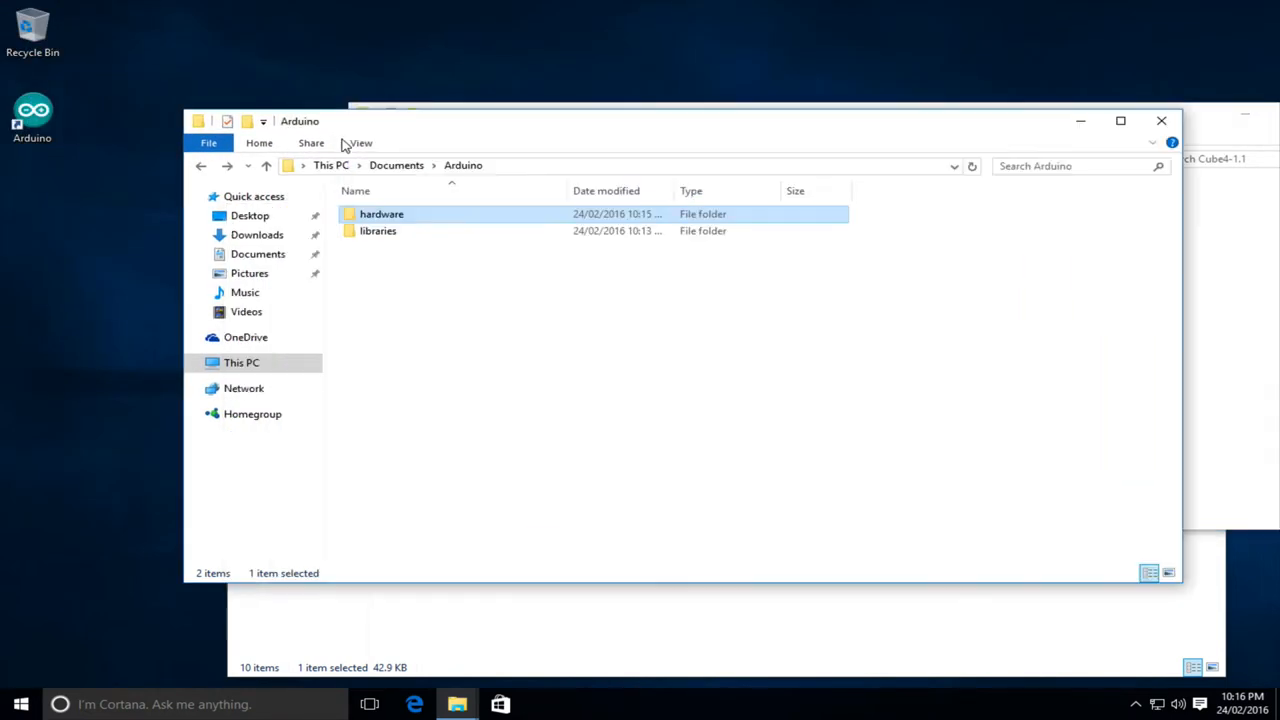
{"action": "double_click", "coordinate": [378, 232]}
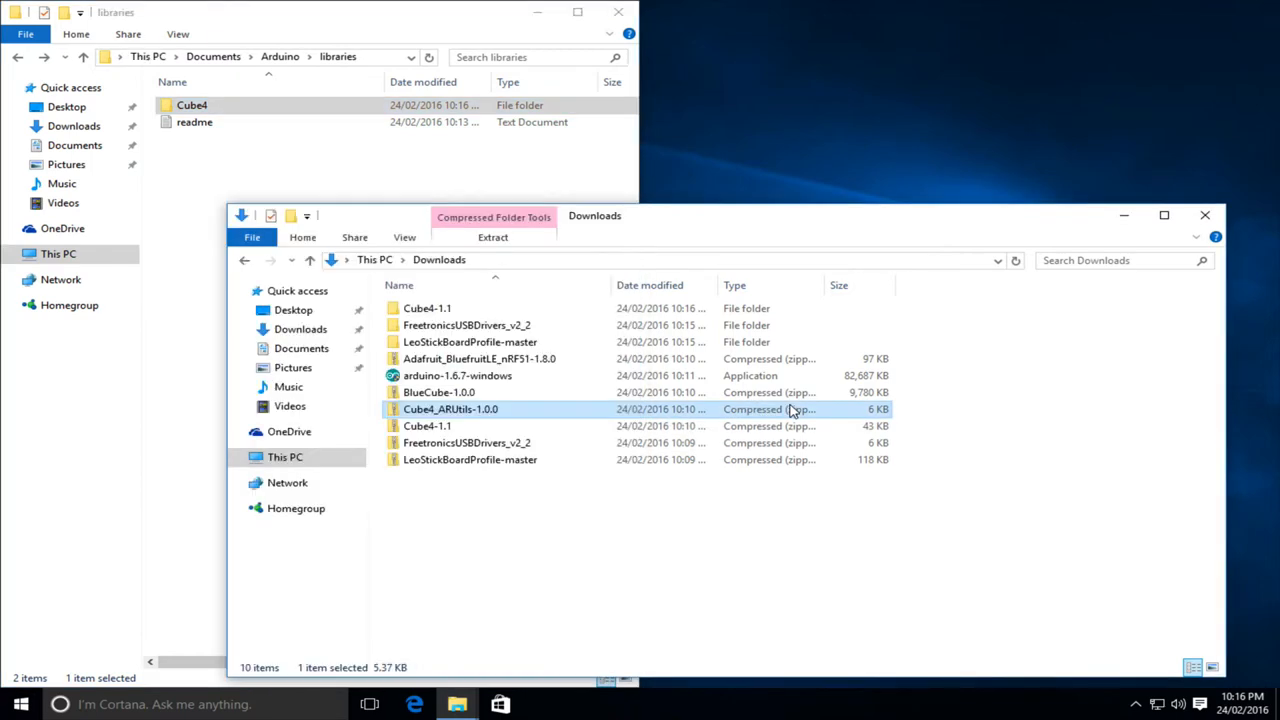
- Extract Cube4_ARUtils-1.0.0.zip into Downloads and copy the extracted folder for the libraries folder
{"action": "right_click", "coordinate": [450, 408]}
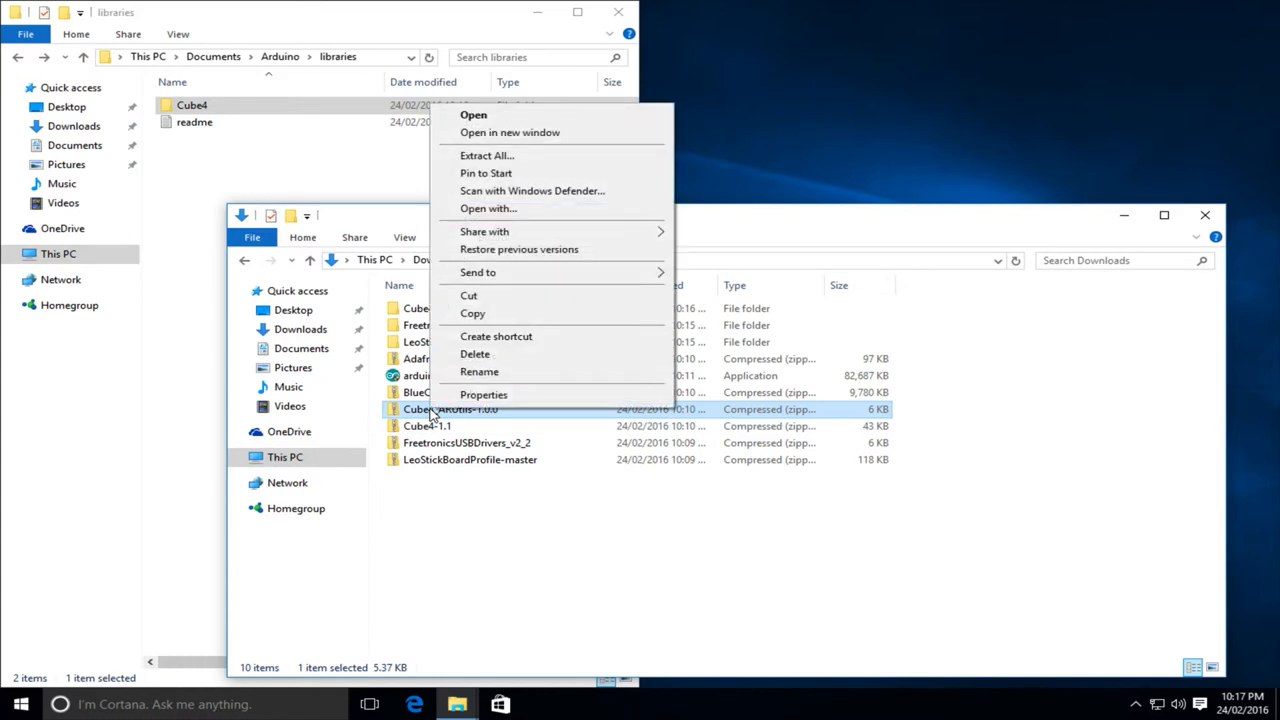
{"action": "left_click", "coordinate": [488, 156]}
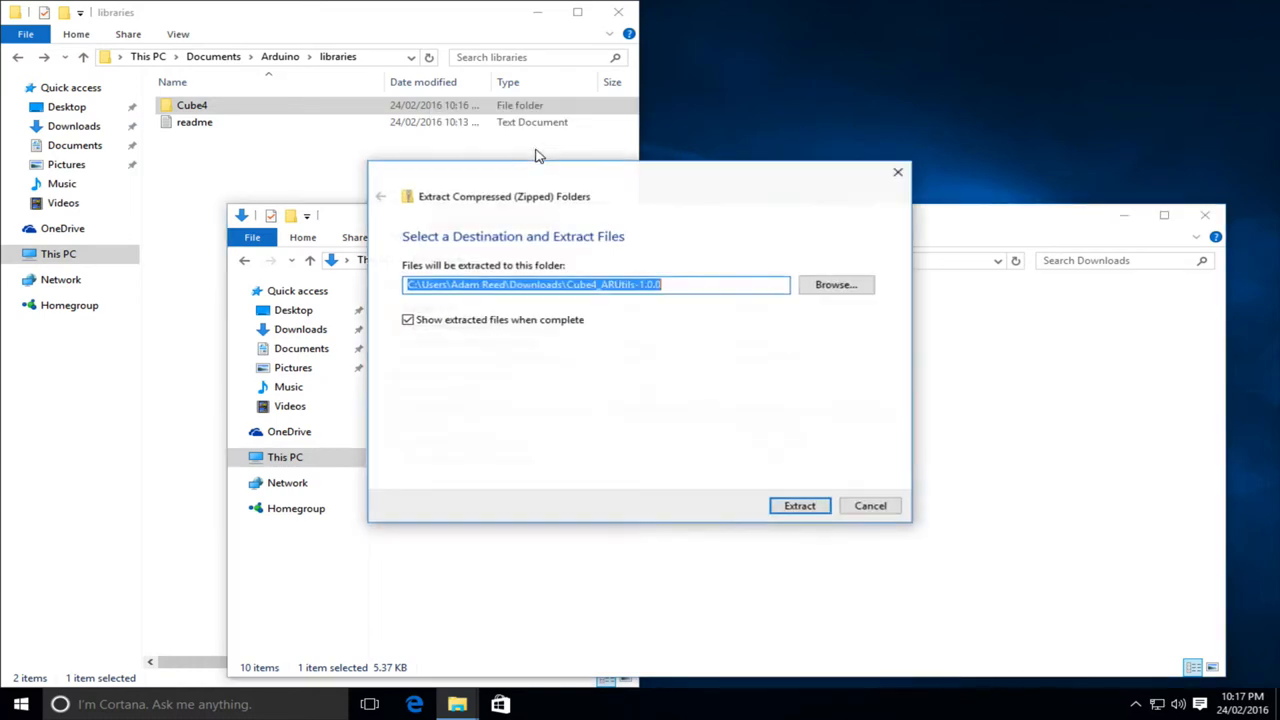
{"action": "left_click", "coordinate": [800, 504]}
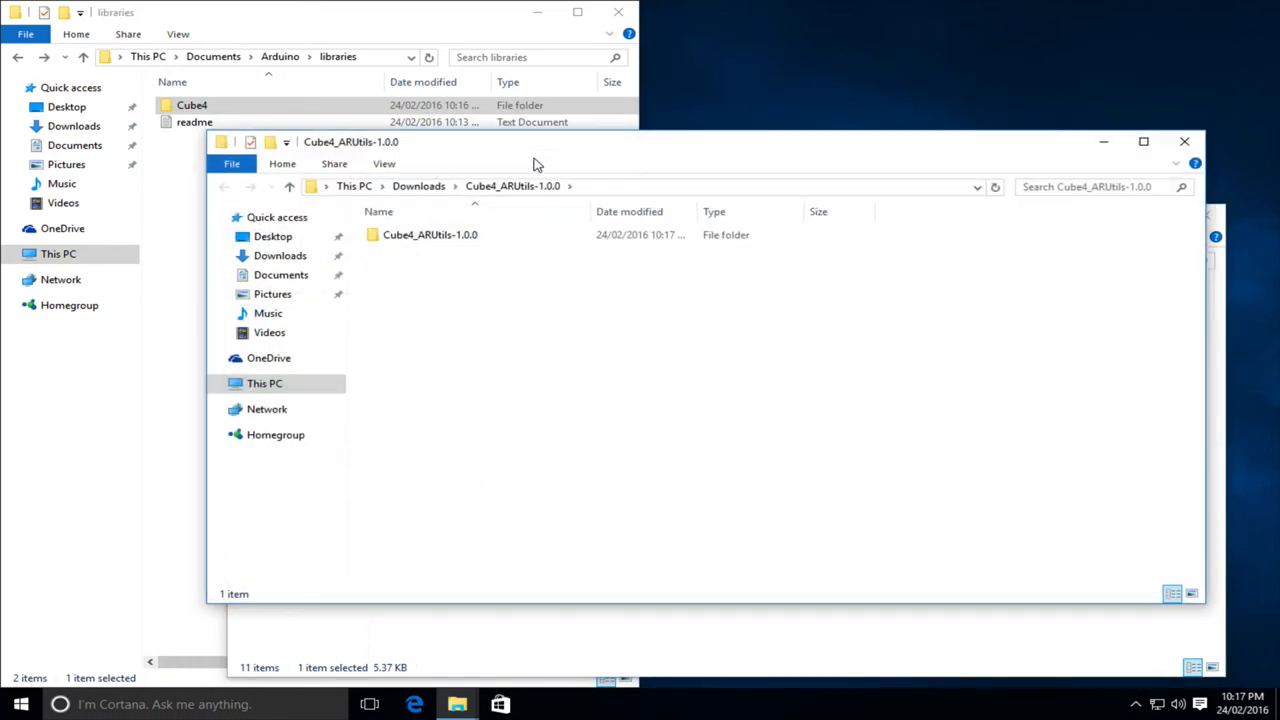
{"action": "right_click", "coordinate": [430, 234]}
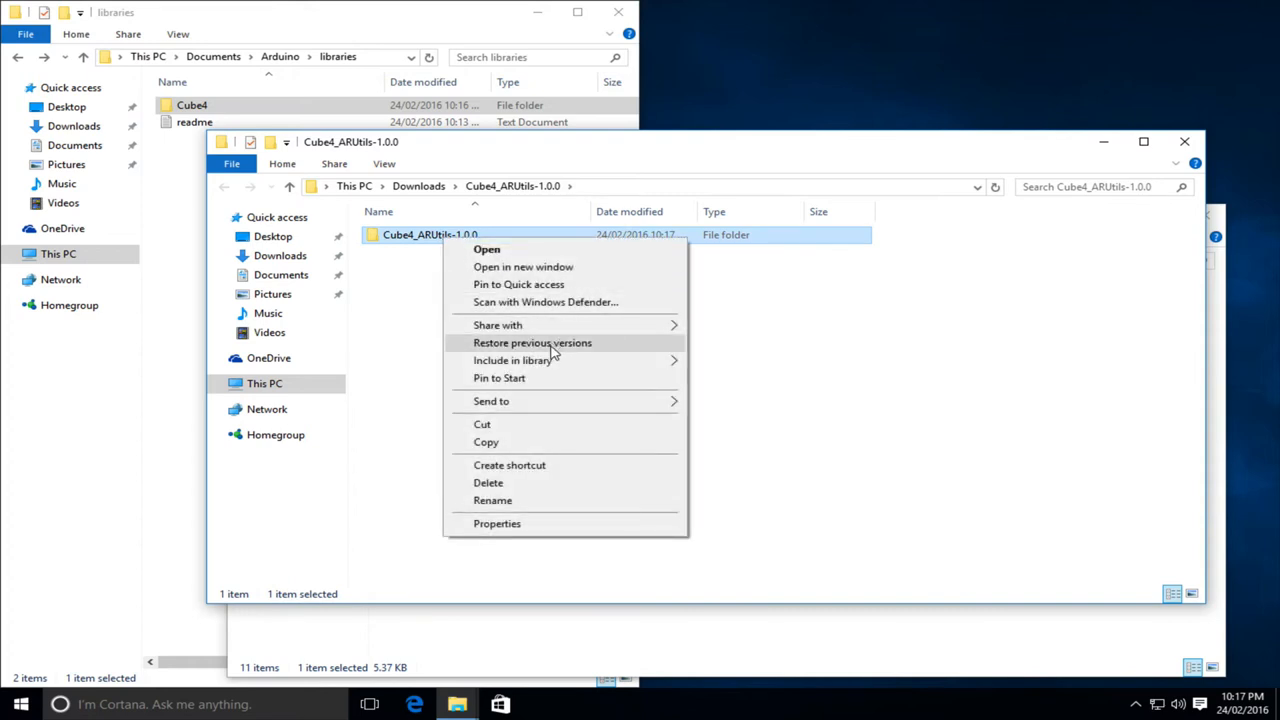
{"action": "left_click", "coordinate": [492, 500]}
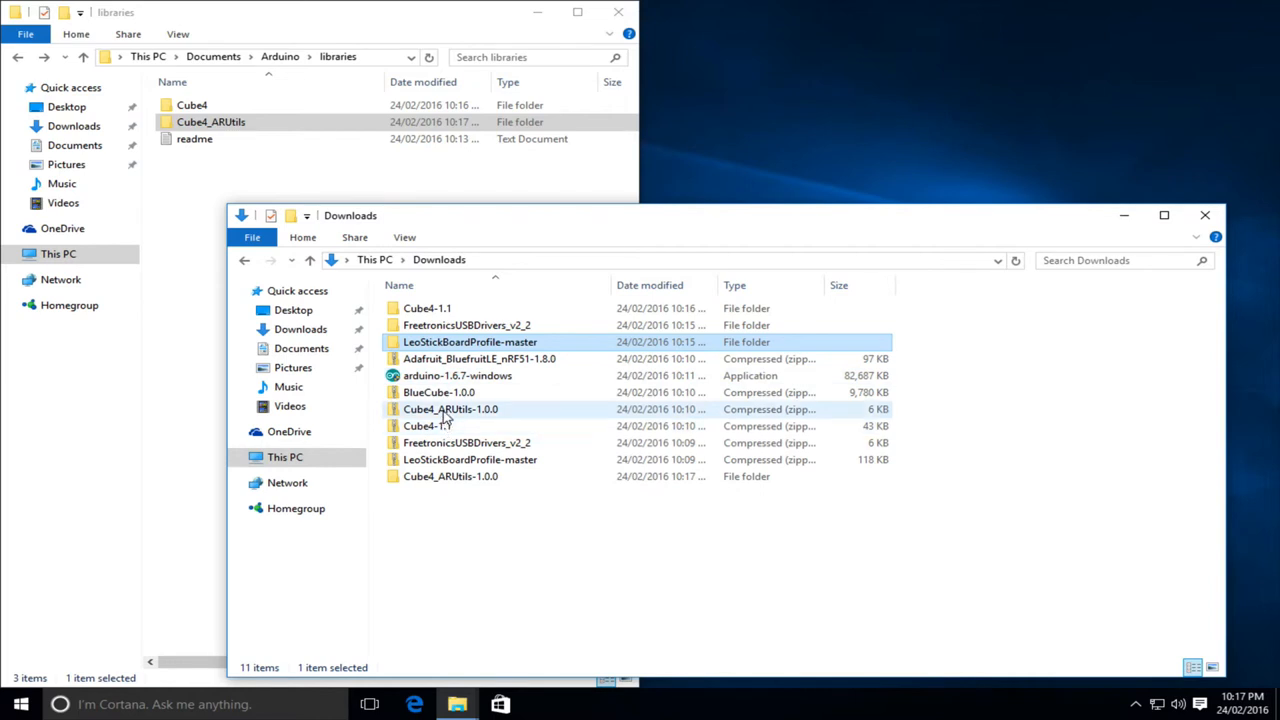
{"action": "mouse_move", "coordinate": [450, 424]}
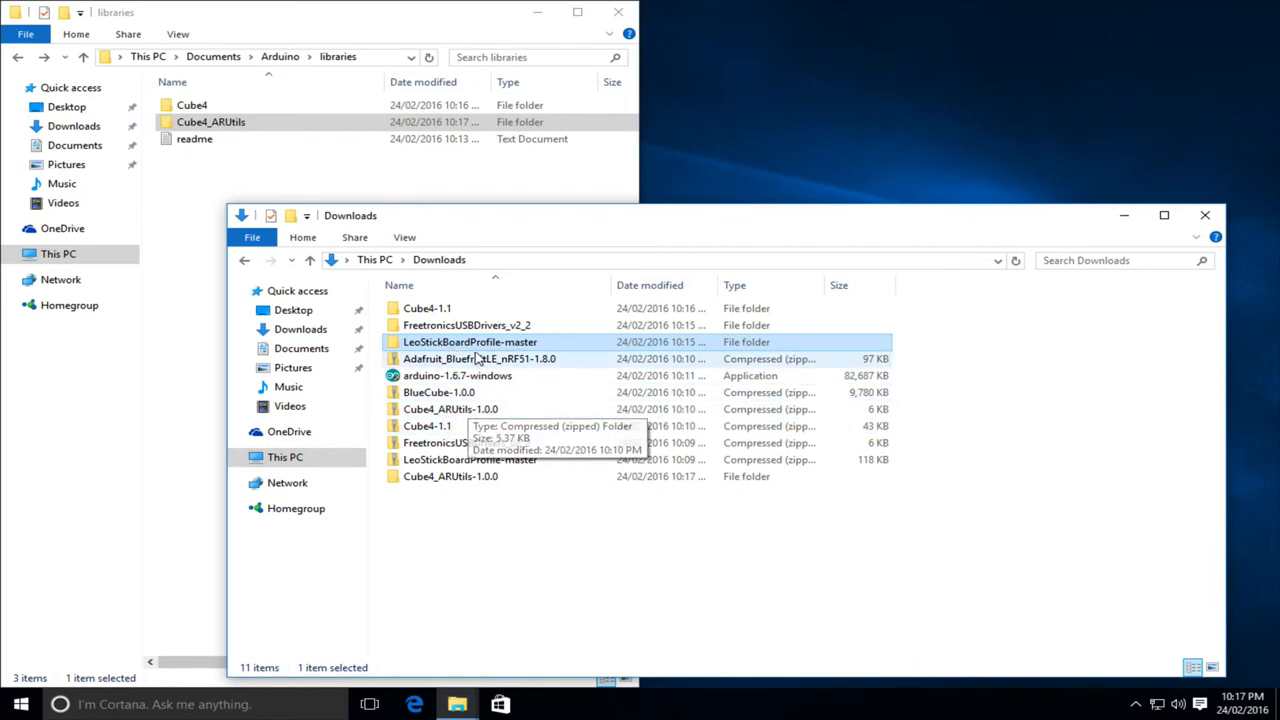
- Extract the Adafruit_BluefruitLE_nRF51-1.8.0 zip into Downloads and copy the extracted folder for the libraries folder
{"action": "right_click", "coordinate": [478, 358]}
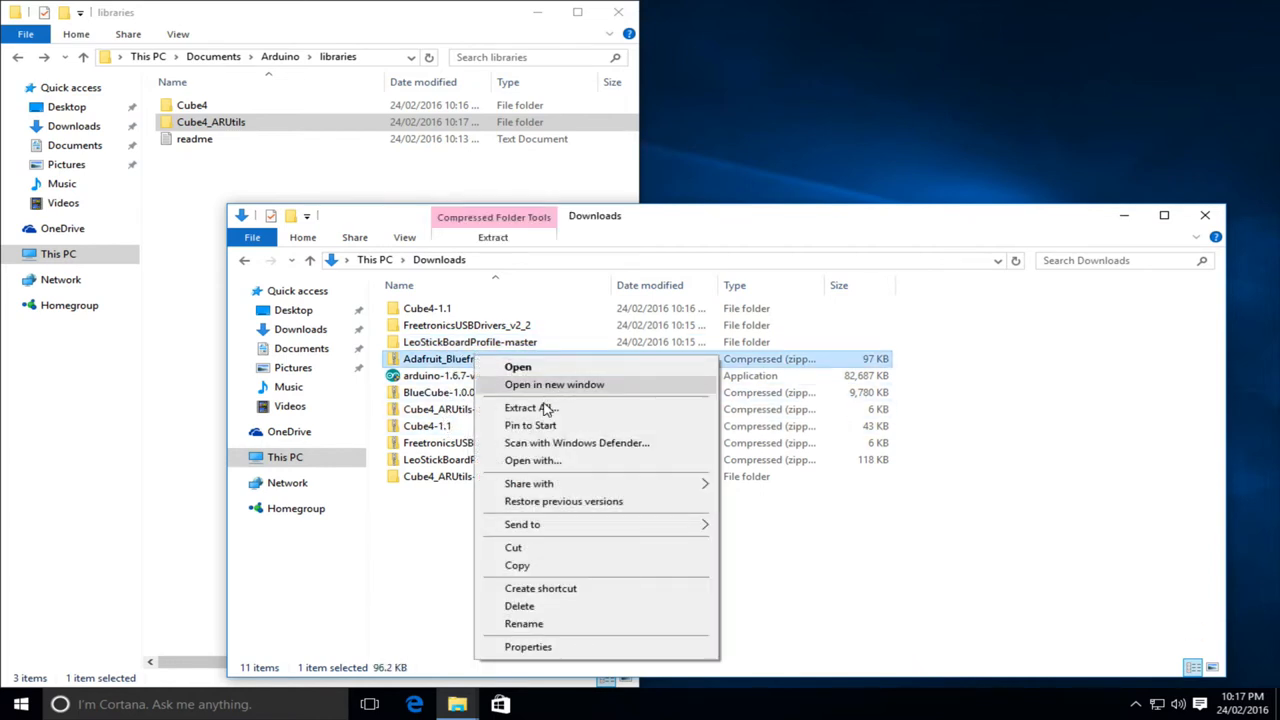
{"action": "left_click", "coordinate": [530, 408]}
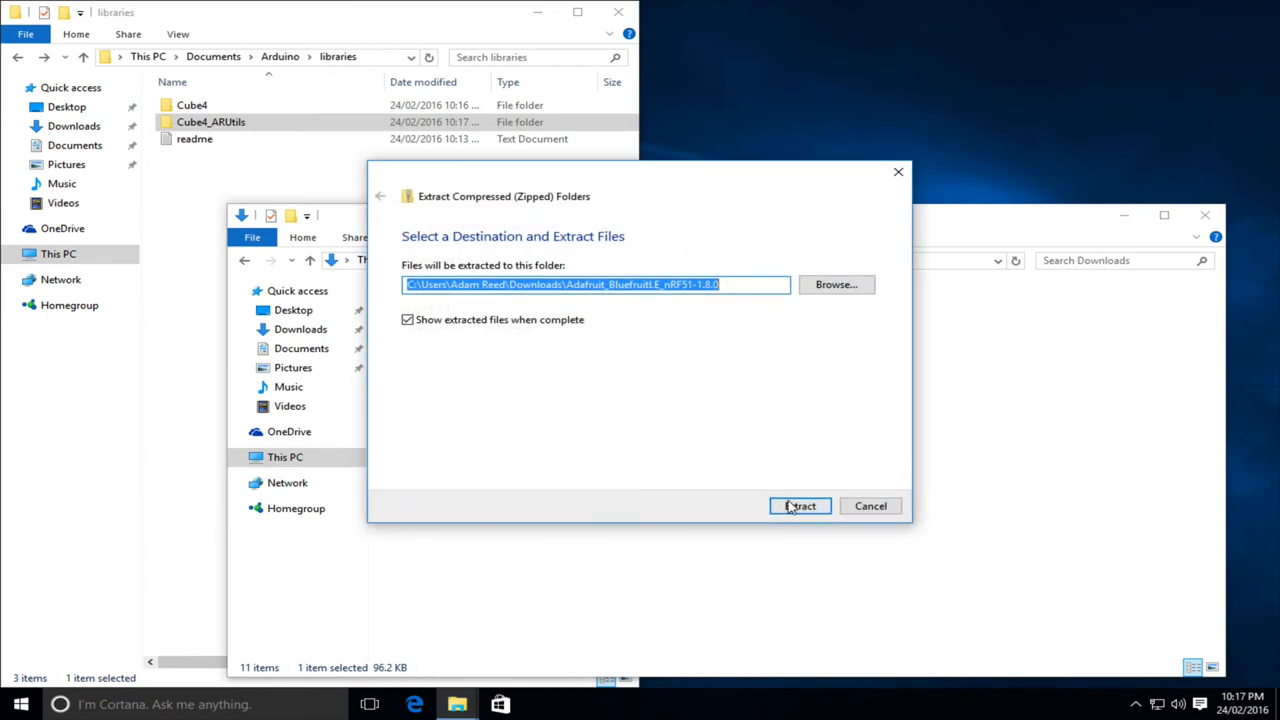
{"action": "left_click", "coordinate": [800, 504]}
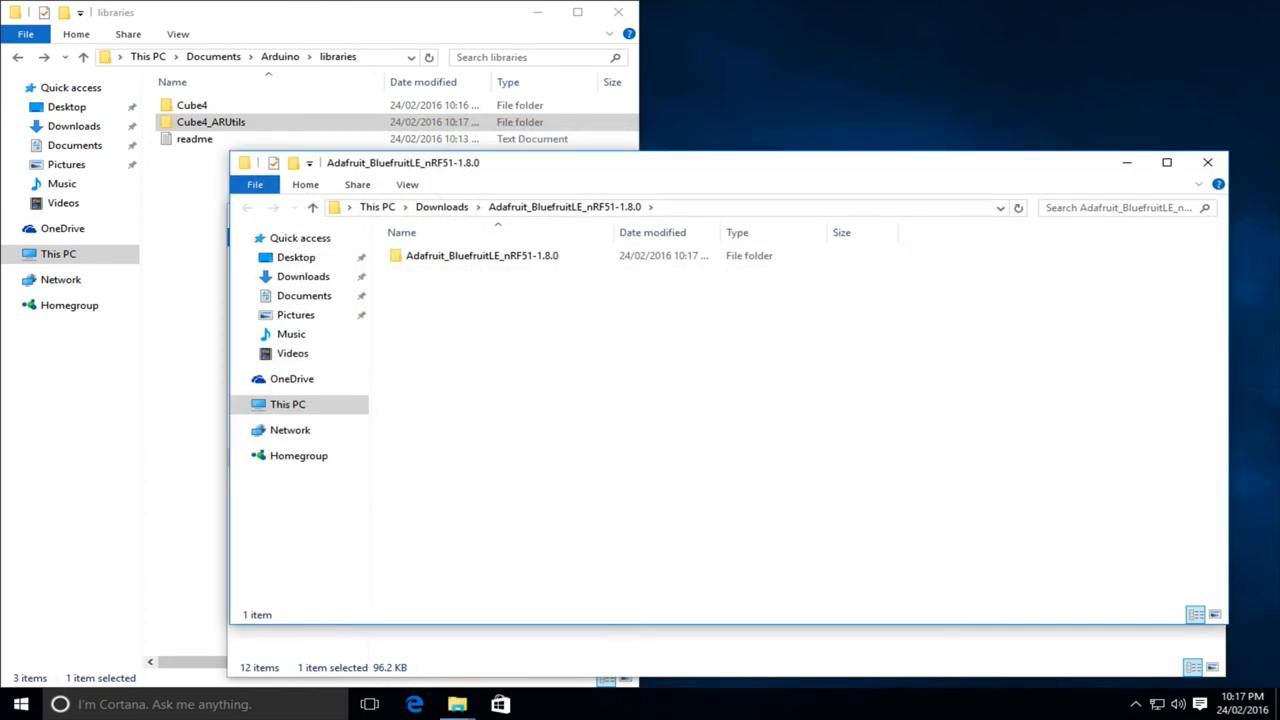
{"action": "right_click", "coordinate": [482, 256]}
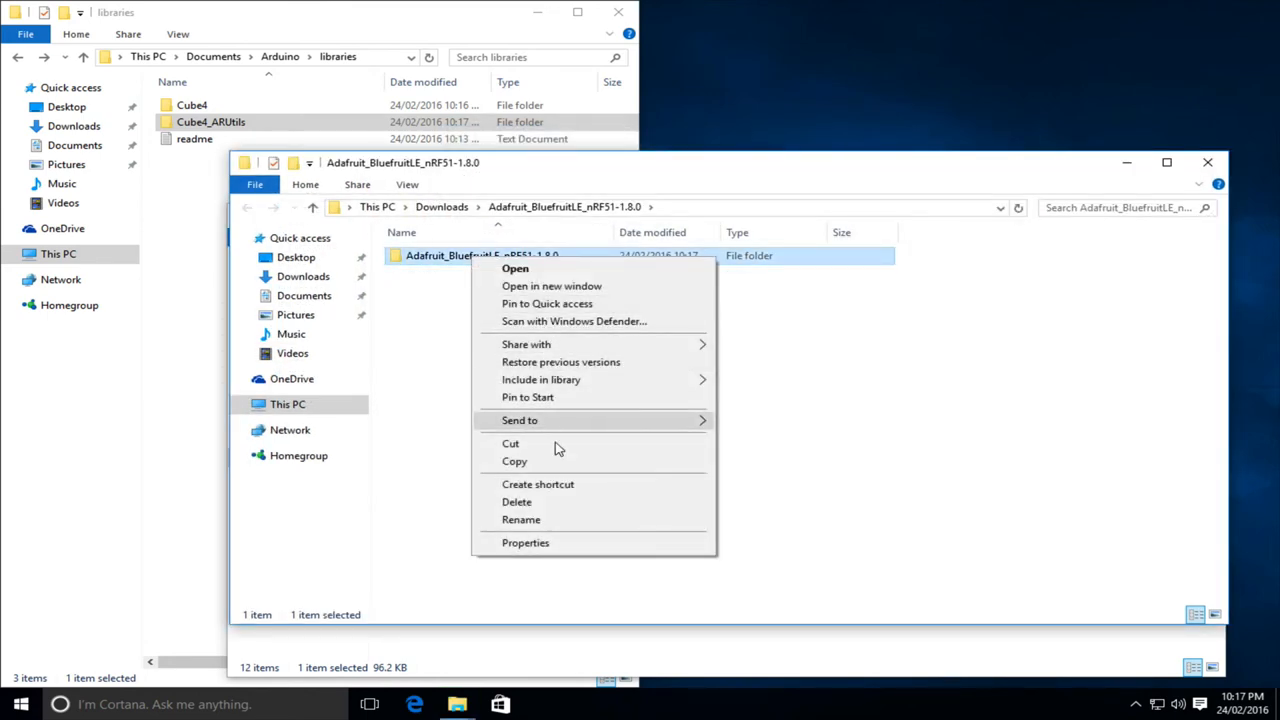
{"action": "left_click", "coordinate": [520, 520]}
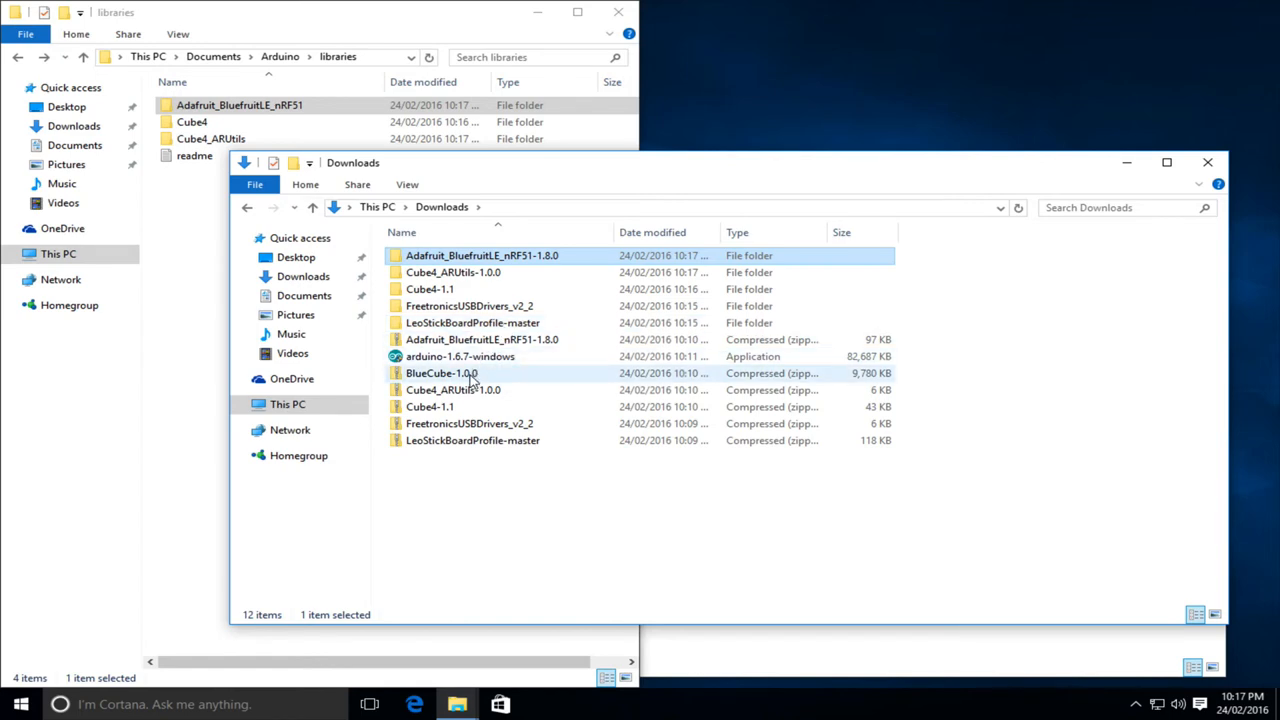
- Extract BlueCube-1.0.0.zip into Downloads and close the Downloads window
{"action": "right_click", "coordinate": [440, 374]}
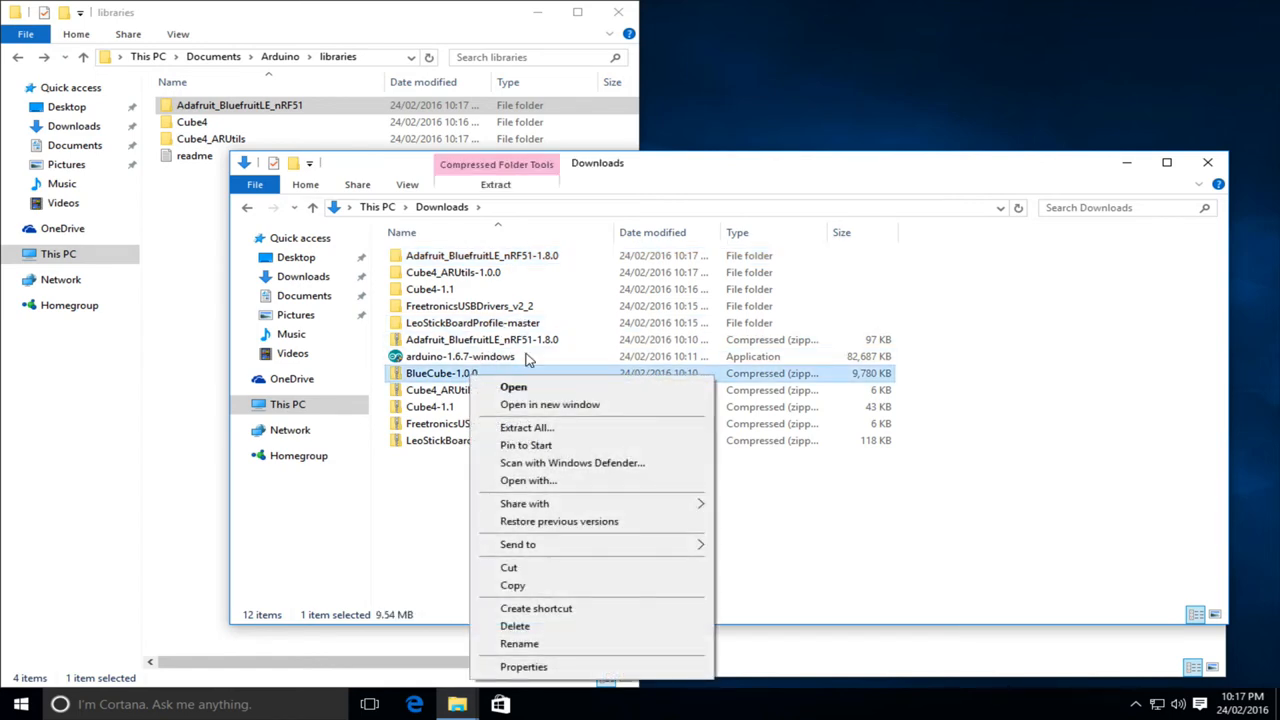
{"action": "left_click", "coordinate": [526, 428]}
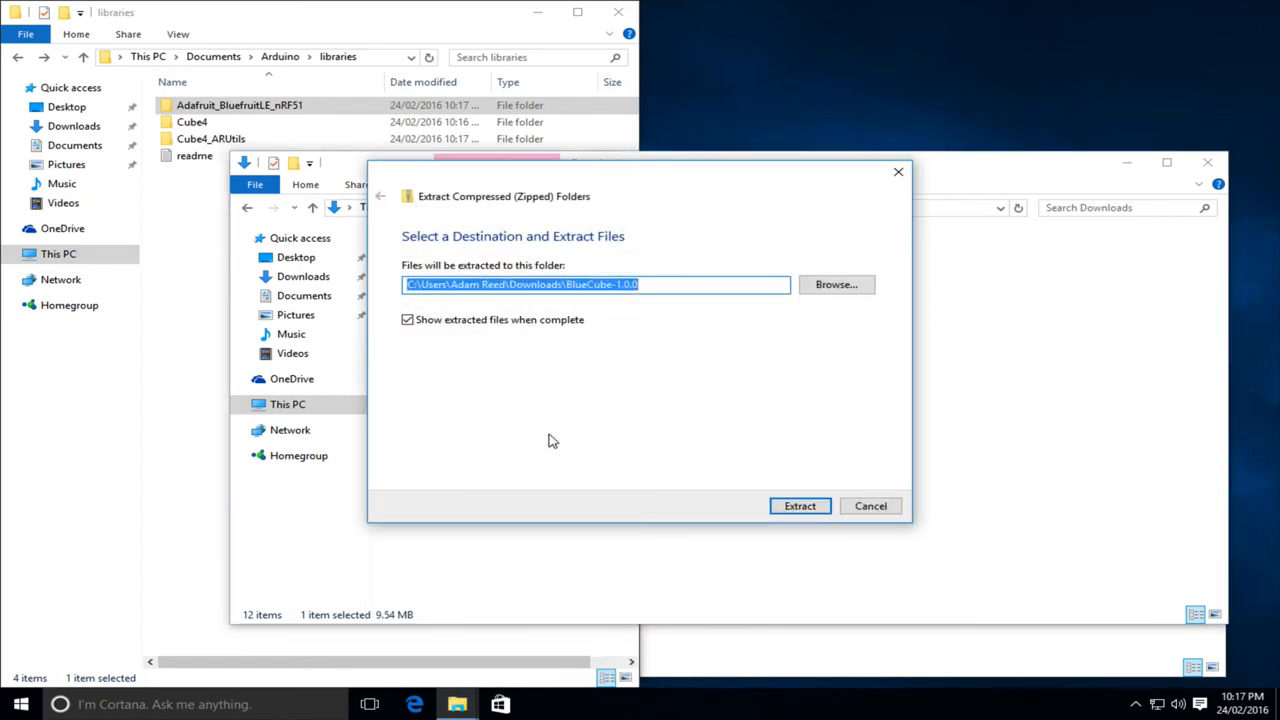
{"action": "left_click", "coordinate": [800, 504]}
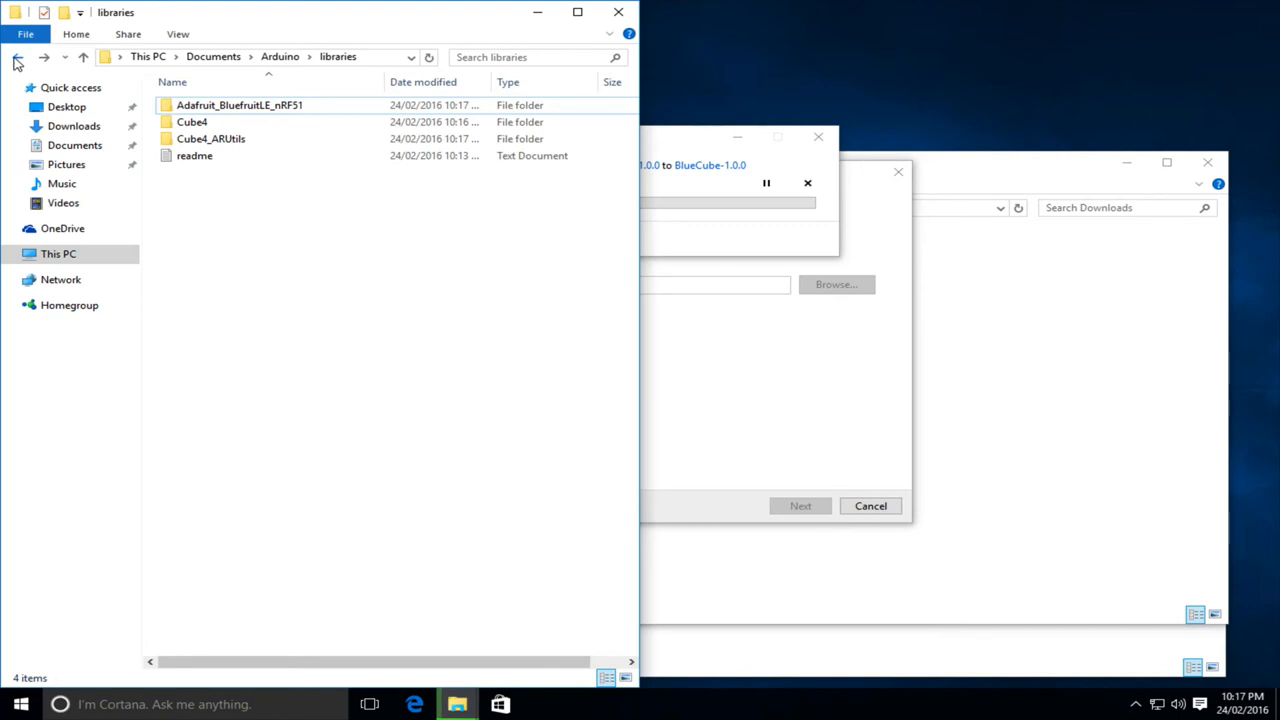
{"action": "left_click", "coordinate": [16, 56]}
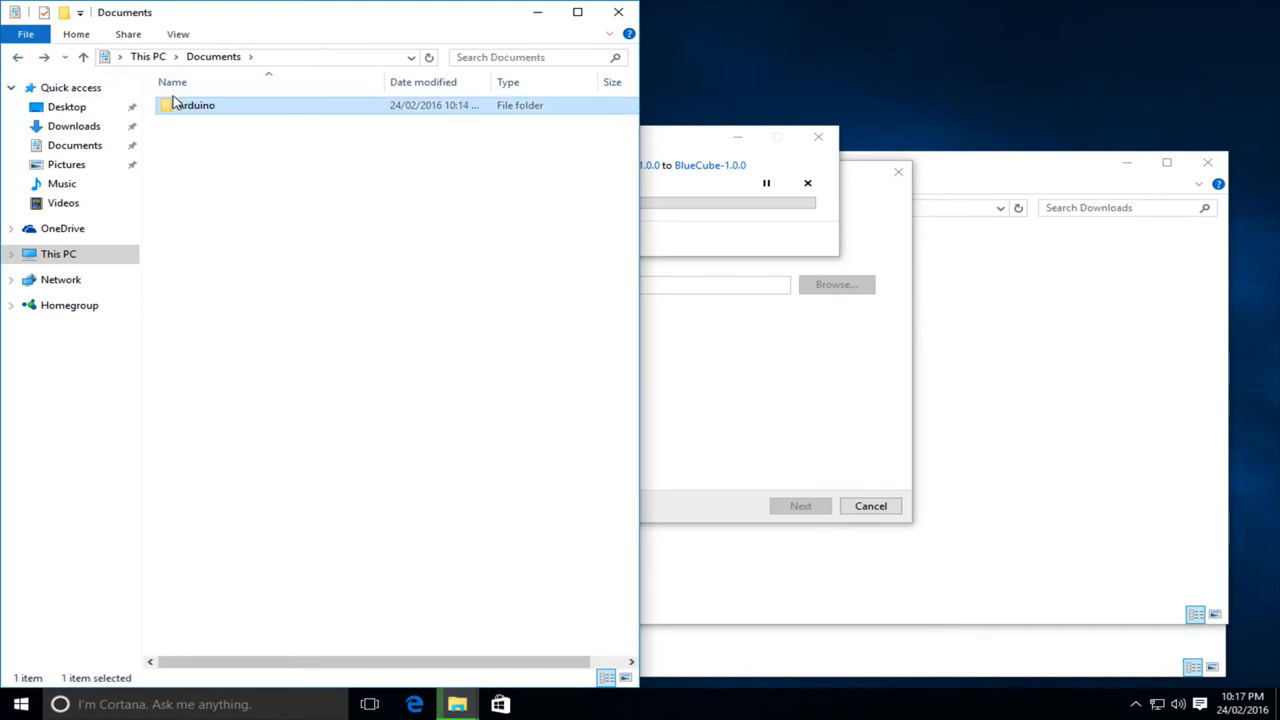
{"action": "mouse_move", "coordinate": [184, 140]}
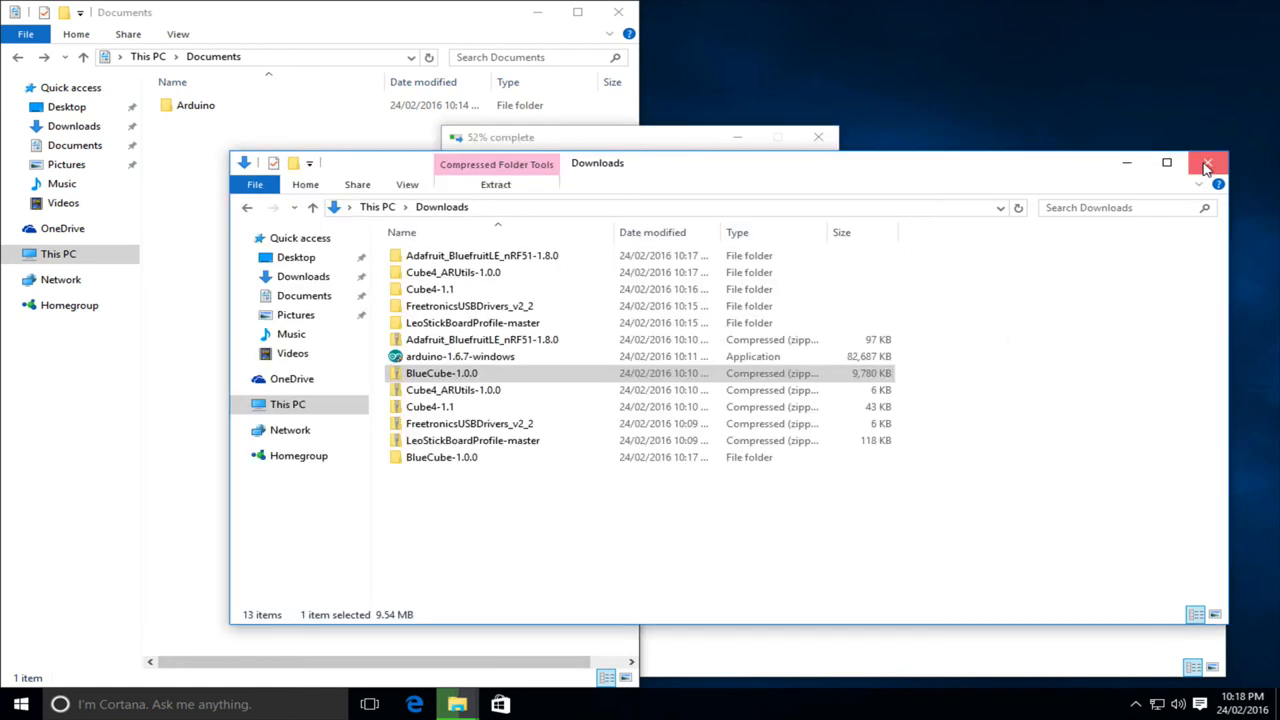
{"action": "left_click", "coordinate": [1208, 162]}
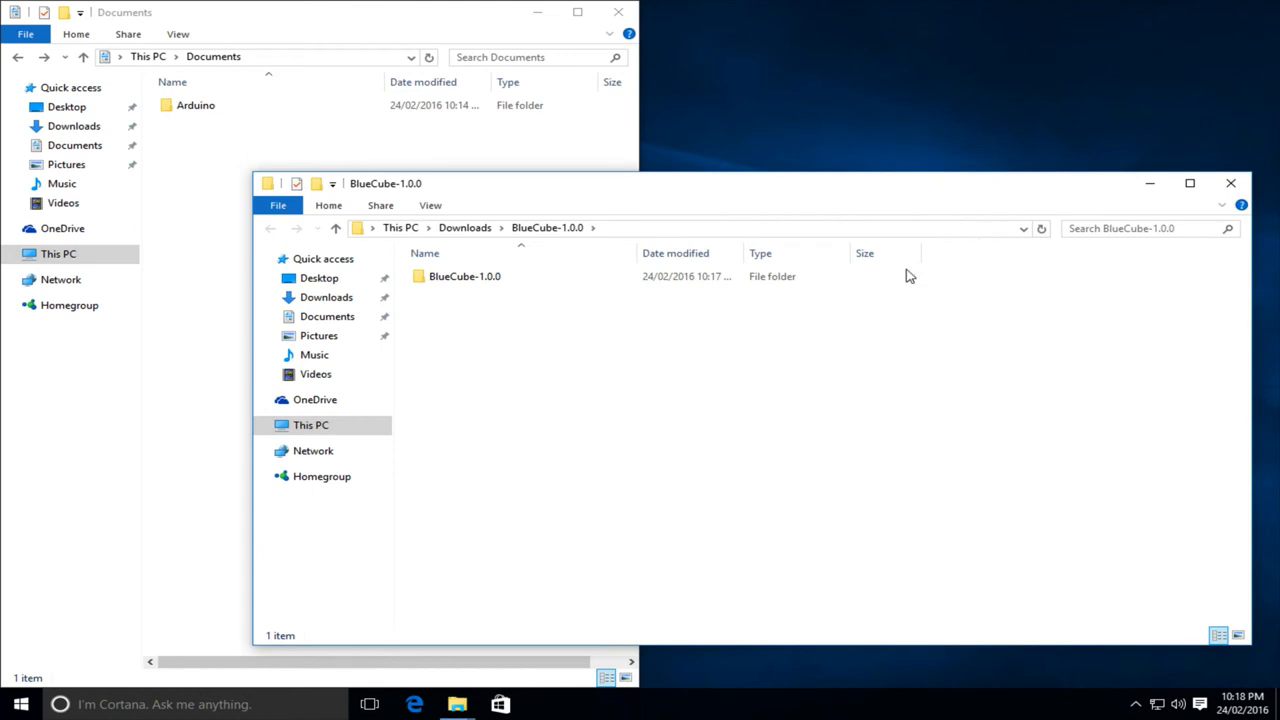
- Rename the extracted folder to BlueCube, move it into Documents, and close the empty window
{"action": "right_click", "coordinate": [464, 276]}
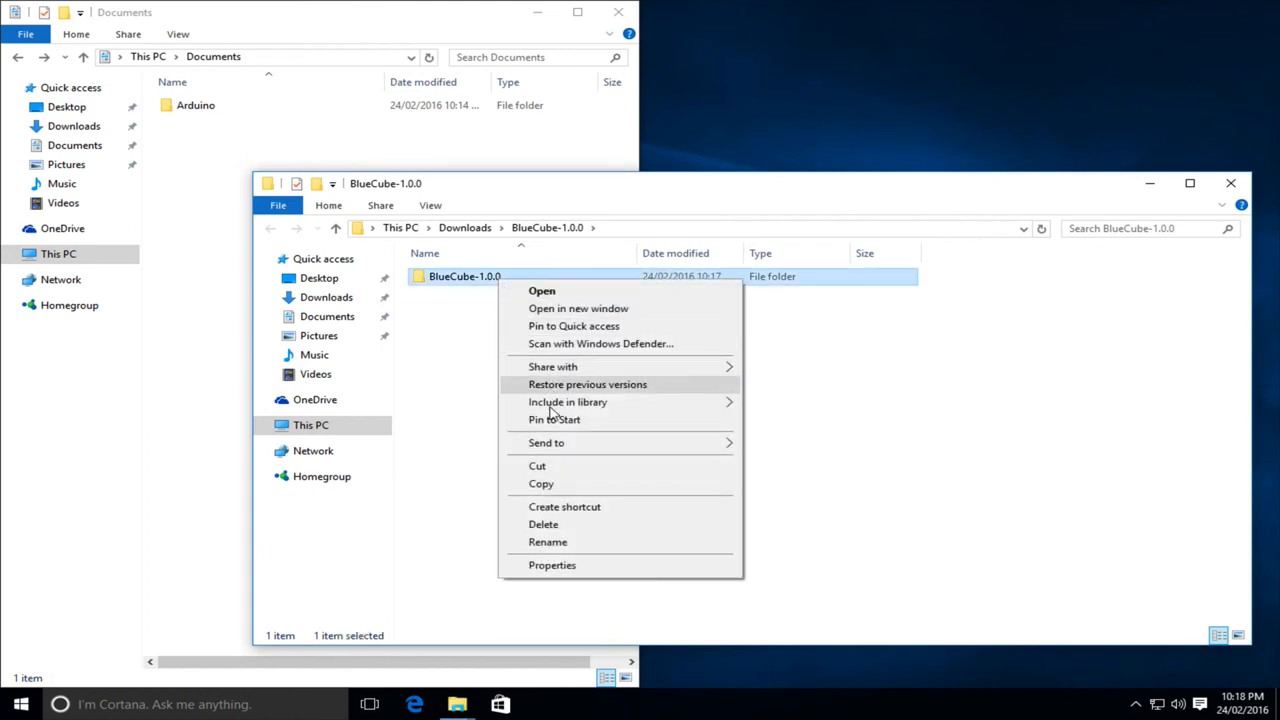
{"action": "left_click", "coordinate": [548, 540]}
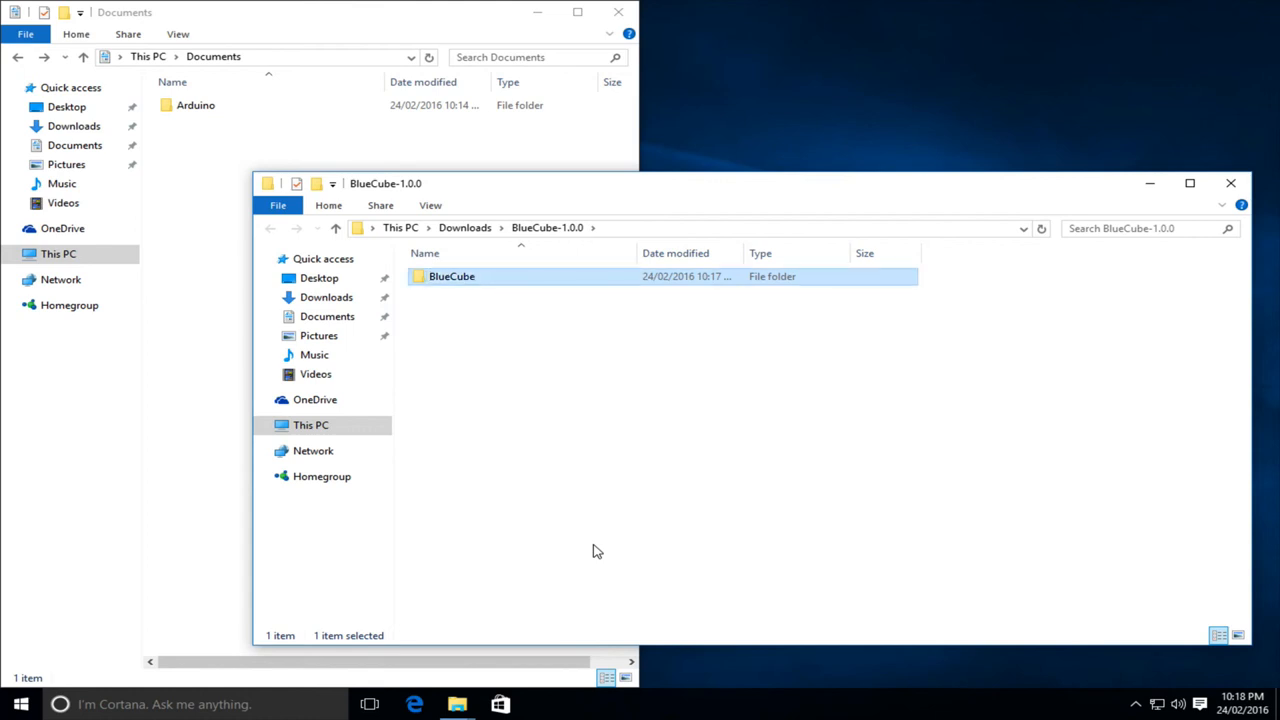
{"action": "left_click_drag", "start_coordinate": [452, 276], "coordinate": [204, 144]}
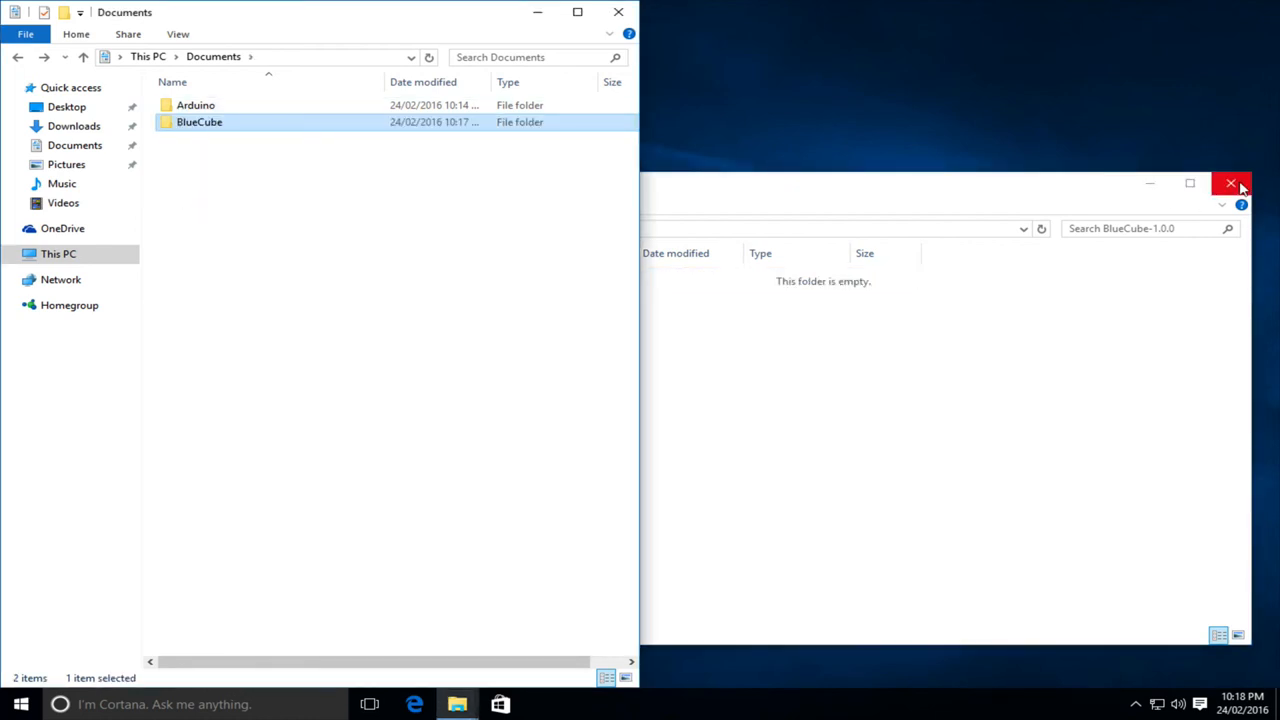
{"action": "left_click", "coordinate": [1232, 184]}
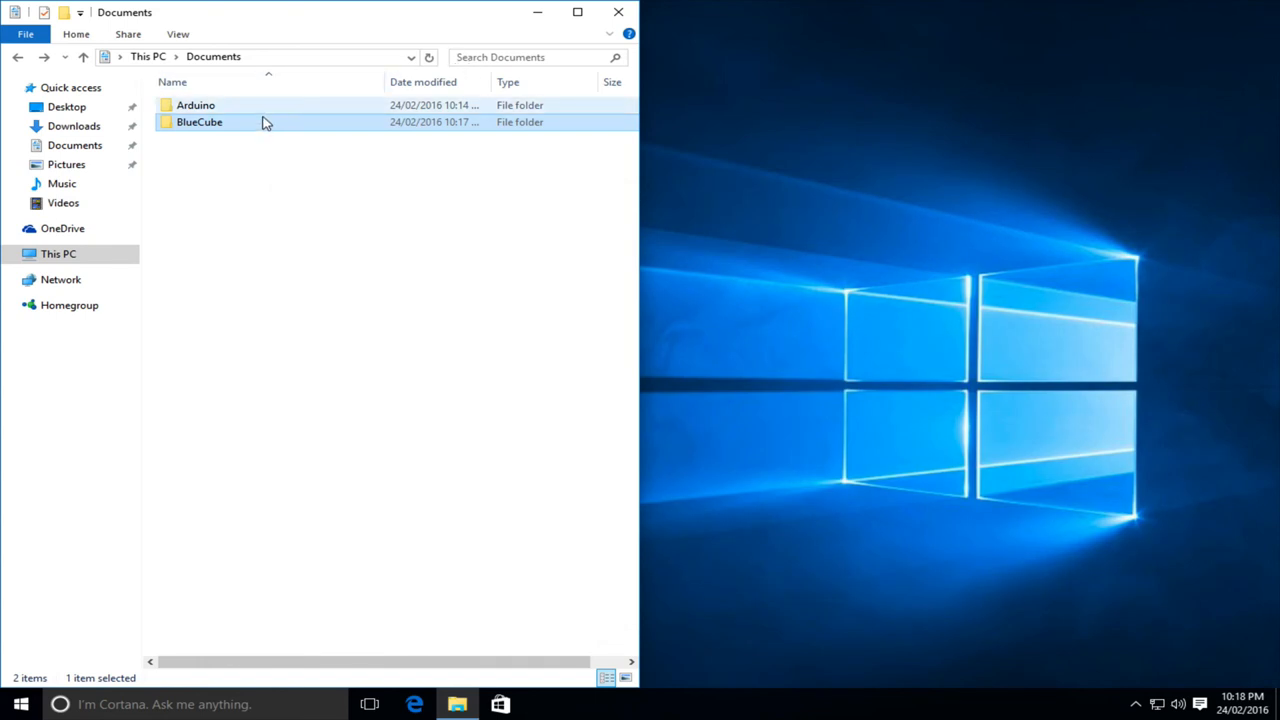
{"action": "mouse_move", "coordinate": [210, 122]}
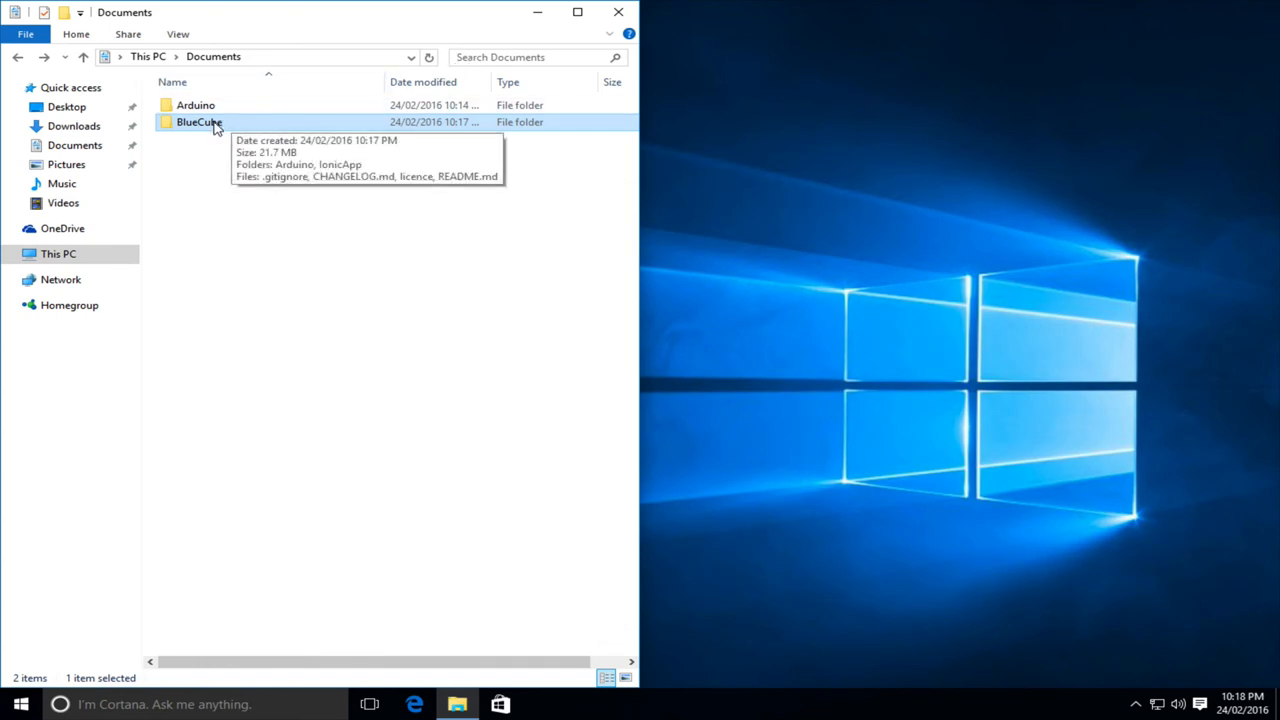
- Navigate BlueCube\Arduino\BlueCube and launch BlueCube.ino in the Arduino IDE
{"action": "double_click", "coordinate": [200, 122]}
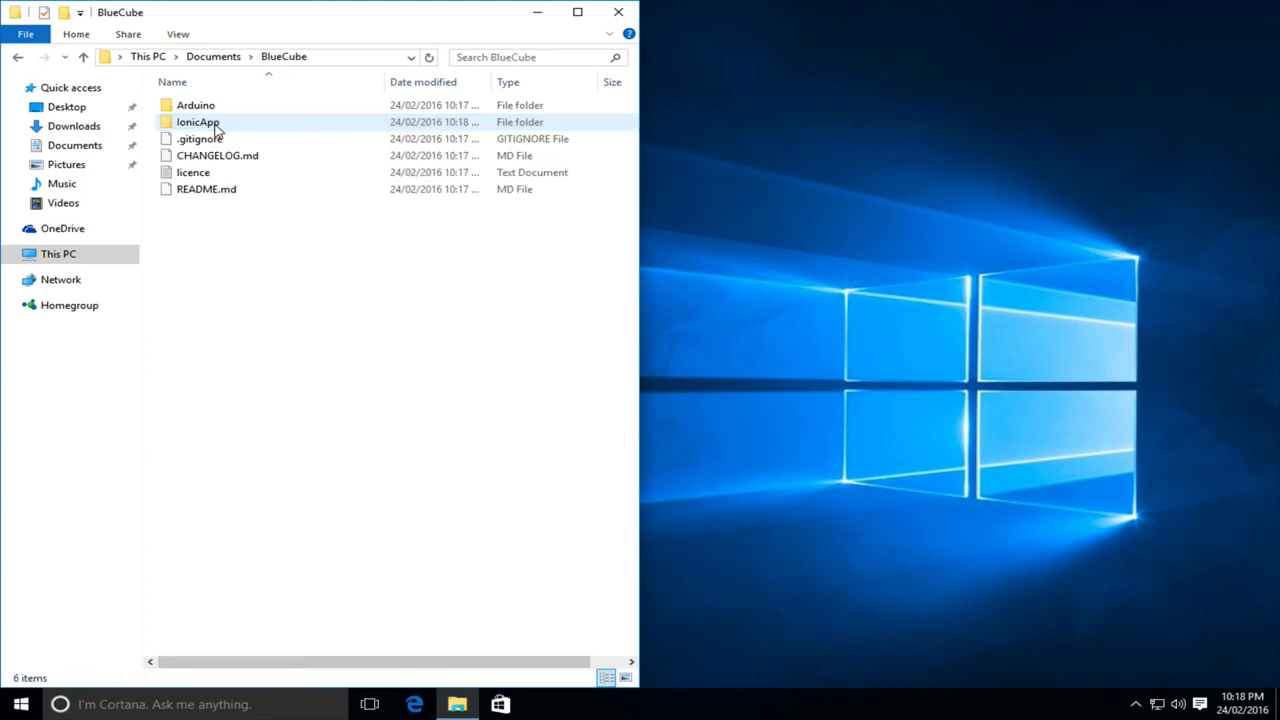
{"action": "double_click", "coordinate": [196, 104]}
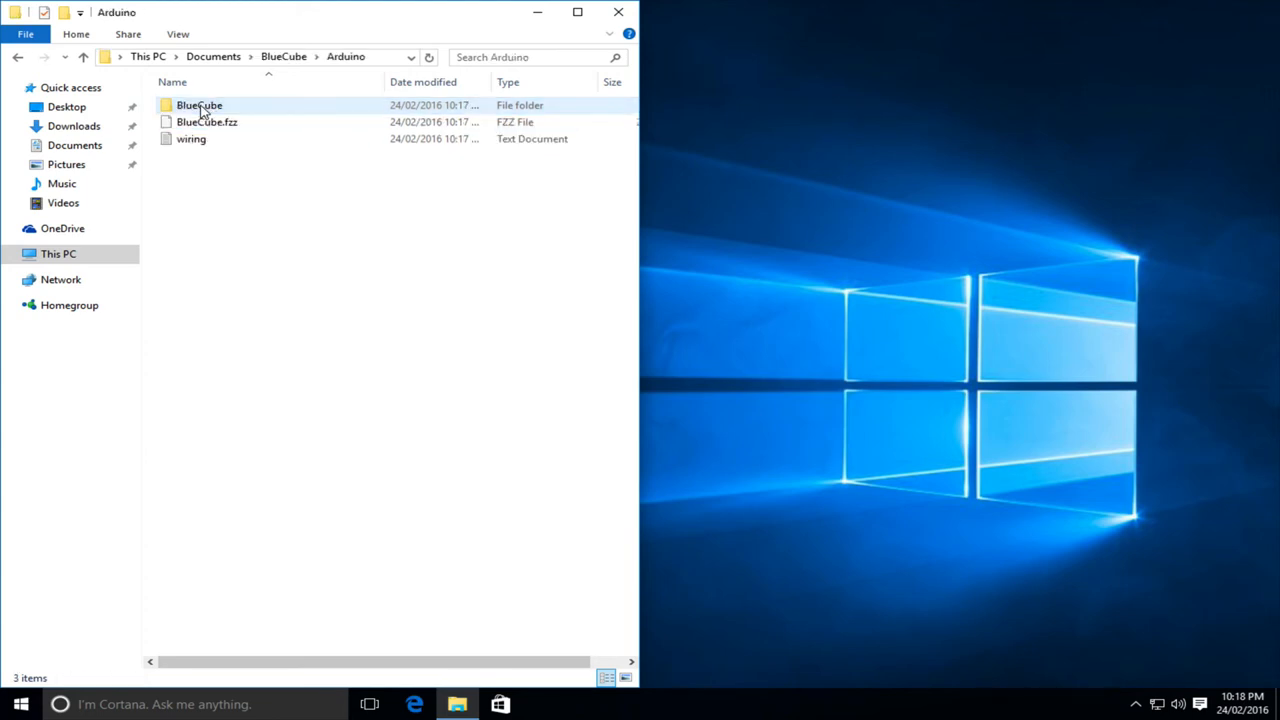
{"action": "double_click", "coordinate": [200, 104]}
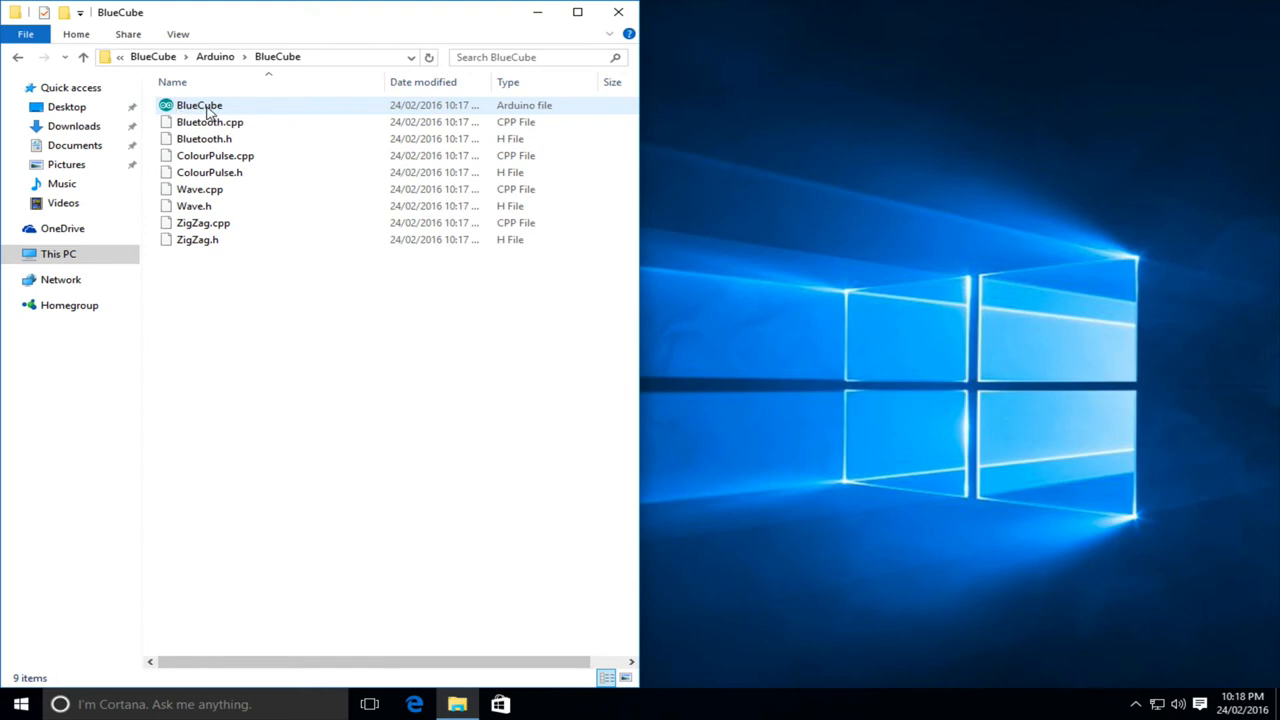
{"action": "double_click", "coordinate": [200, 104]}
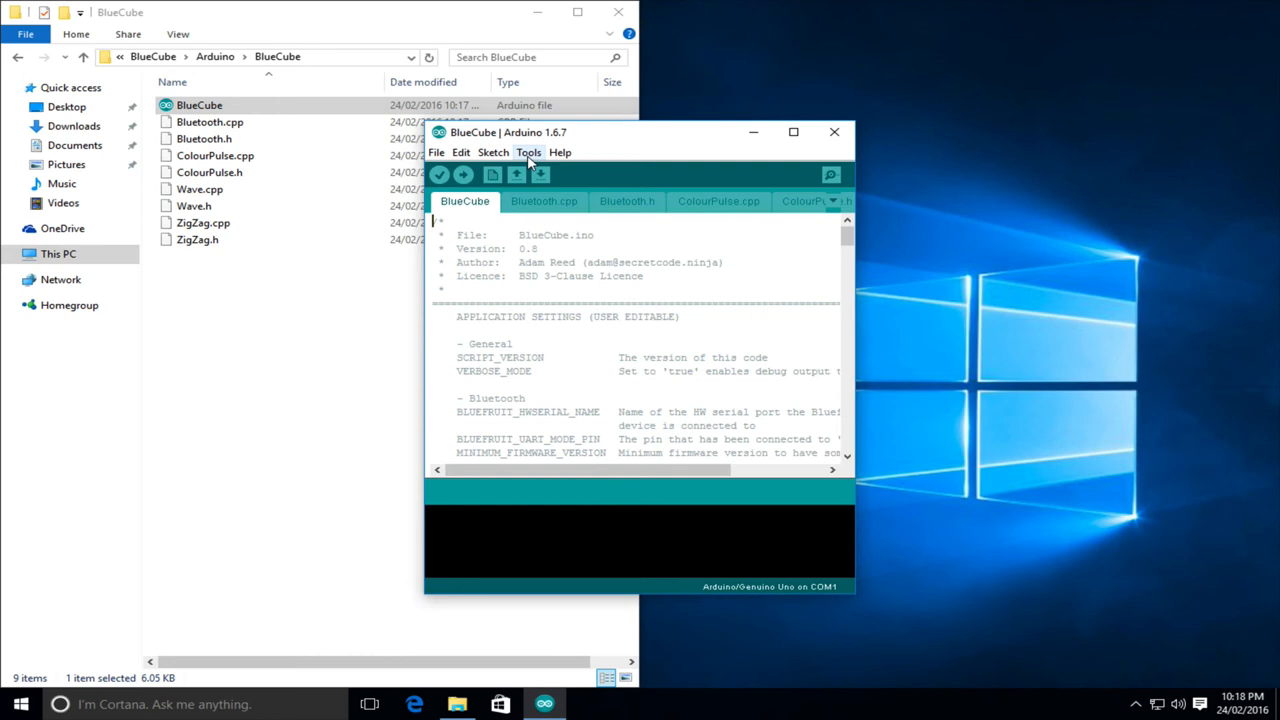
- Select Freetronics LeoStick as the board and verify-compile the BlueCube sketch
{"action": "left_click", "coordinate": [528, 152]}
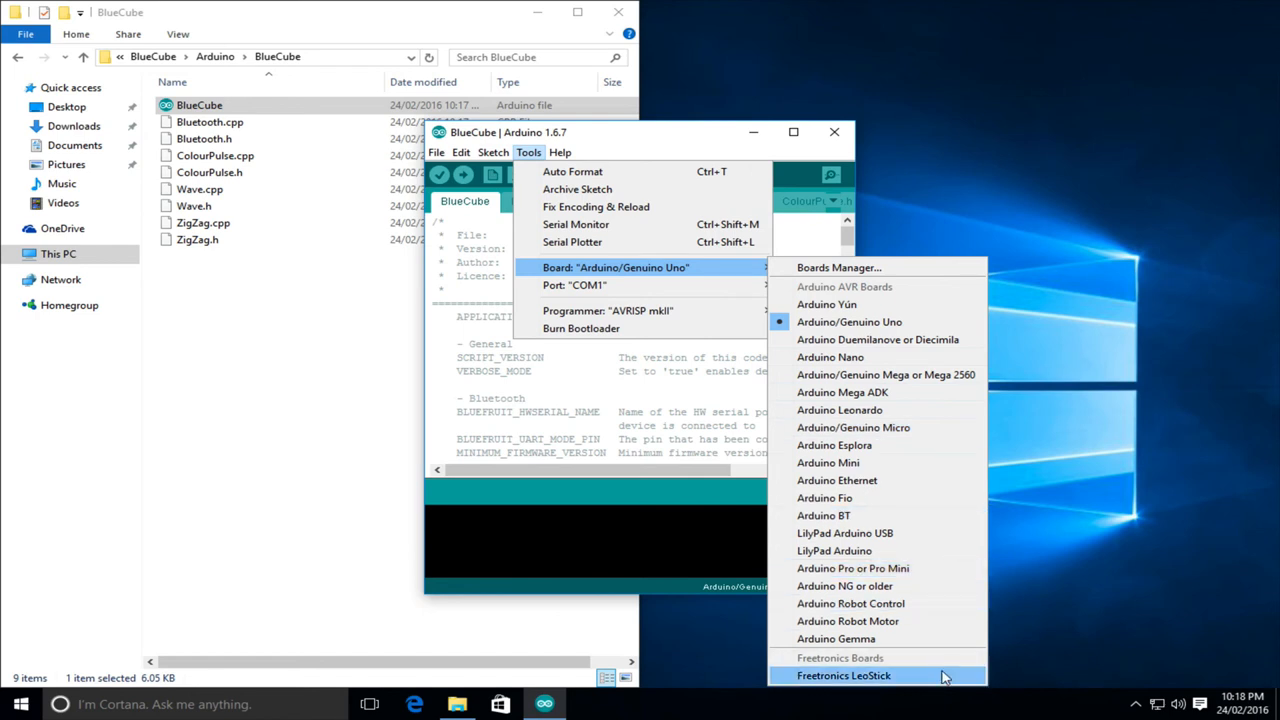
{"action": "left_click", "coordinate": [844, 676]}
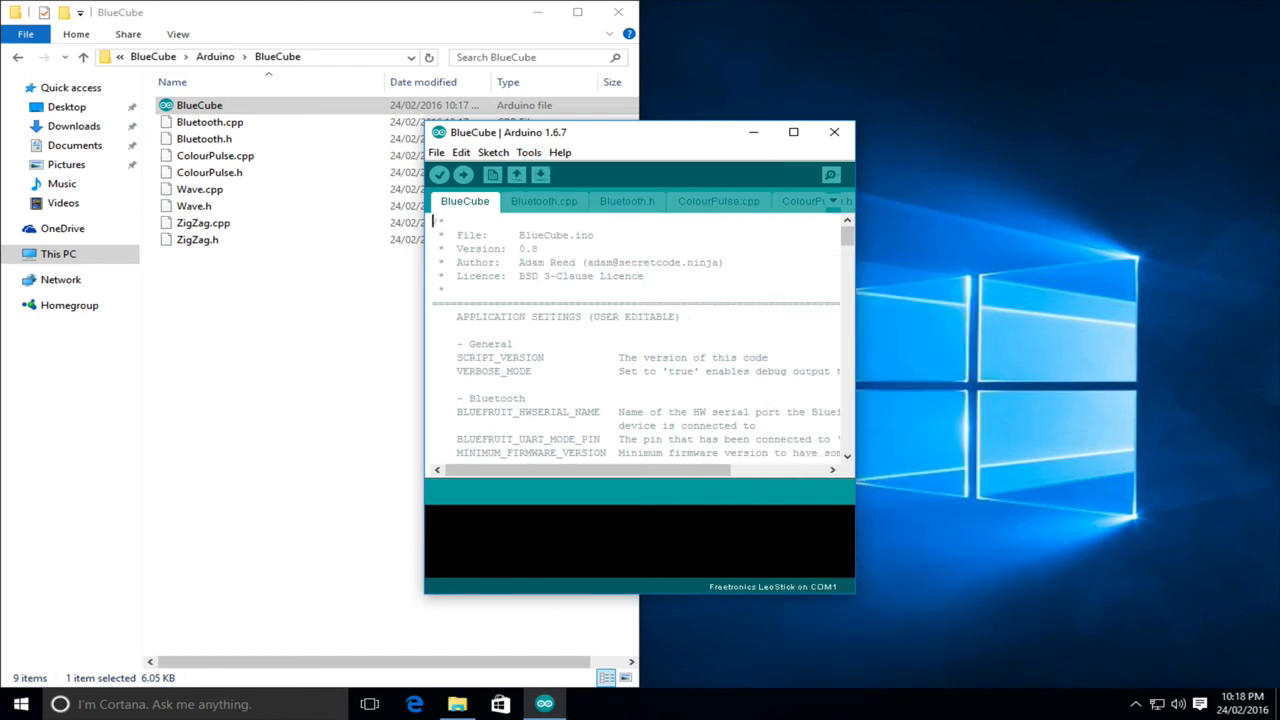
{"action": "left_click", "coordinate": [440, 174]}
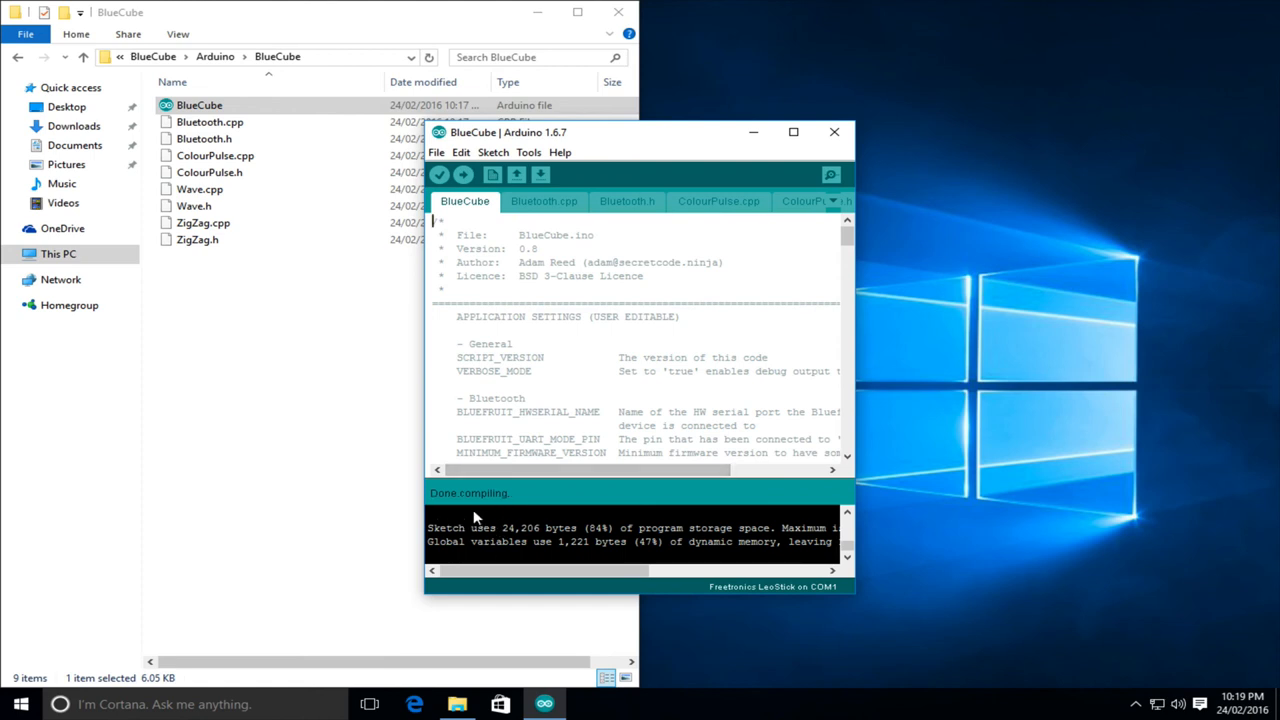
{"action": "mouse_move", "coordinate": [516, 536]}
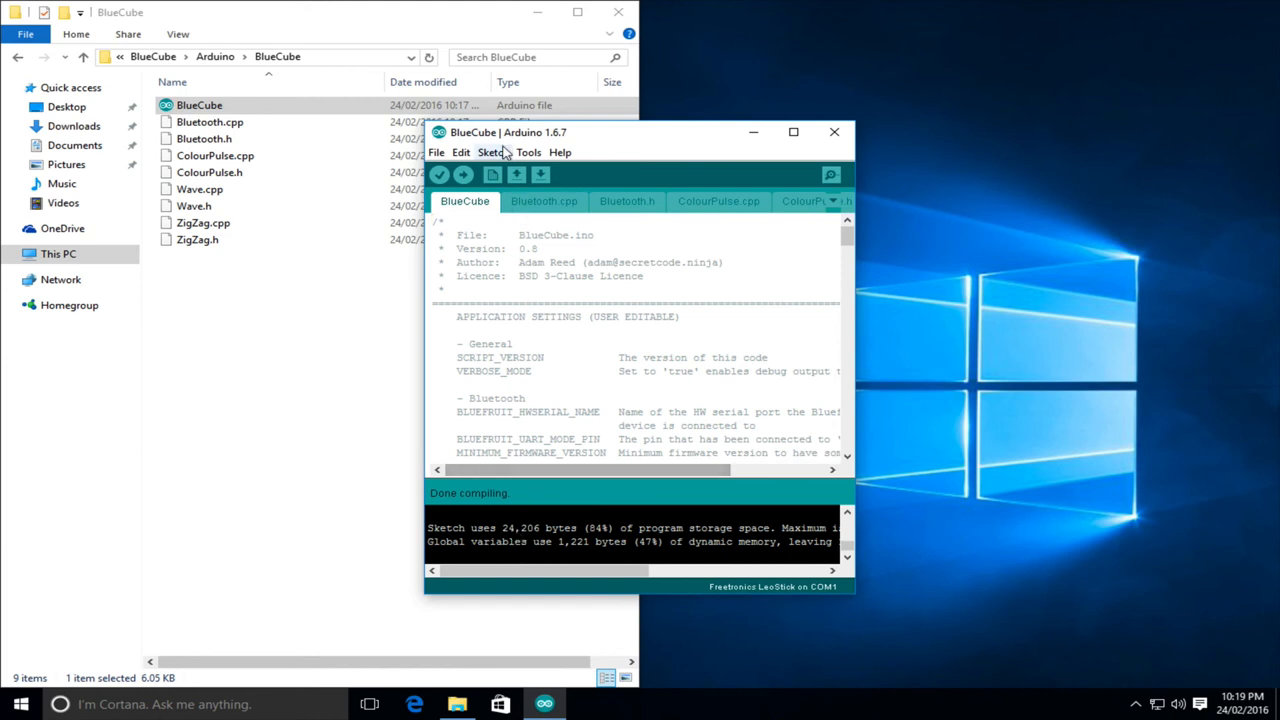
- In Library Manager, filter to Installed and search 'cube' then 'blue' to find Adafruit BluefruitLE nRF51
{"action": "left_click", "coordinate": [492, 152]}
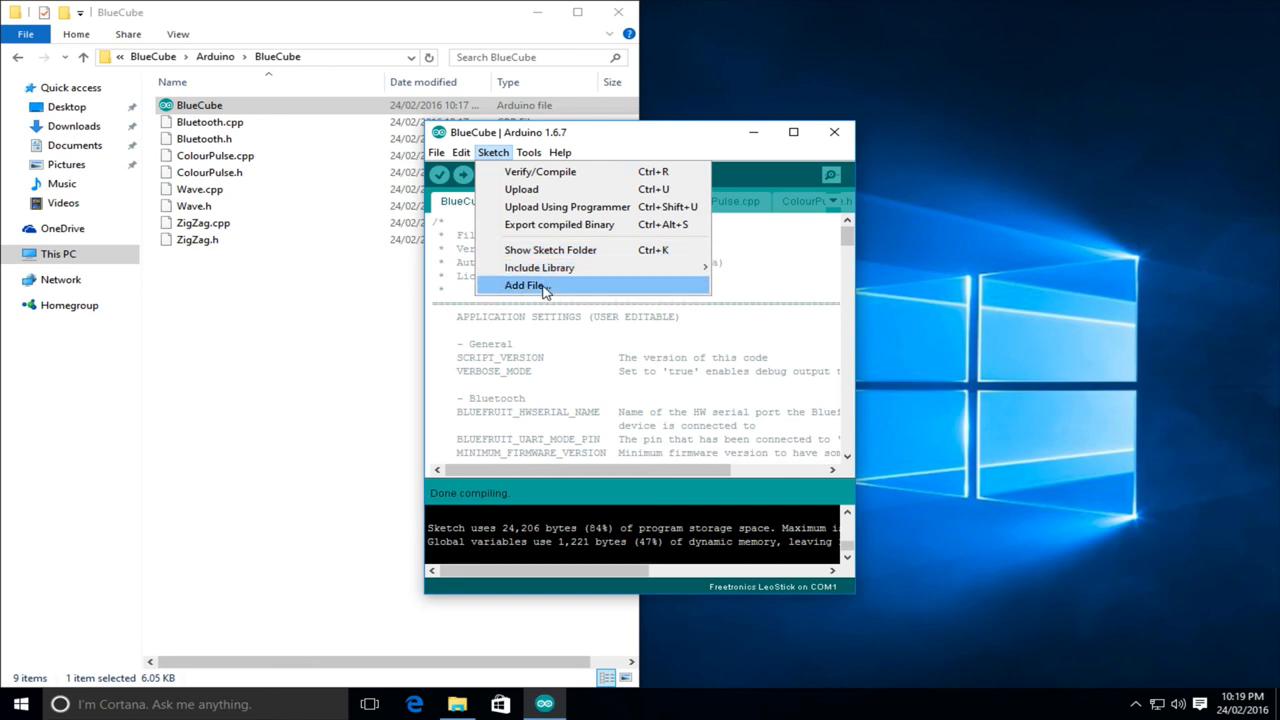
{"action": "mouse_move", "coordinate": [668, 268]}
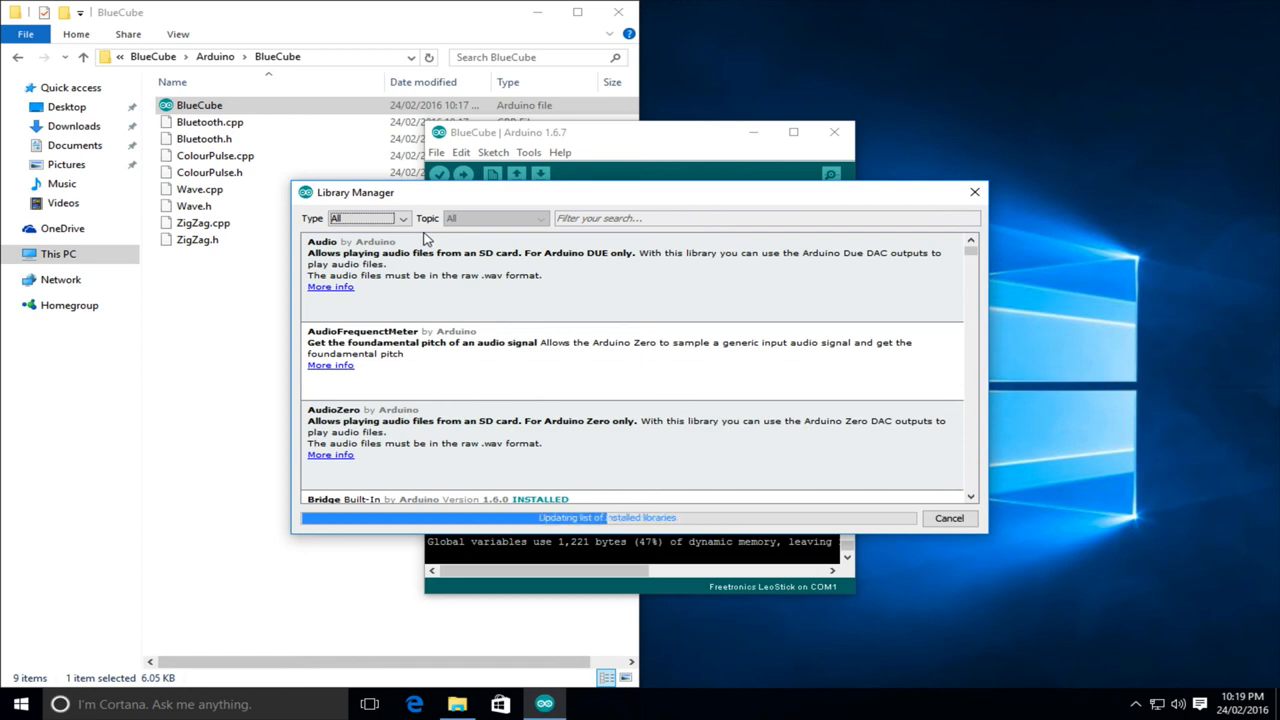
{"action": "left_click", "coordinate": [360, 218]}
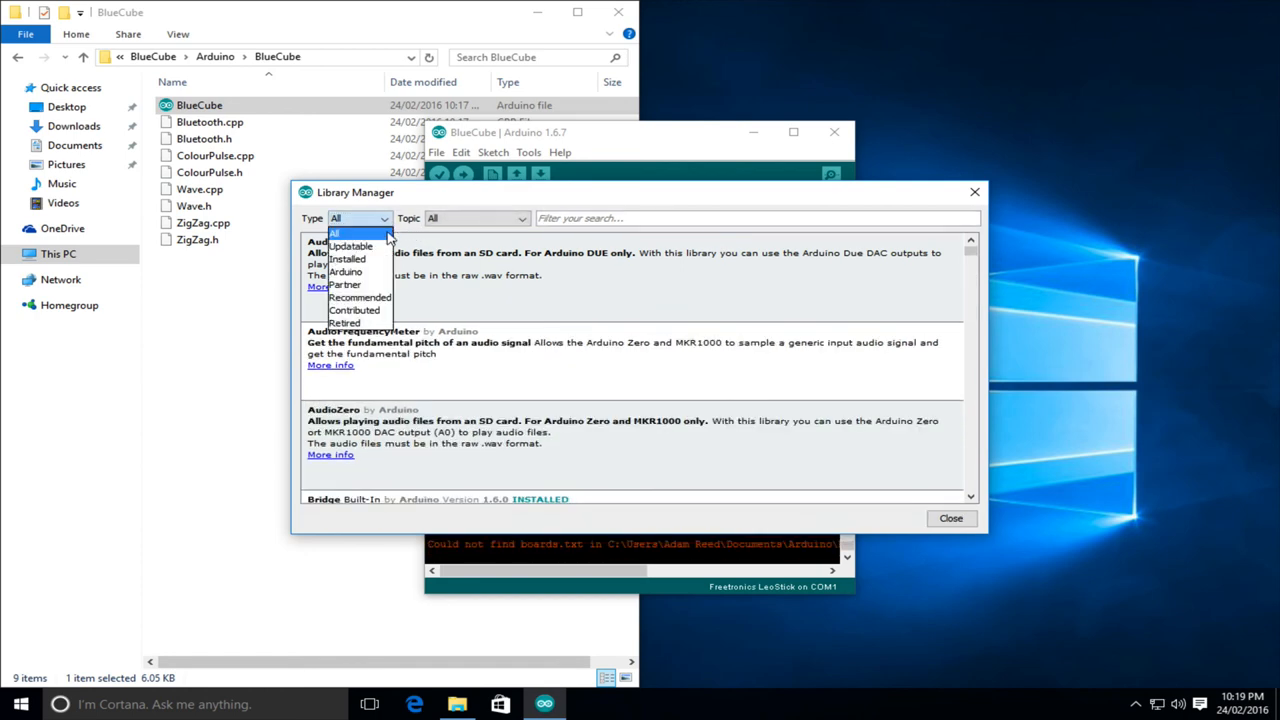
{"action": "left_click", "coordinate": [348, 260]}
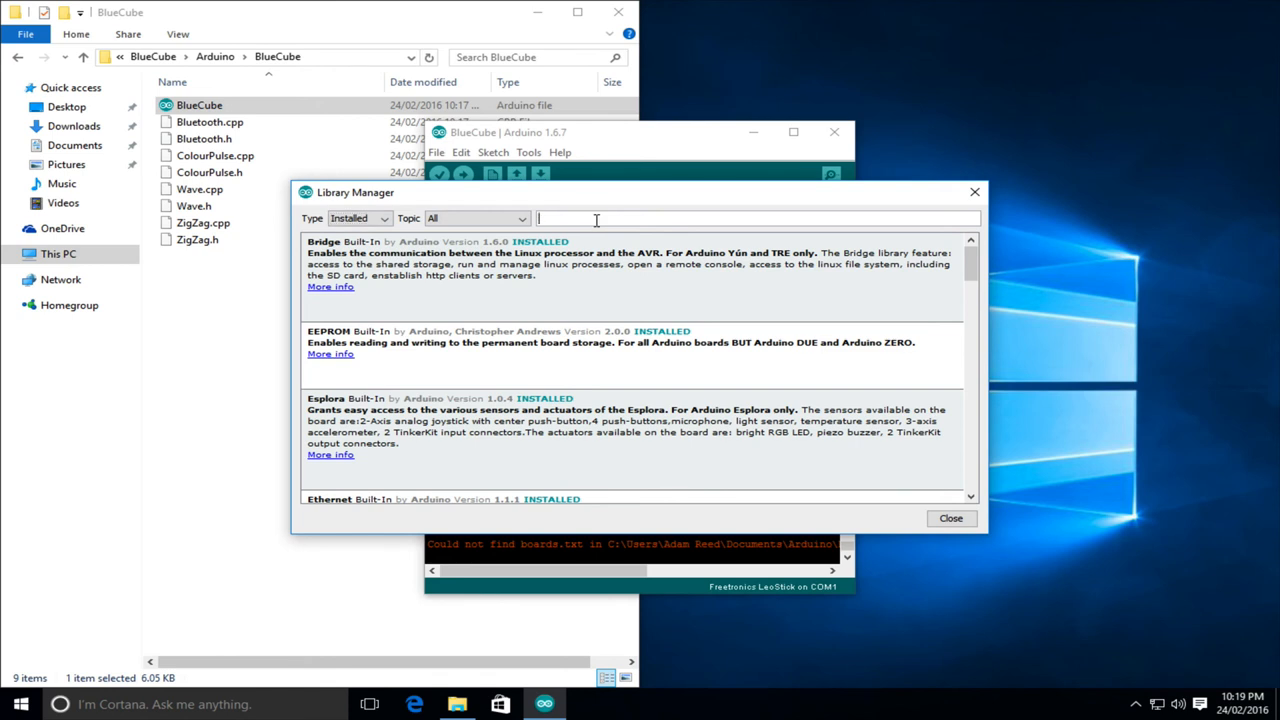
{"action": "type", "text": "cube"}
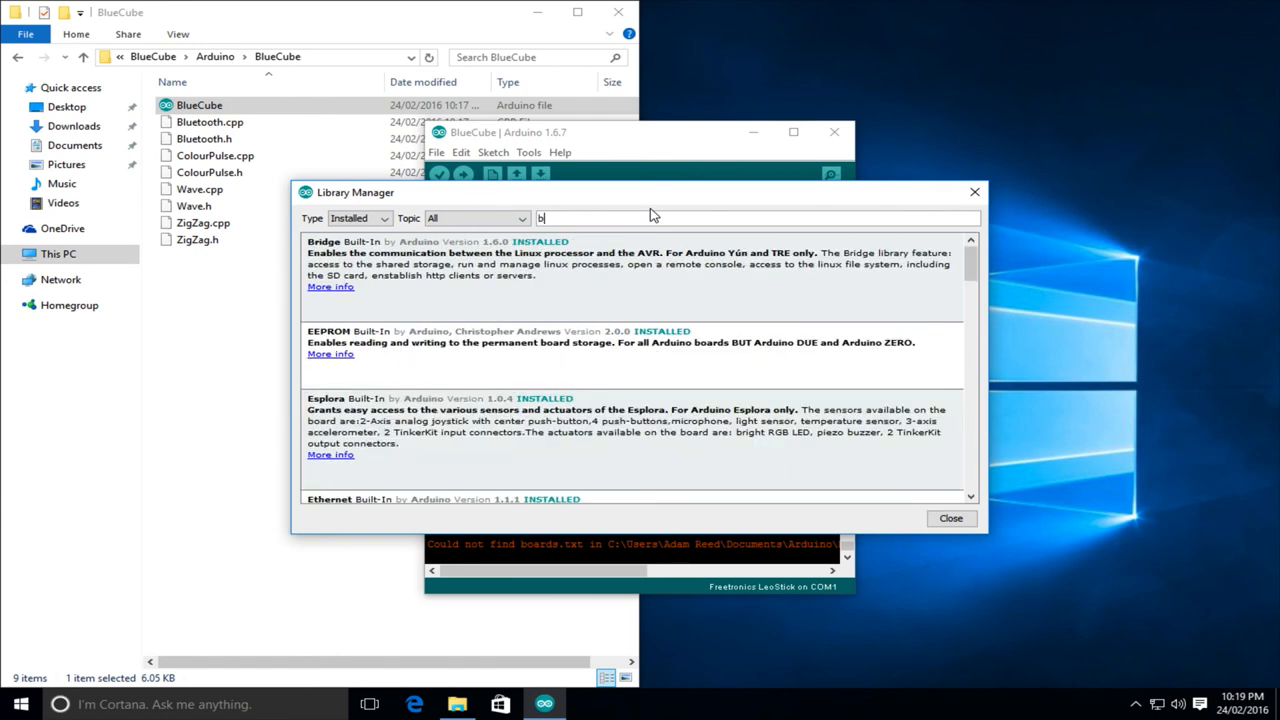
{"action": "type", "text": "lue"}
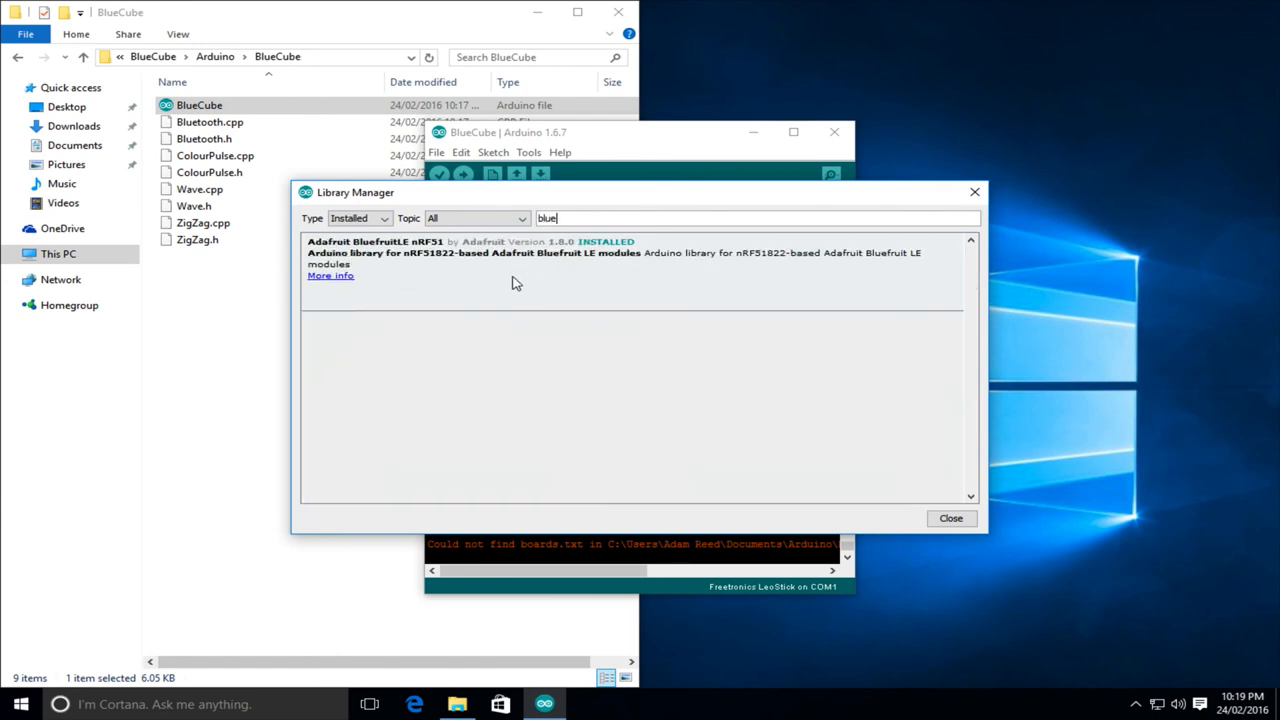
{"action": "mouse_move", "coordinate": [950, 520]}
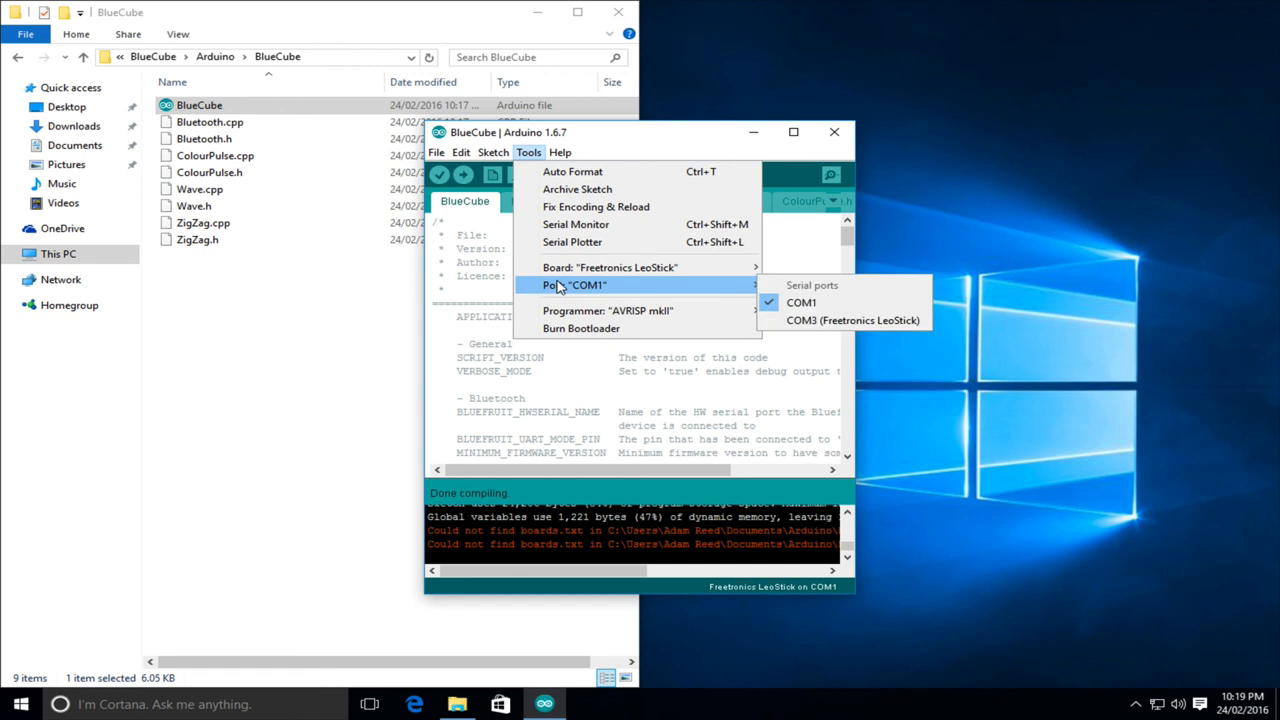
- Choose COM3 (Freetronics LeoStick) as the upload port
{"action": "left_click", "coordinate": [852, 320]}
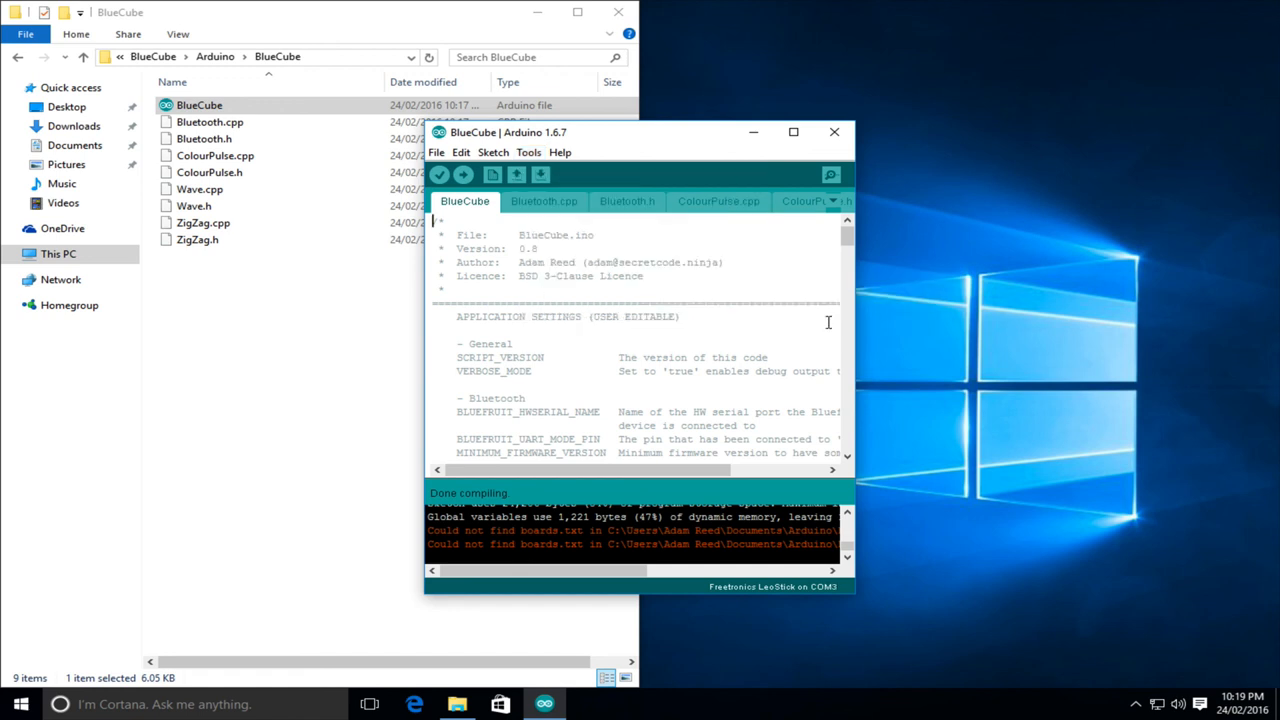
{"action": "mouse_move", "coordinate": [464, 176]}
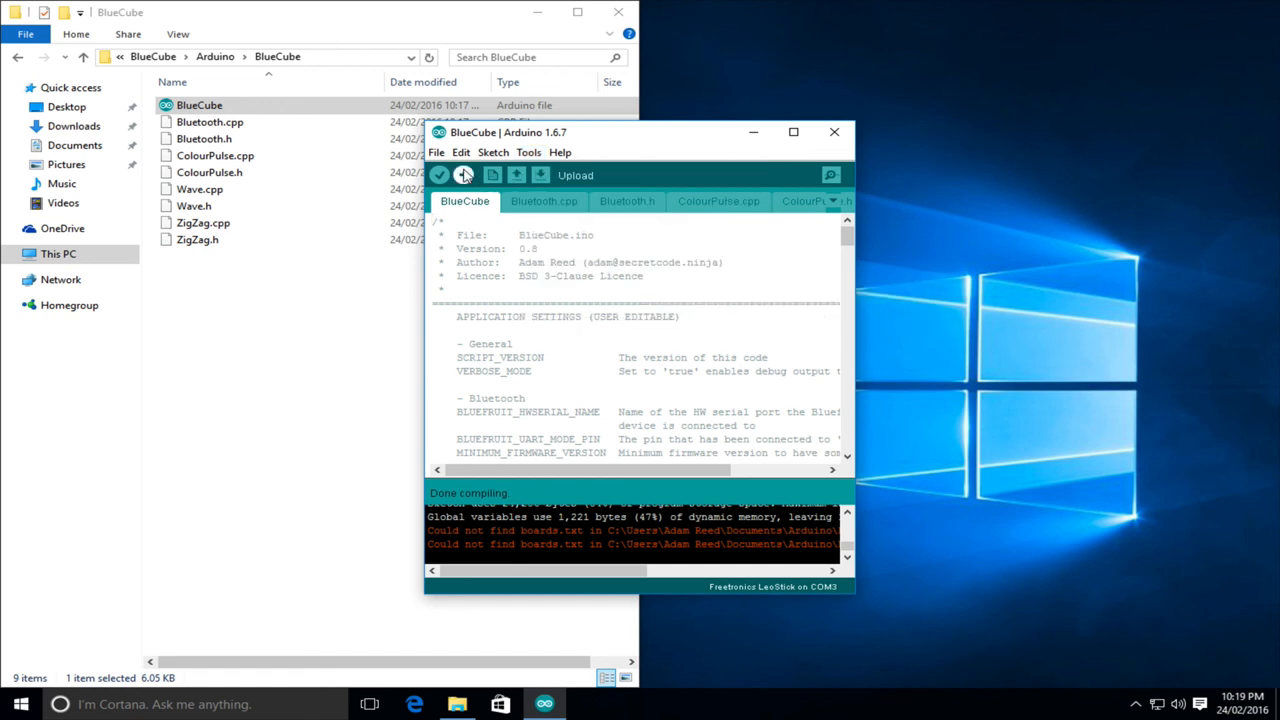